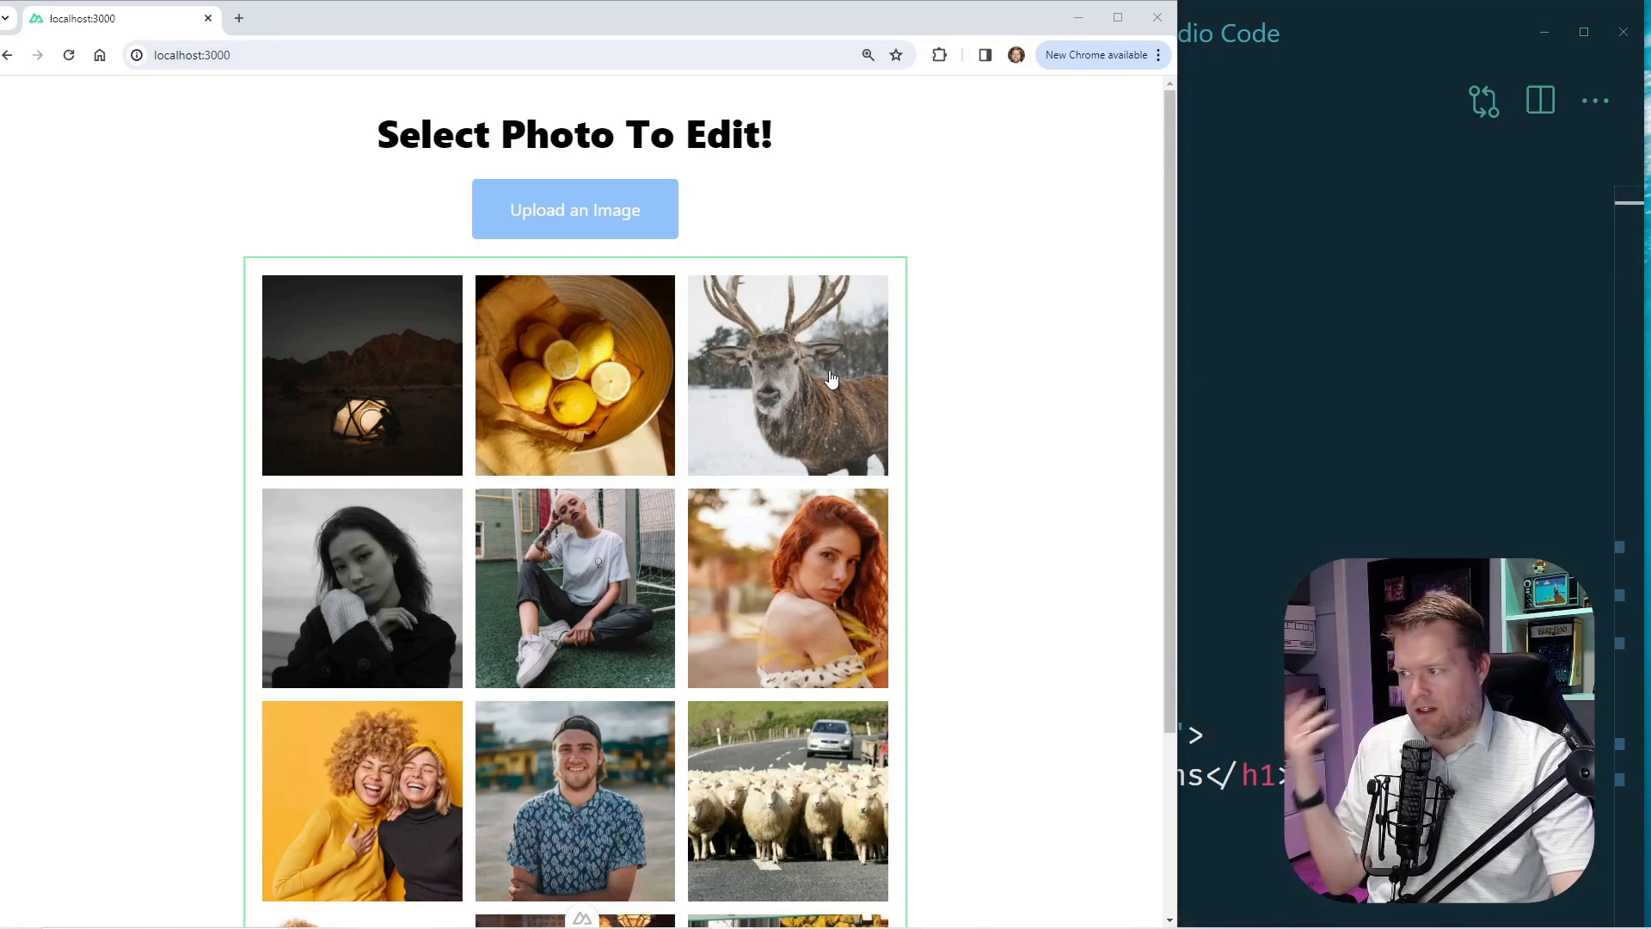
Bring Visual Studio Code with the edit page's index.vue in front of the Chrome gallery page.
{"action": "left_click", "coordinate": [831, 377]}
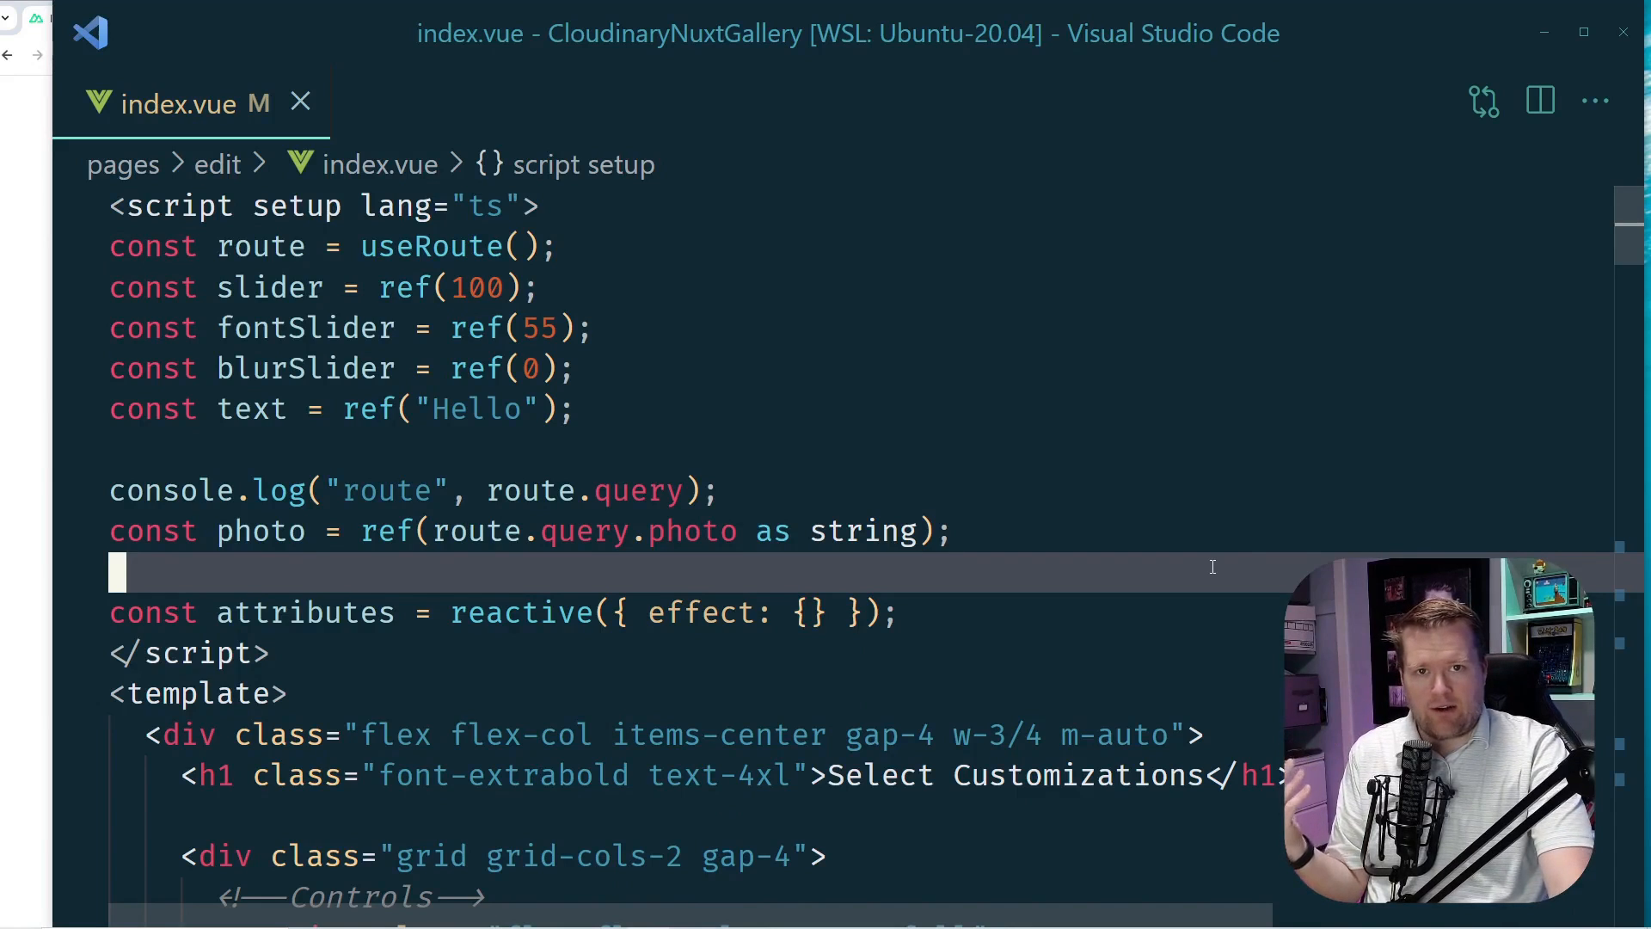
Review the repeated sliders and yellow buttons in pages/edit/index.vue, then start Quick Open (Ctrl+P).
{"action": "scroll", "scroll_direction": "down", "scroll_amount": 3}
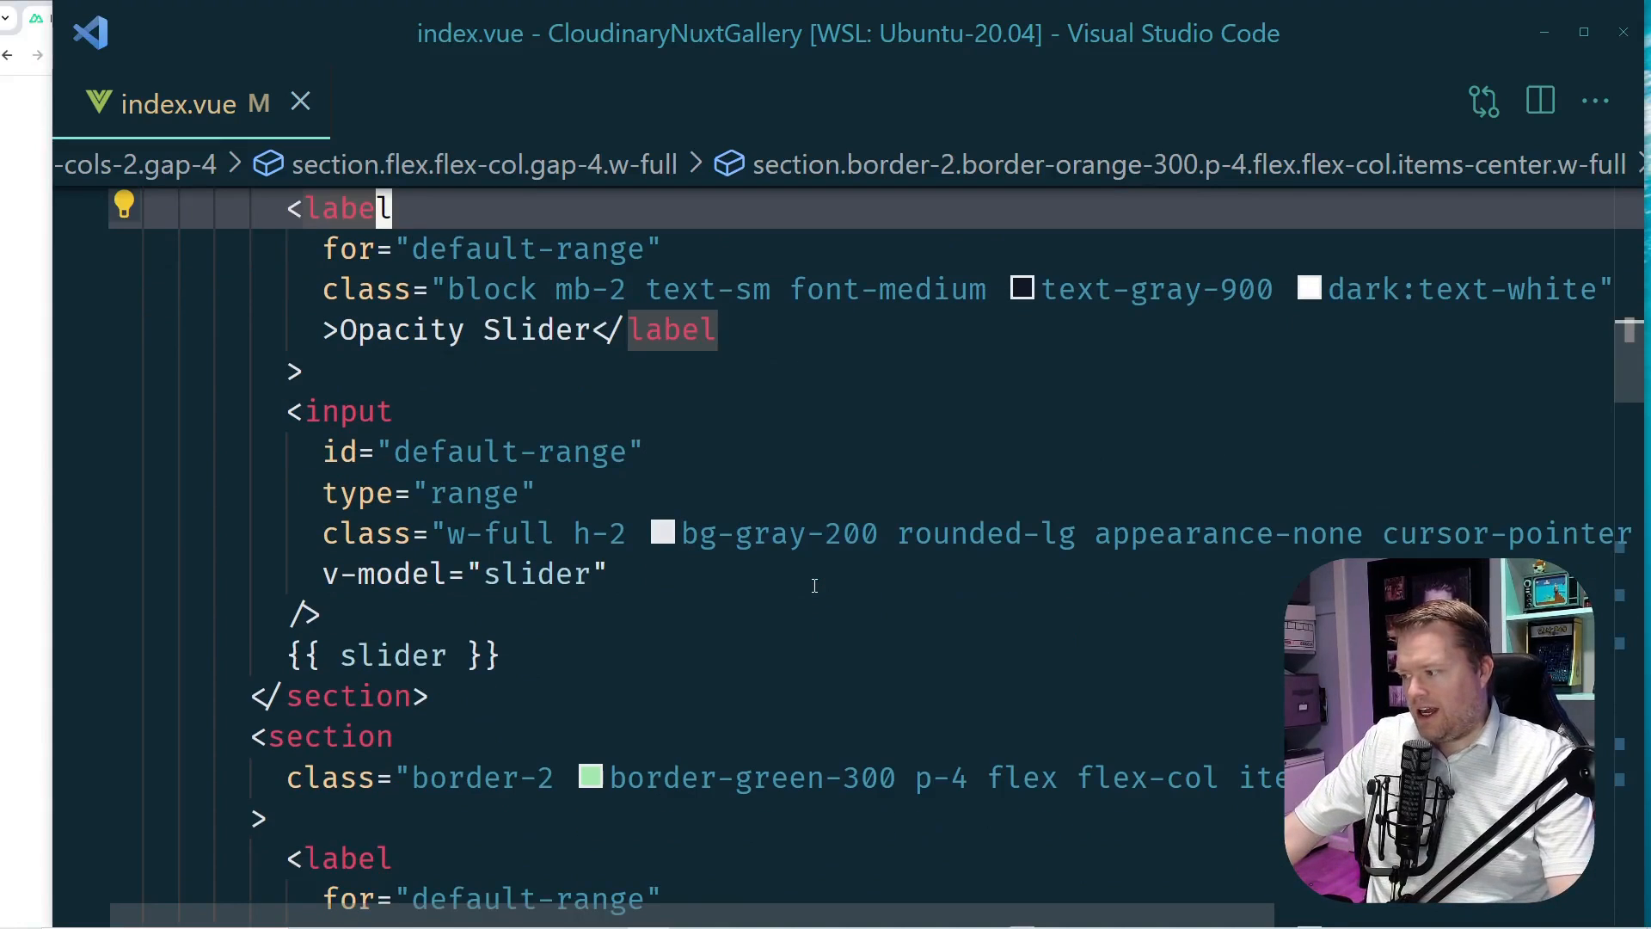
{"action": "scroll", "scroll_direction": "down", "scroll_amount": 3}
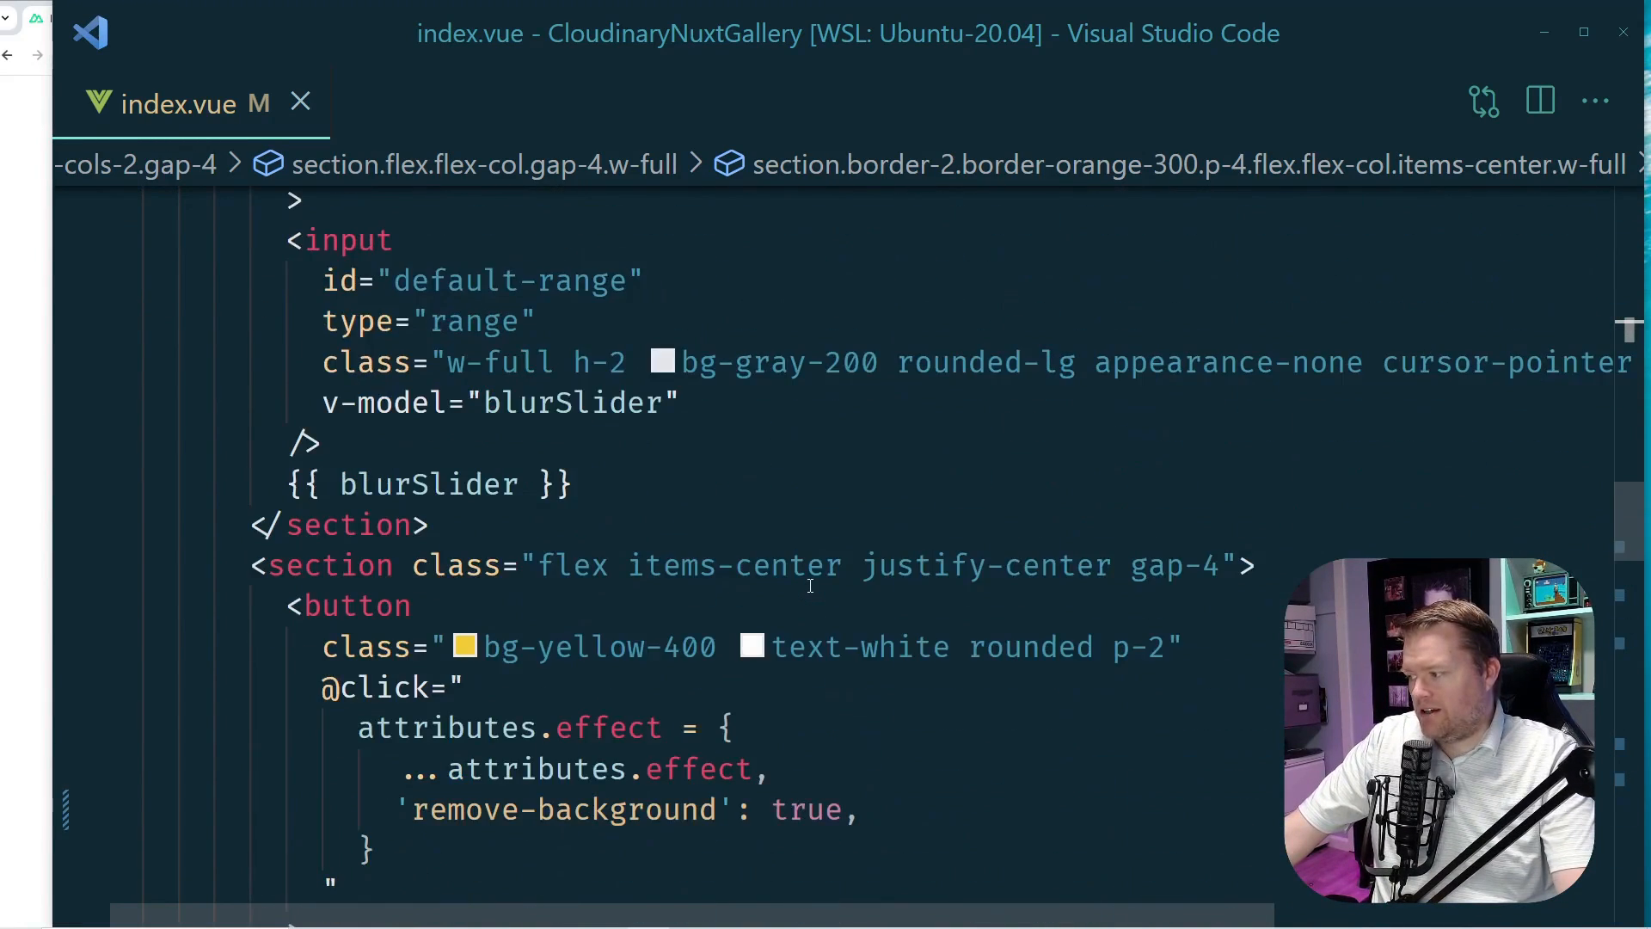
{"action": "scroll", "scroll_direction": "down", "scroll_amount": 3}
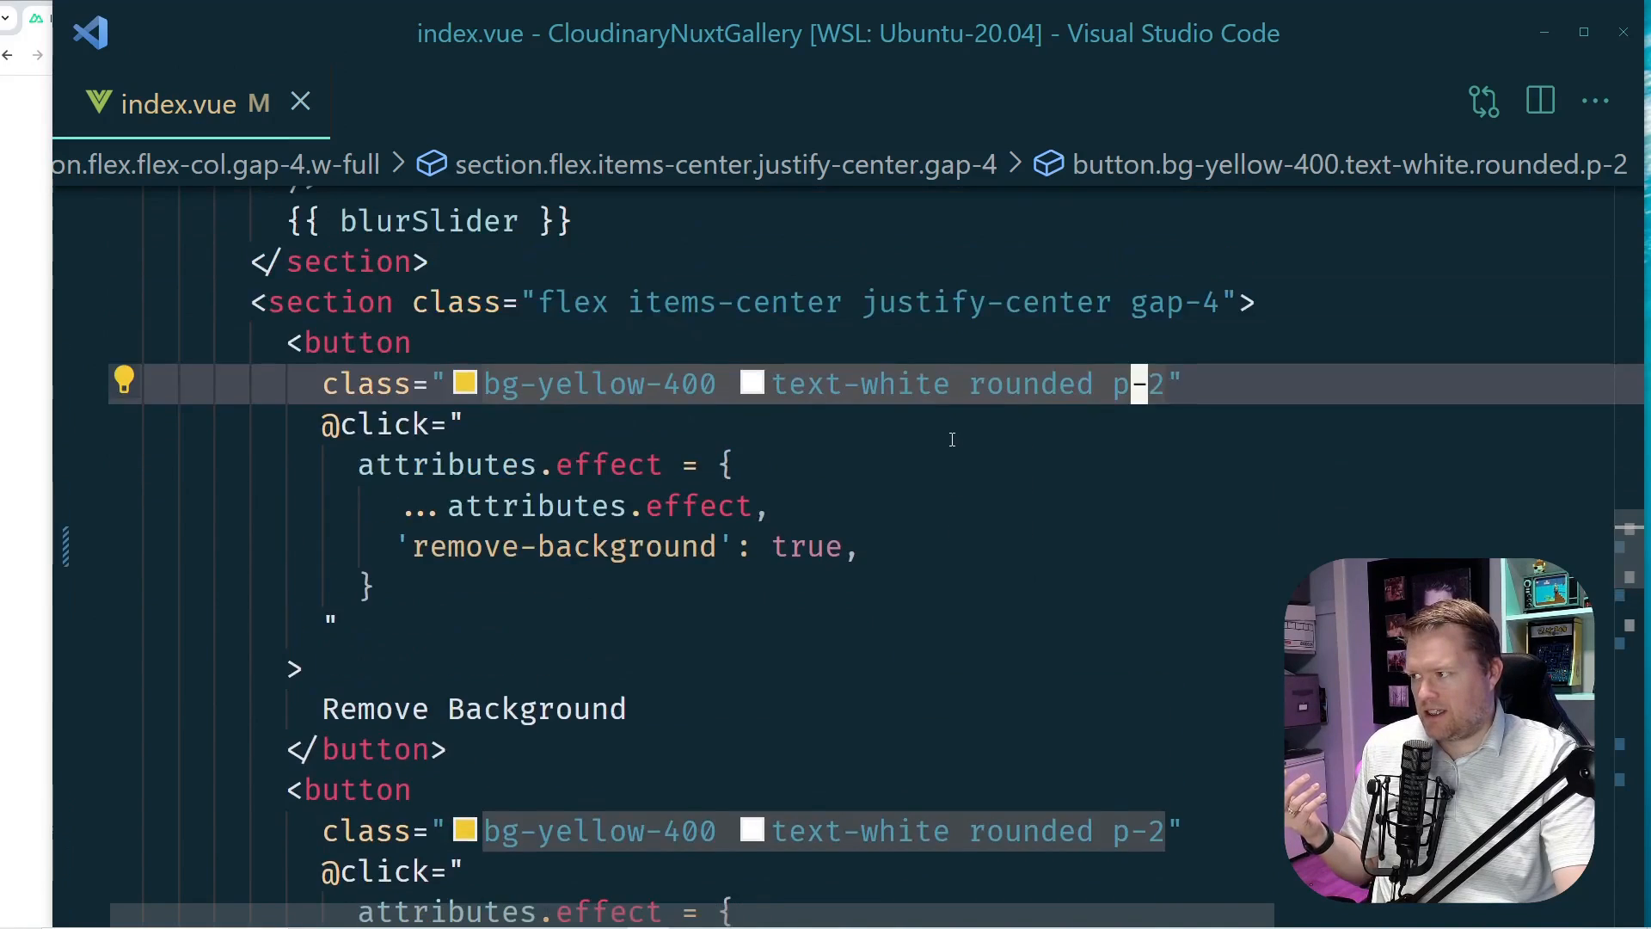
{"action": "scroll", "scroll_direction": "down", "scroll_amount": 3}
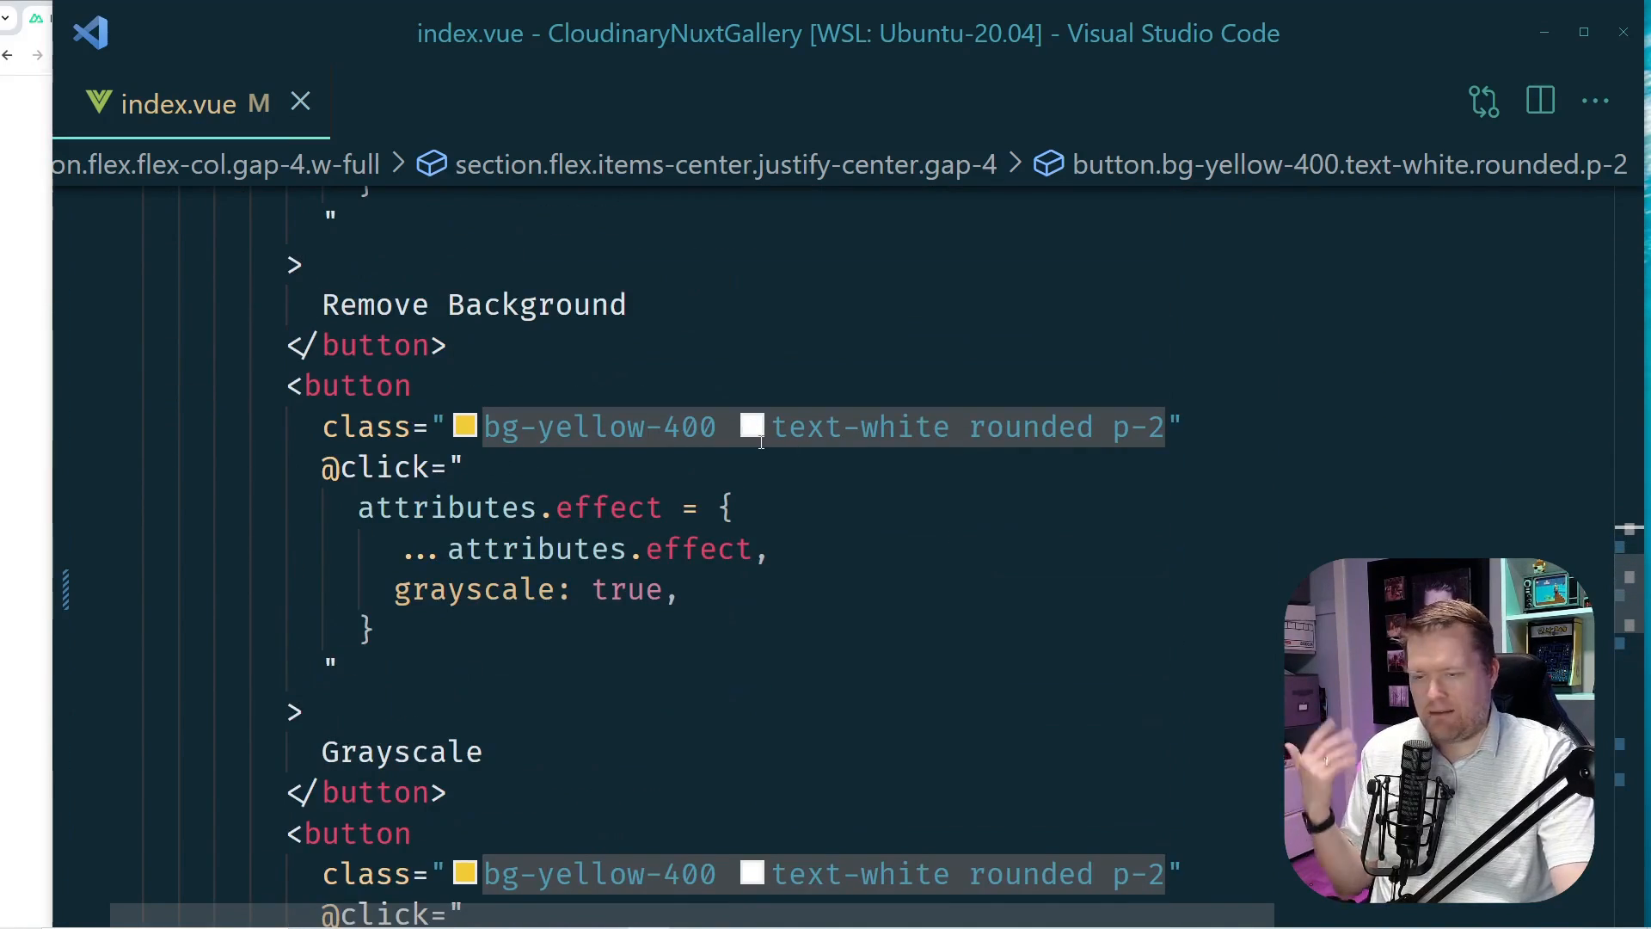
{"action": "mouse_move", "coordinate": [598, 427]}
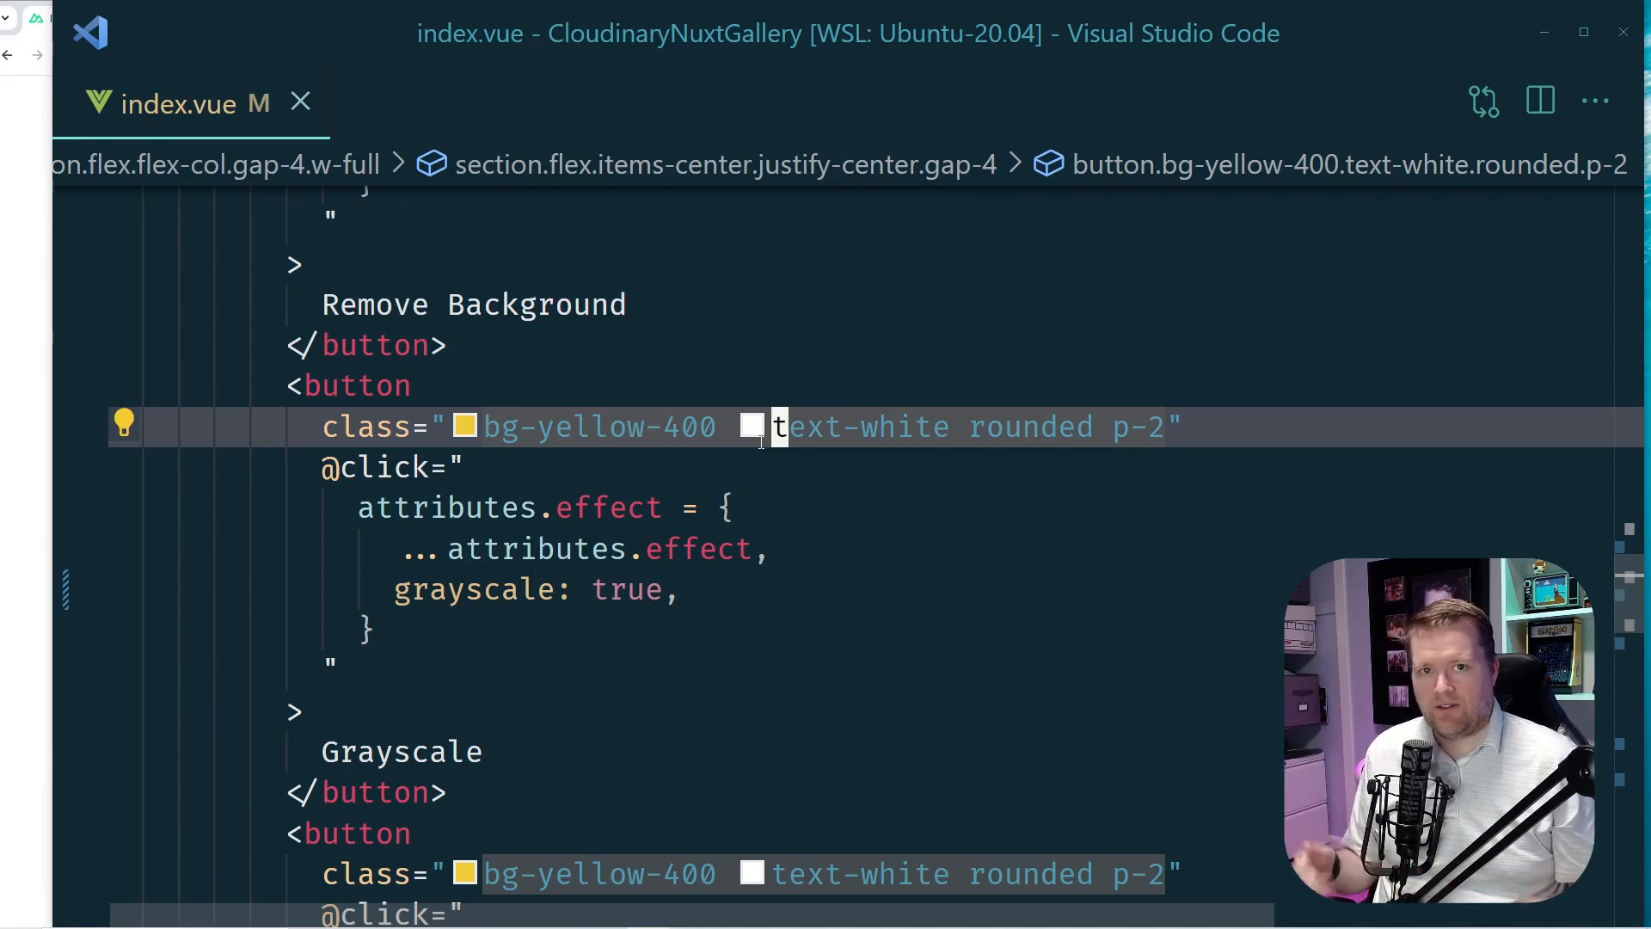
{"action": "key", "text": "Ctrl+P"}
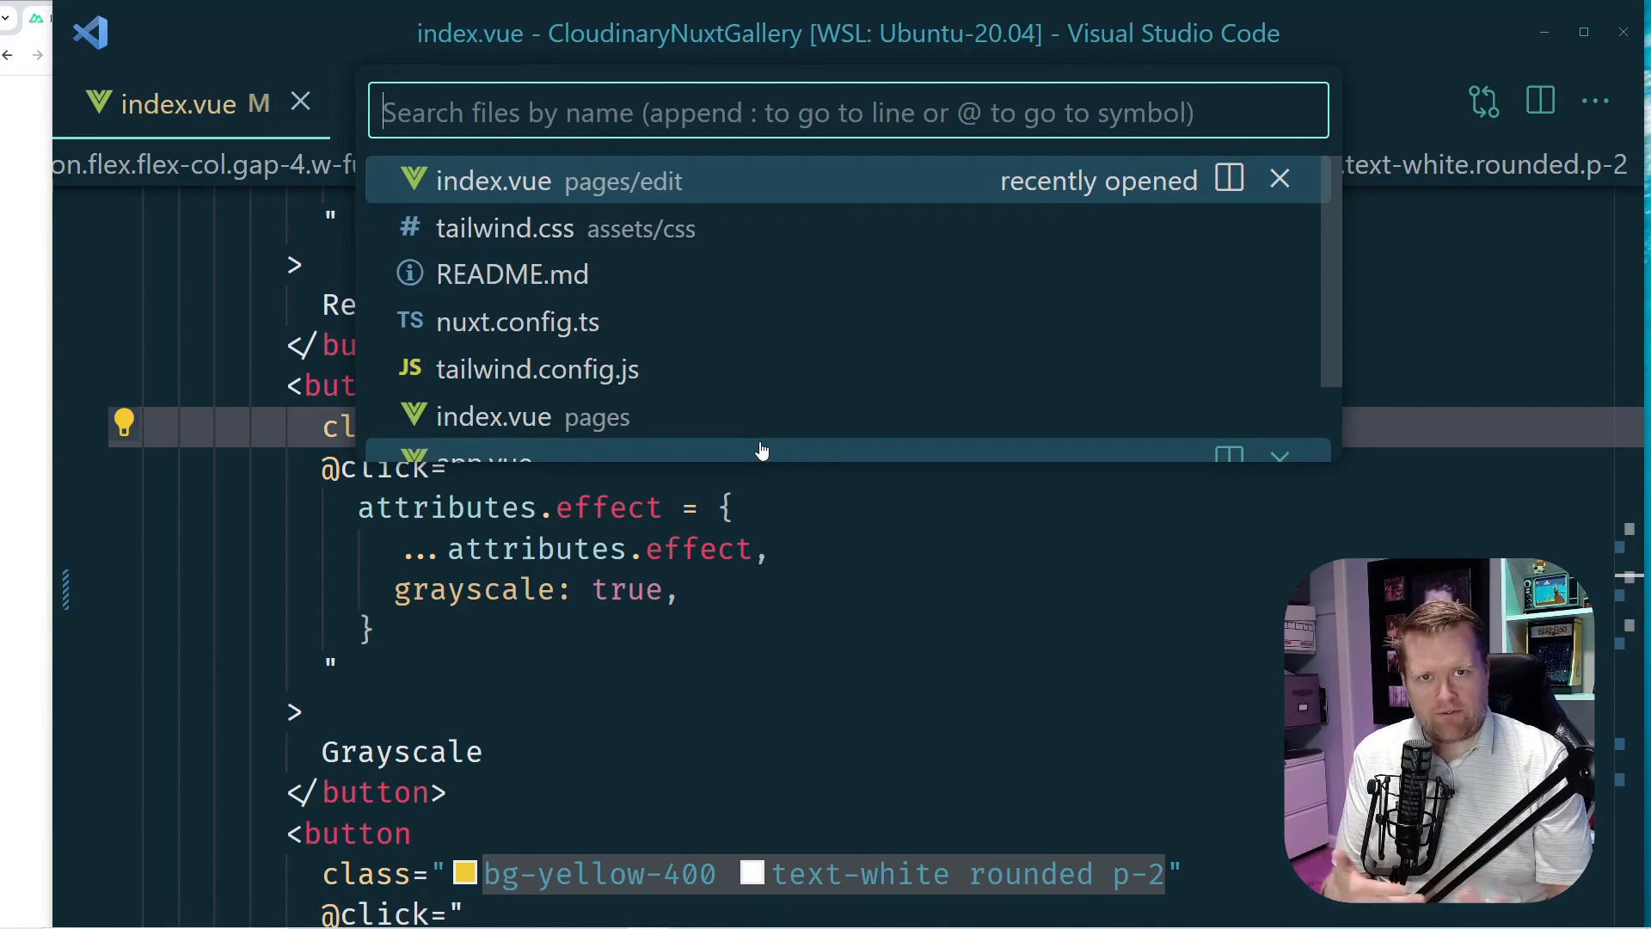
{"action": "type", "text": "tail"}
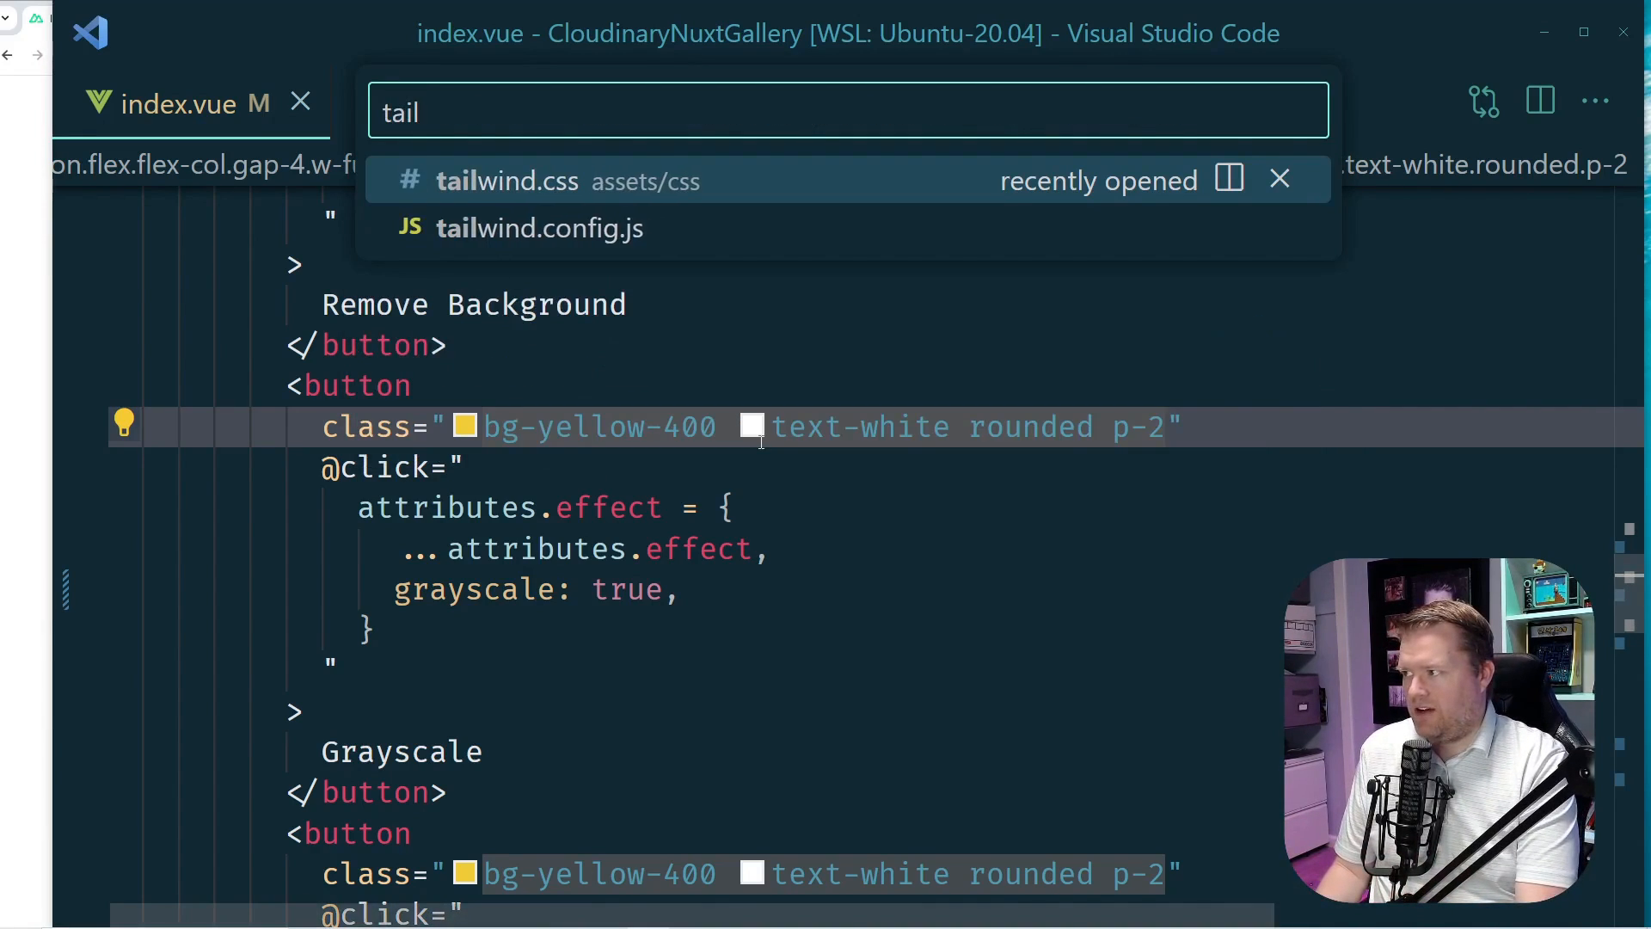
{"action": "left_click", "coordinate": [505, 181]}
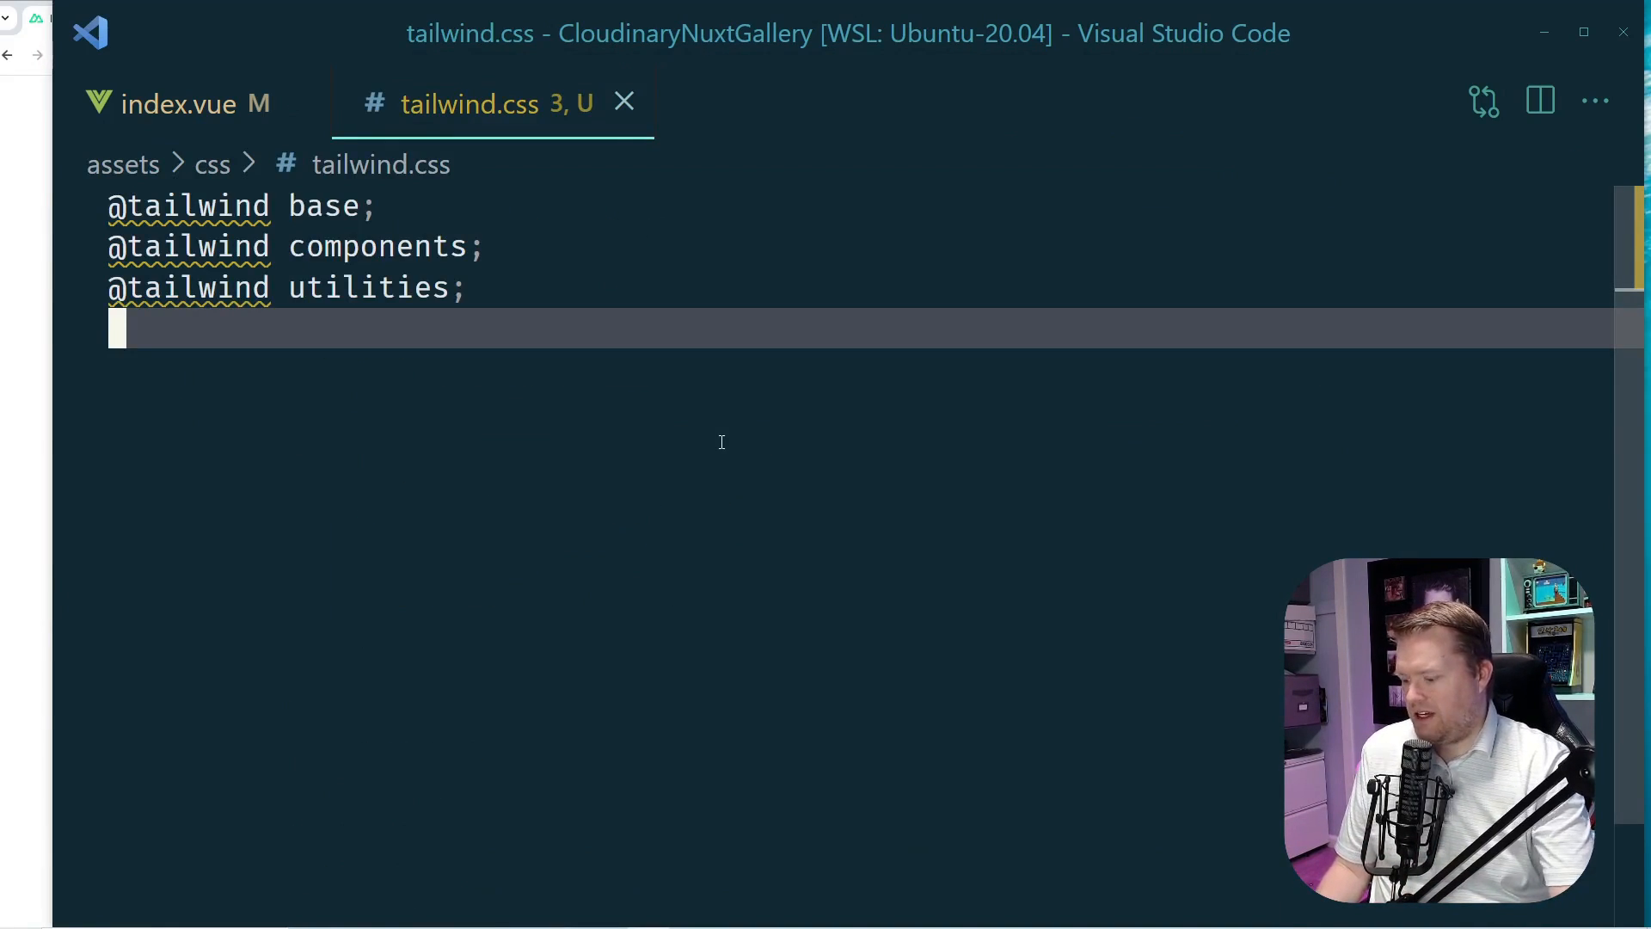
{"action": "key", "text": "Enter"}
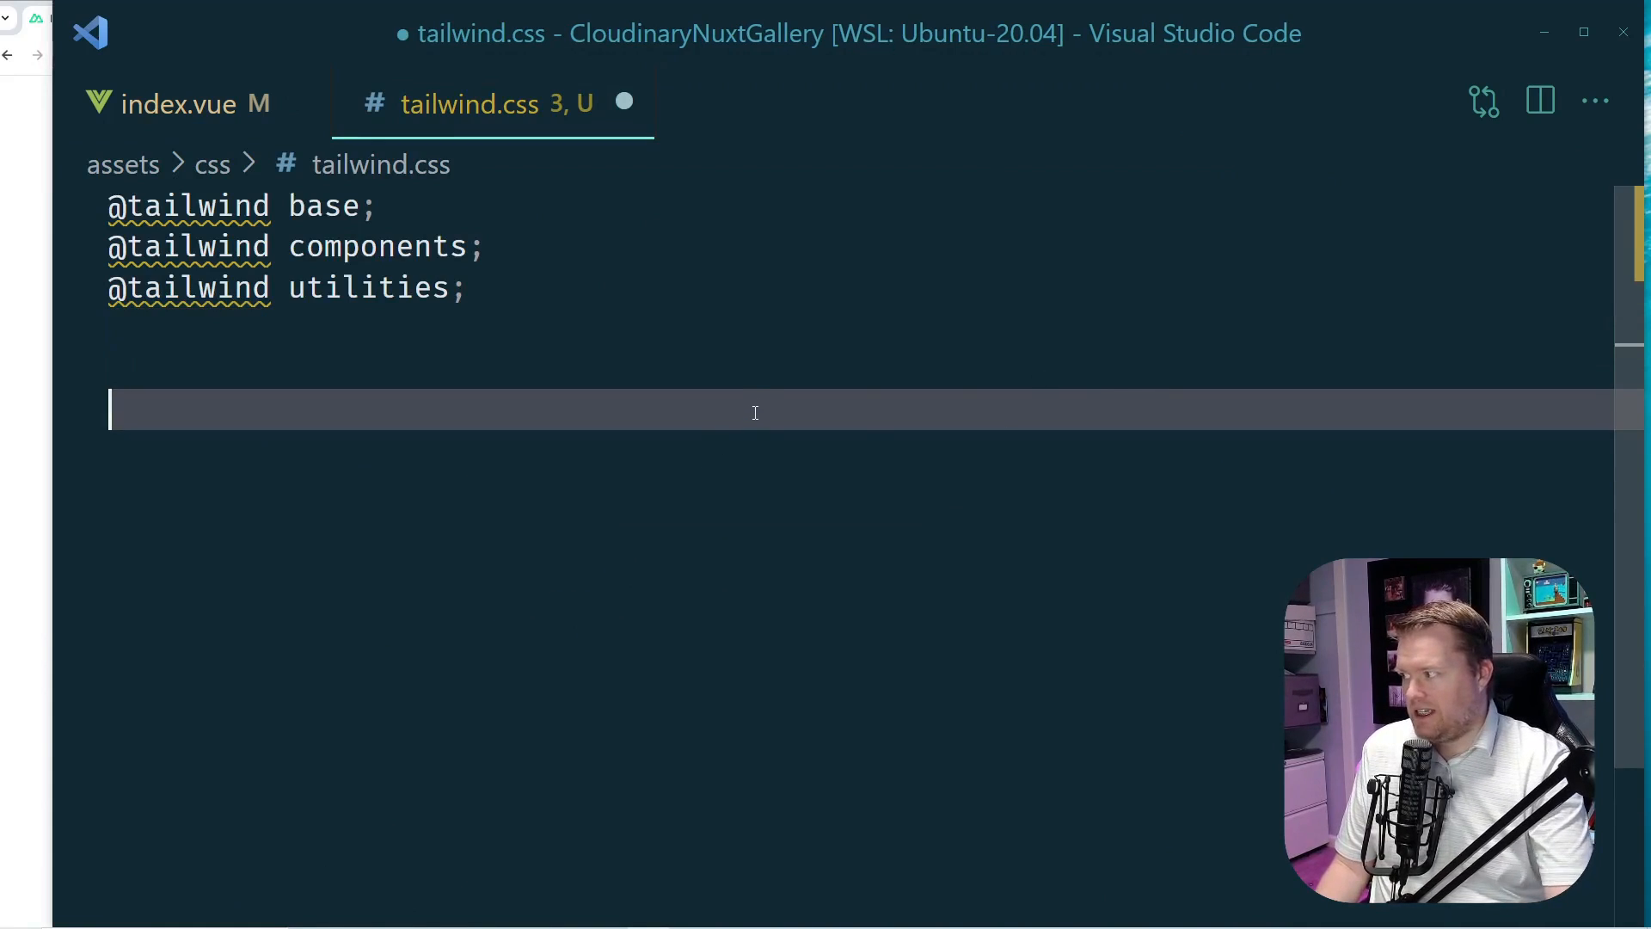
{"action": "type", "text": ".btn"}
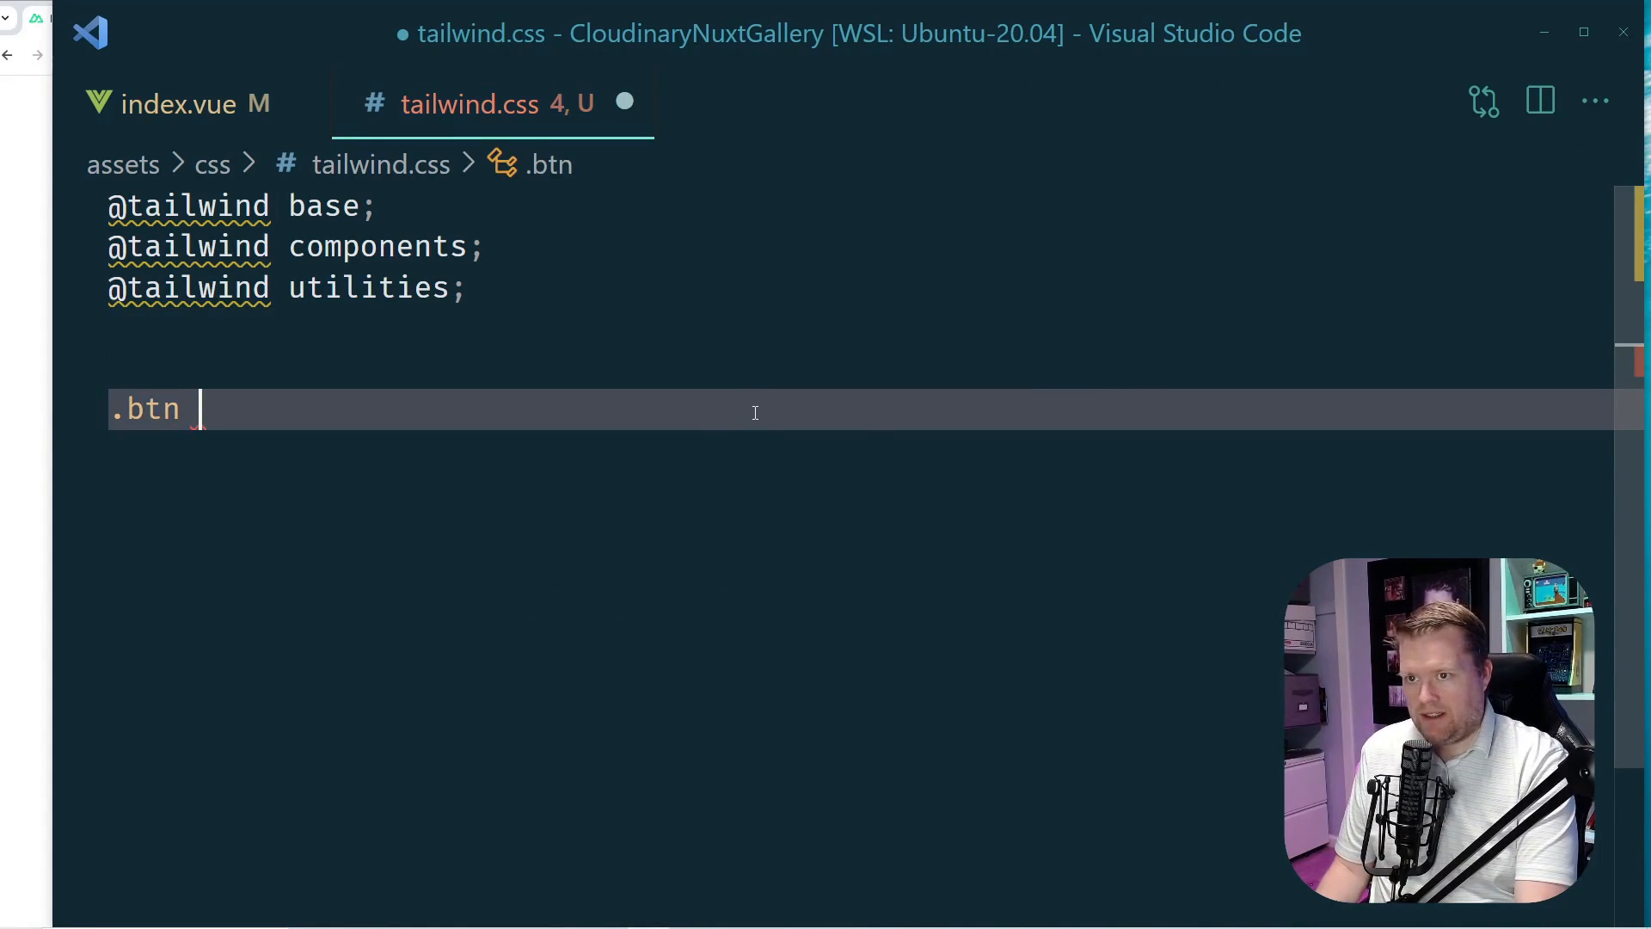
{"action": "type", "text": "{"}
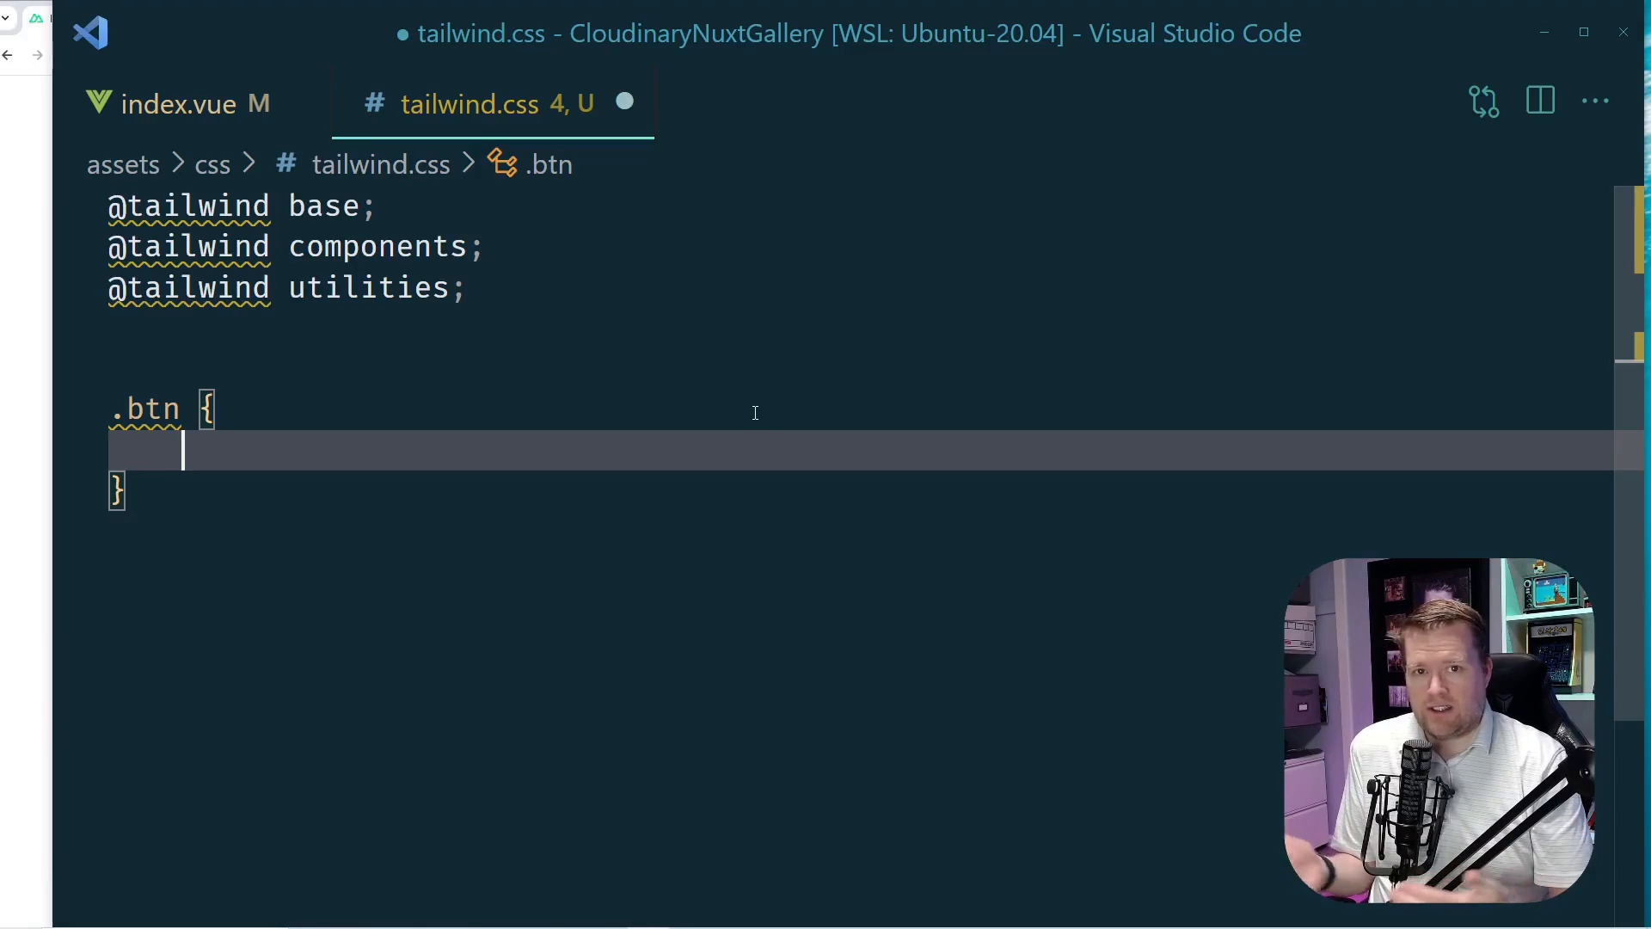
{"action": "type", "text": "@apply"}
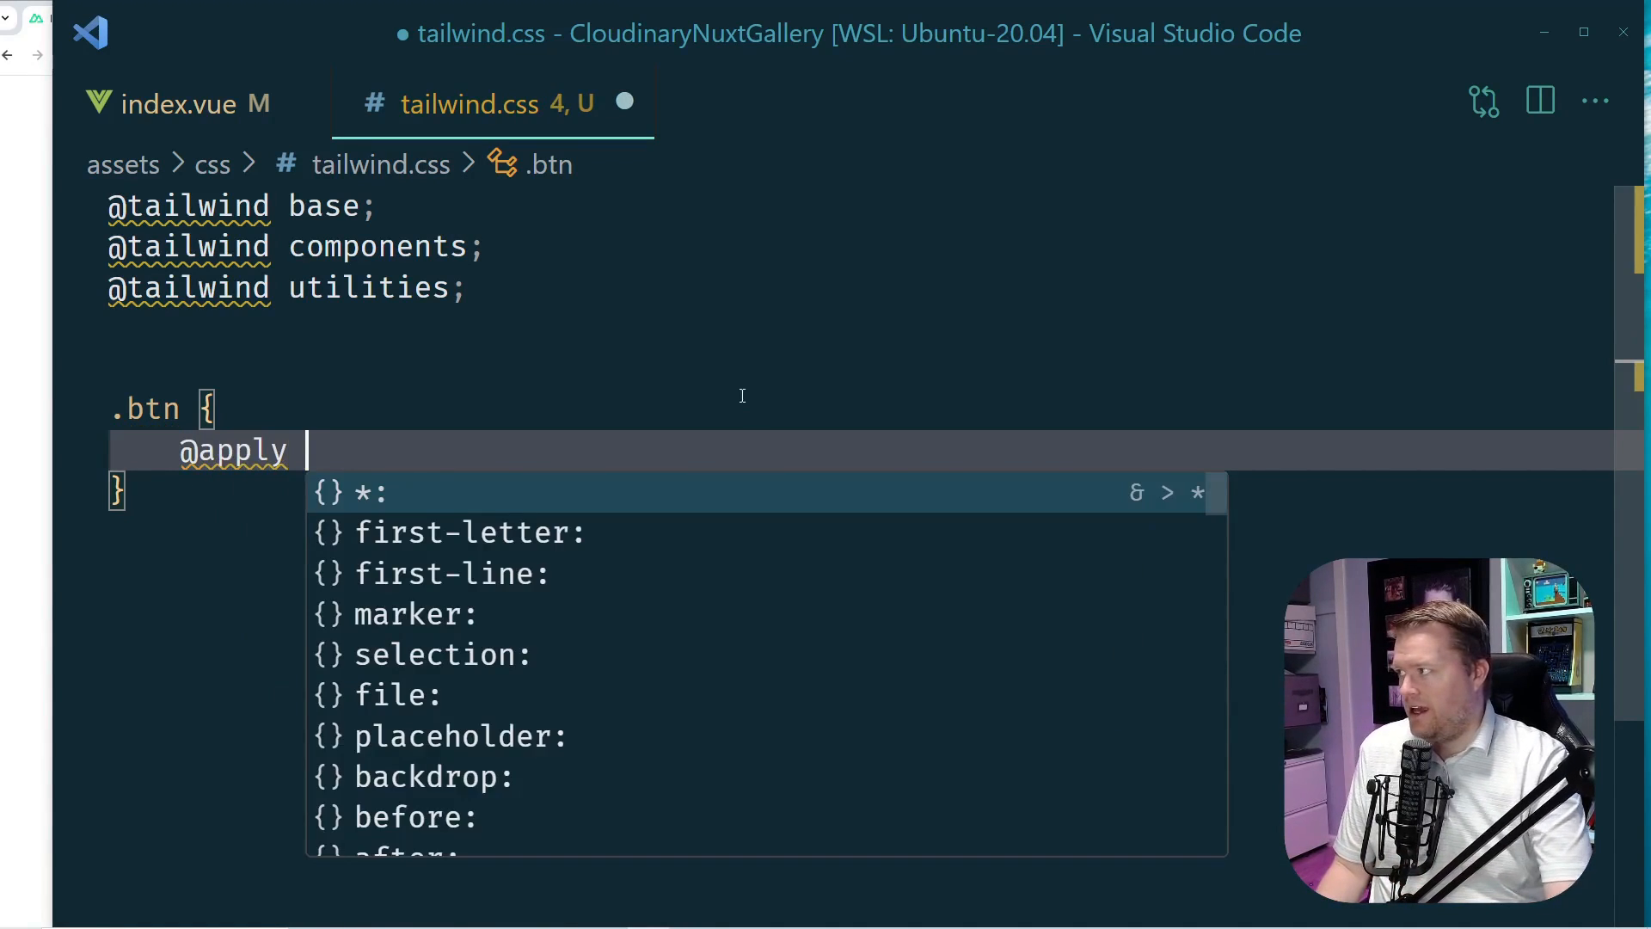
Copy the yellow button classes into .btn and give index.vue's Grayscale button the btn class.
{"action": "left_click", "coordinate": [179, 103]}
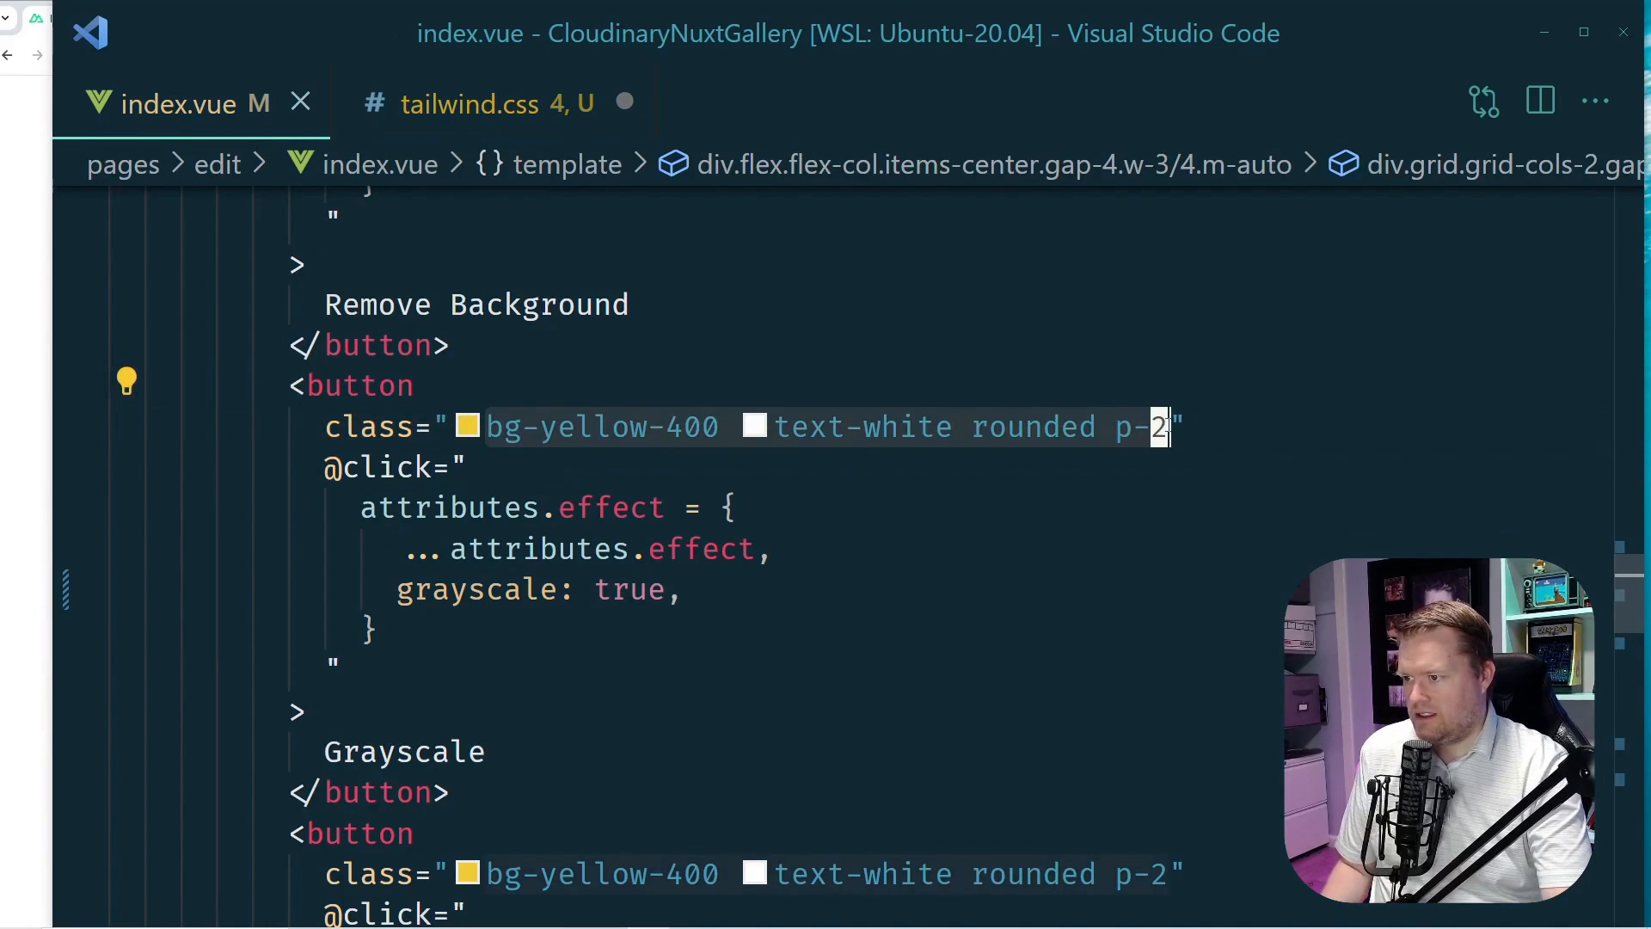
{"action": "left_click", "coordinate": [467, 103]}
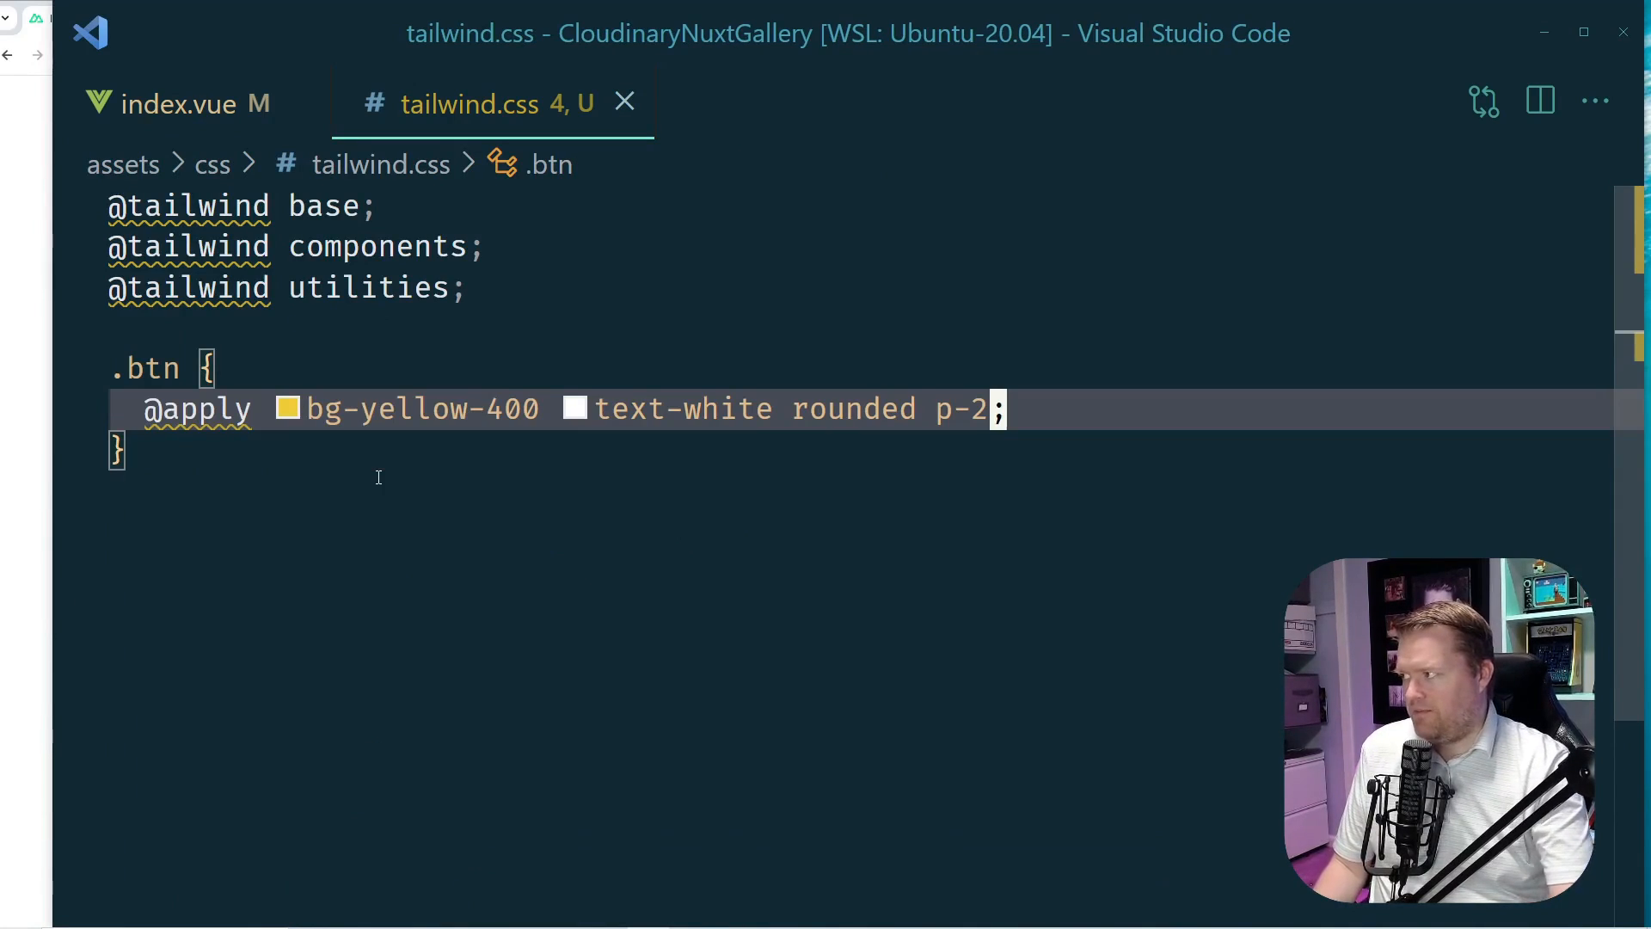
{"action": "left_click", "coordinate": [177, 103]}
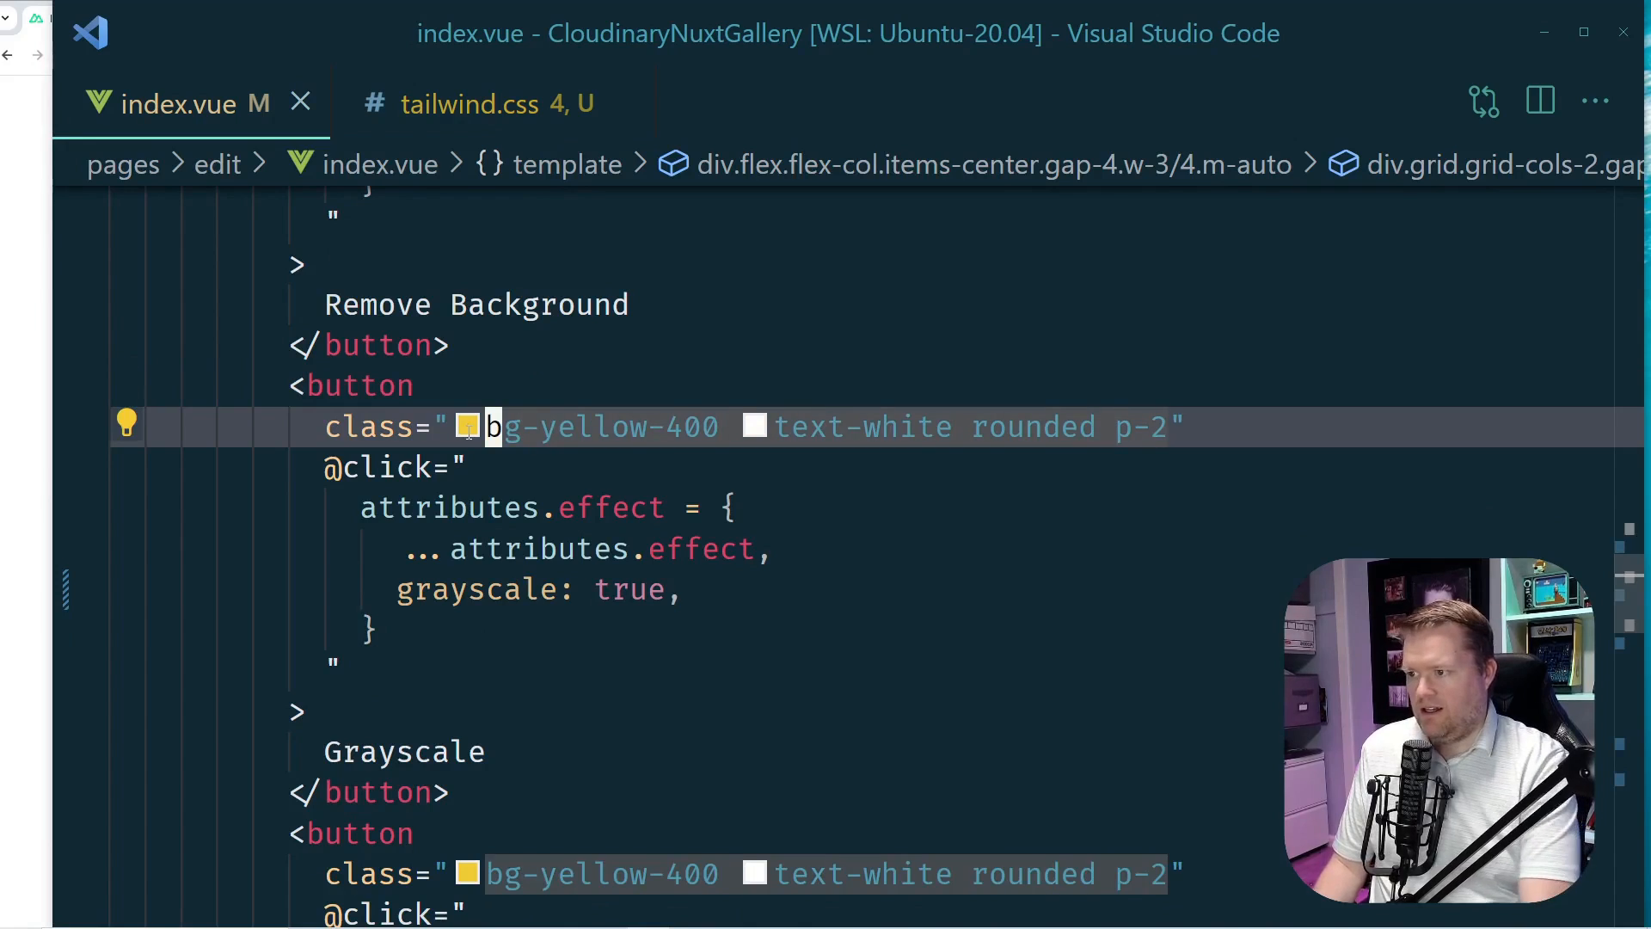
{"action": "type", "text": "btn"}
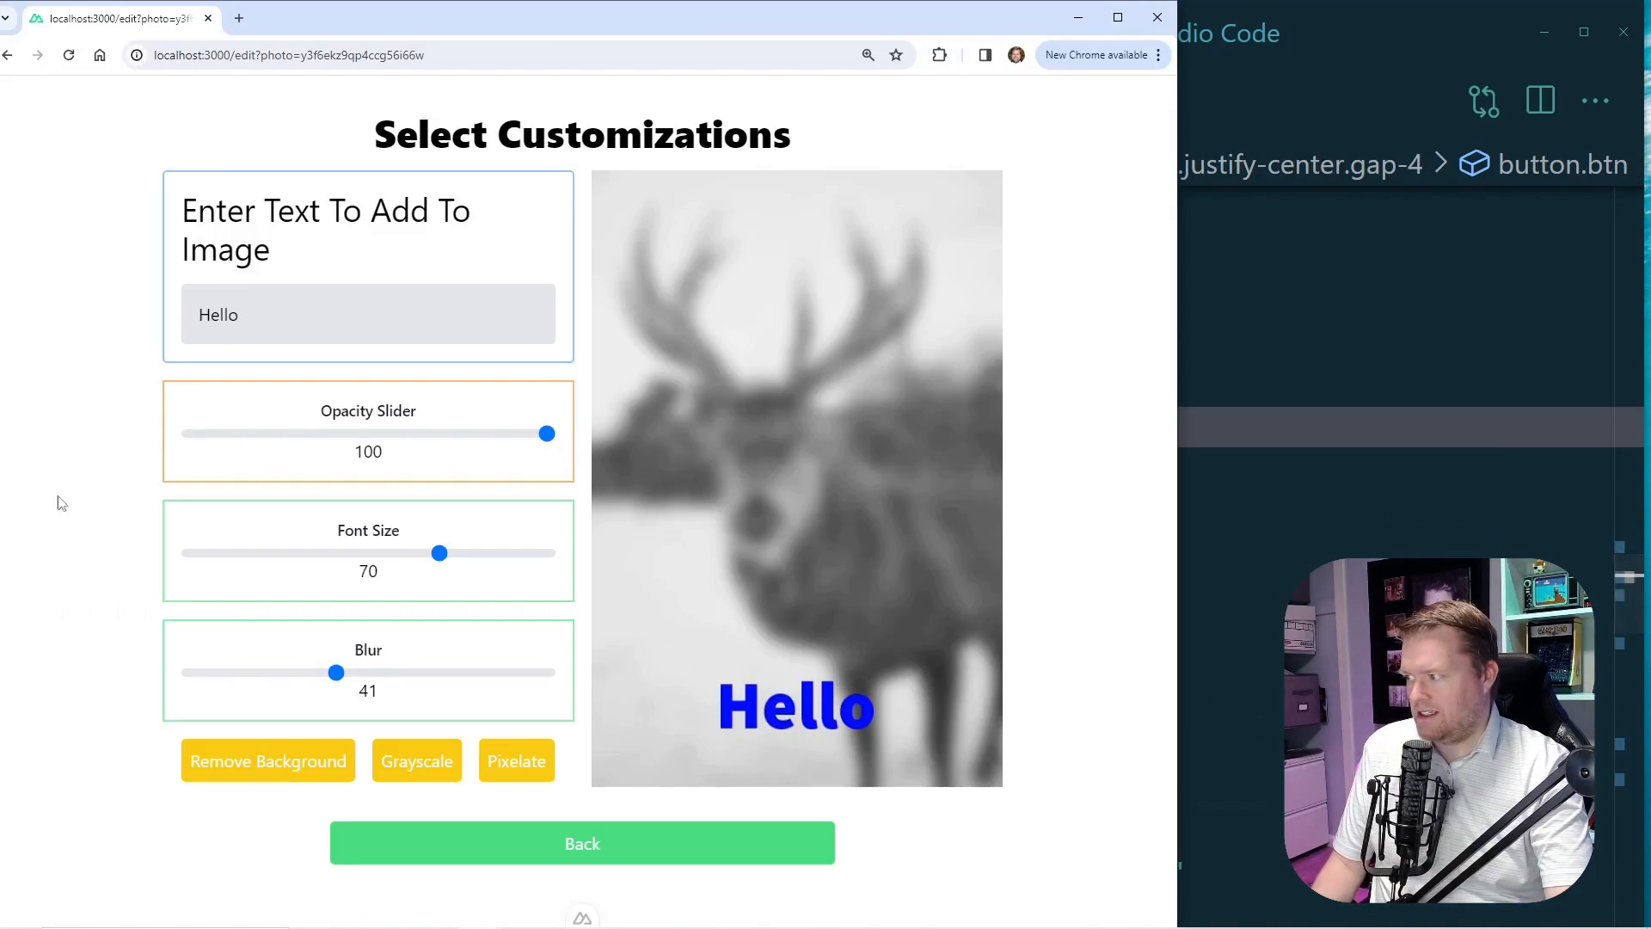
Replace the Remove Background button's yellow classes in index.vue with btn and save.
{"action": "left_click_drag", "start_coordinate": [337, 672], "coordinate": [190, 672]}
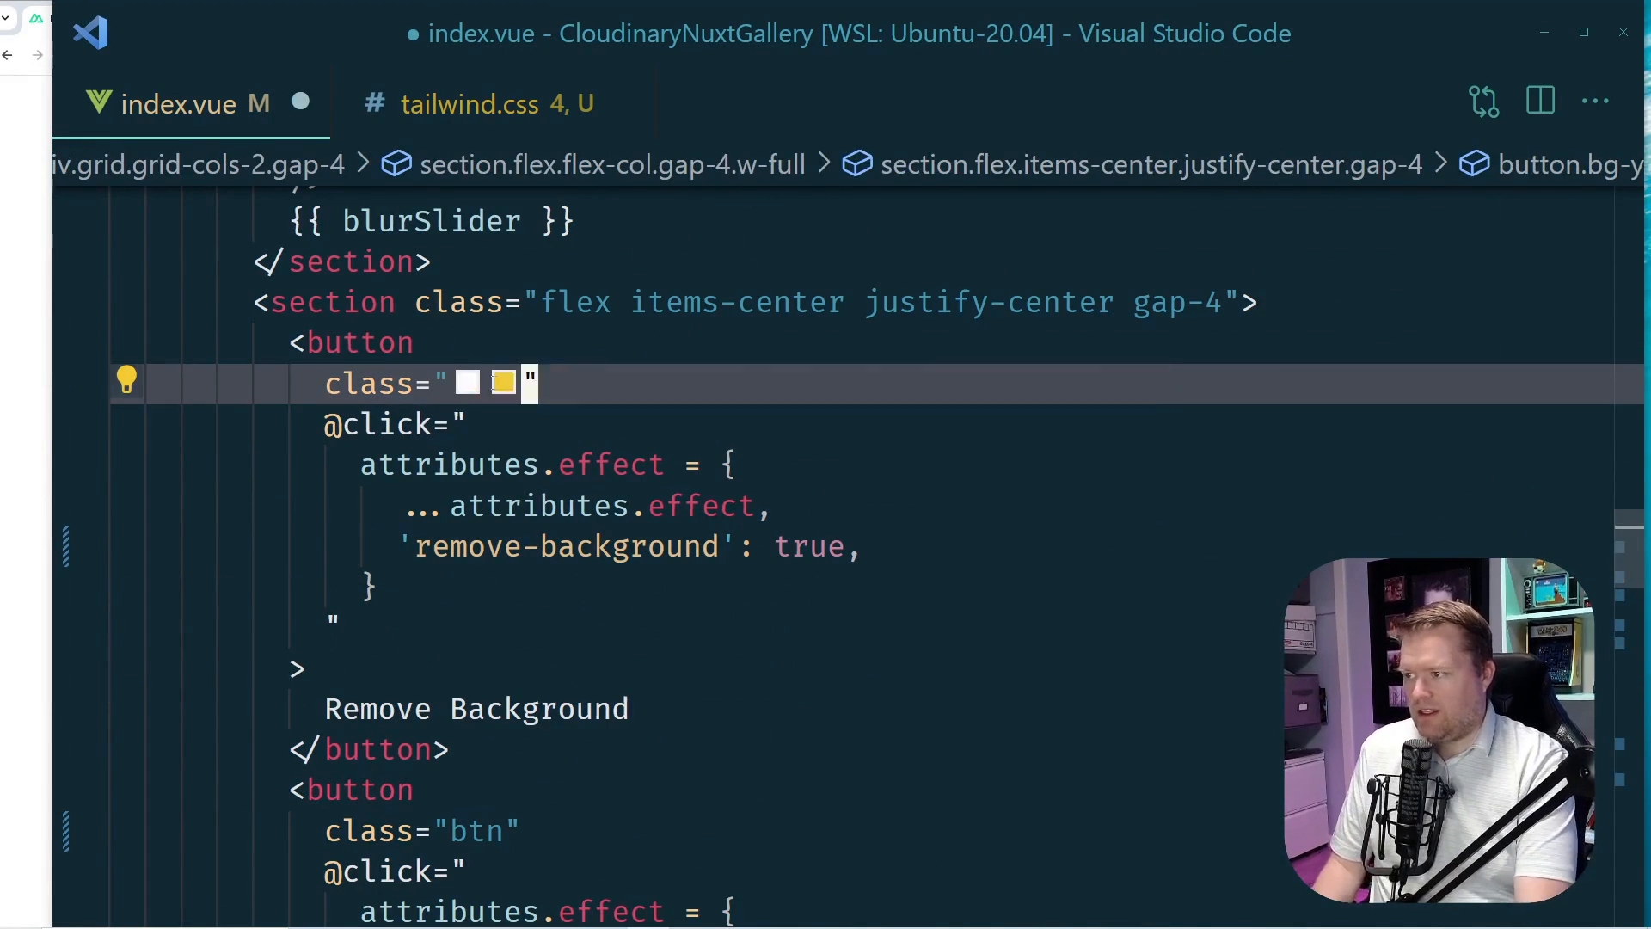
{"action": "type", "text": "bt"}
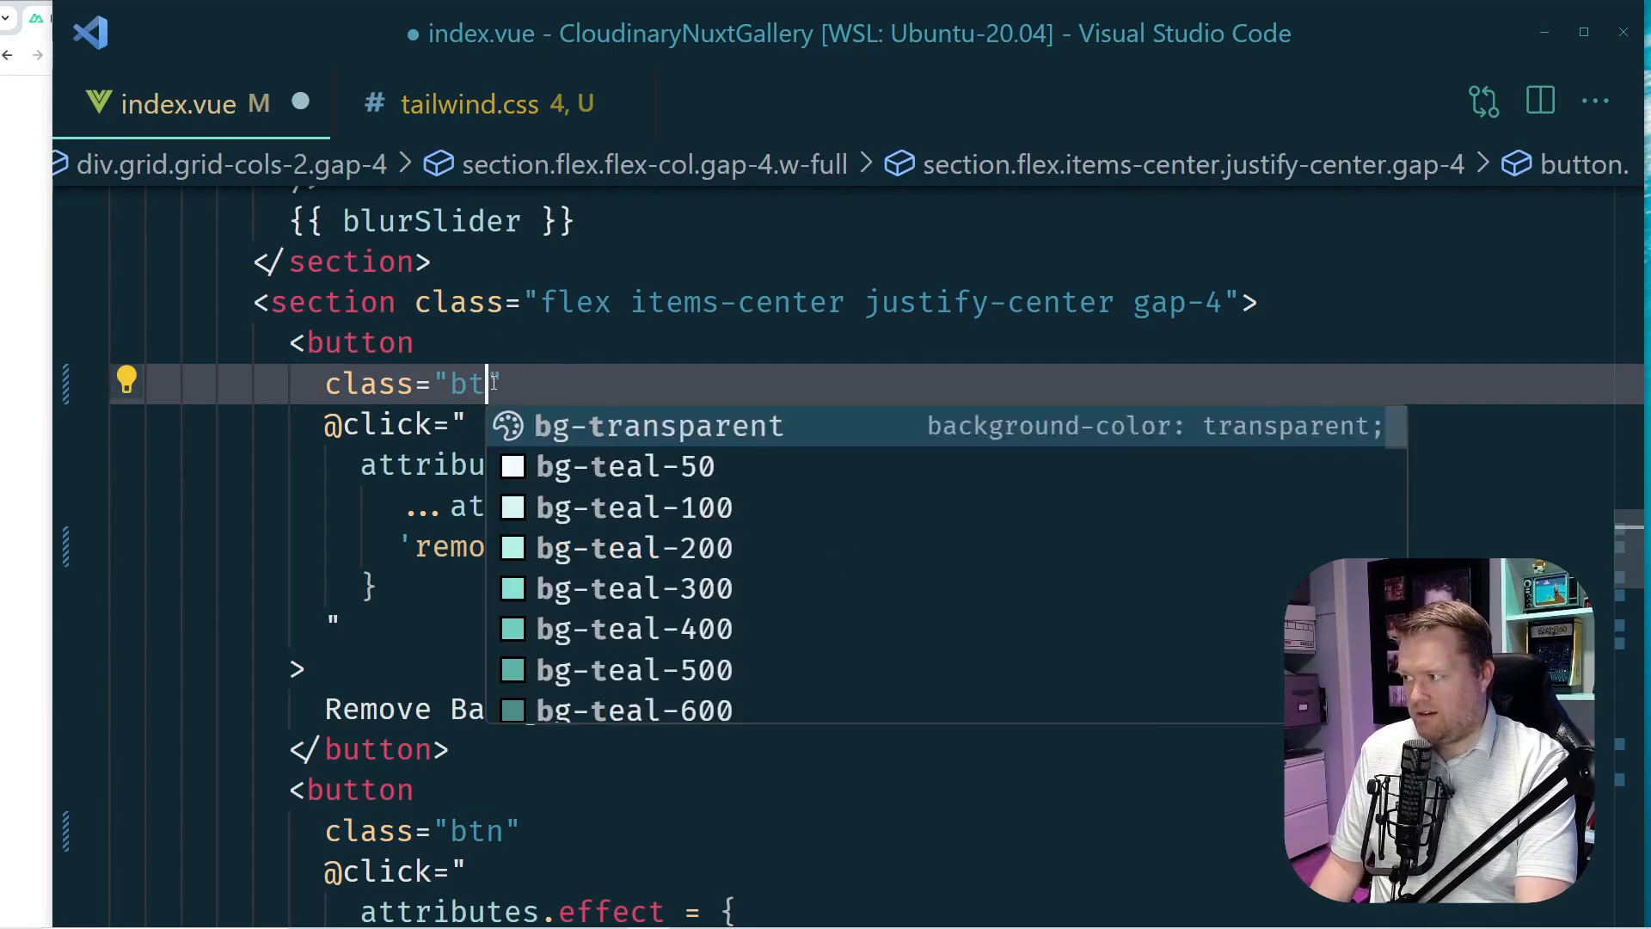
{"action": "key", "text": "Escape"}
{"action": "type", "text": "n"}
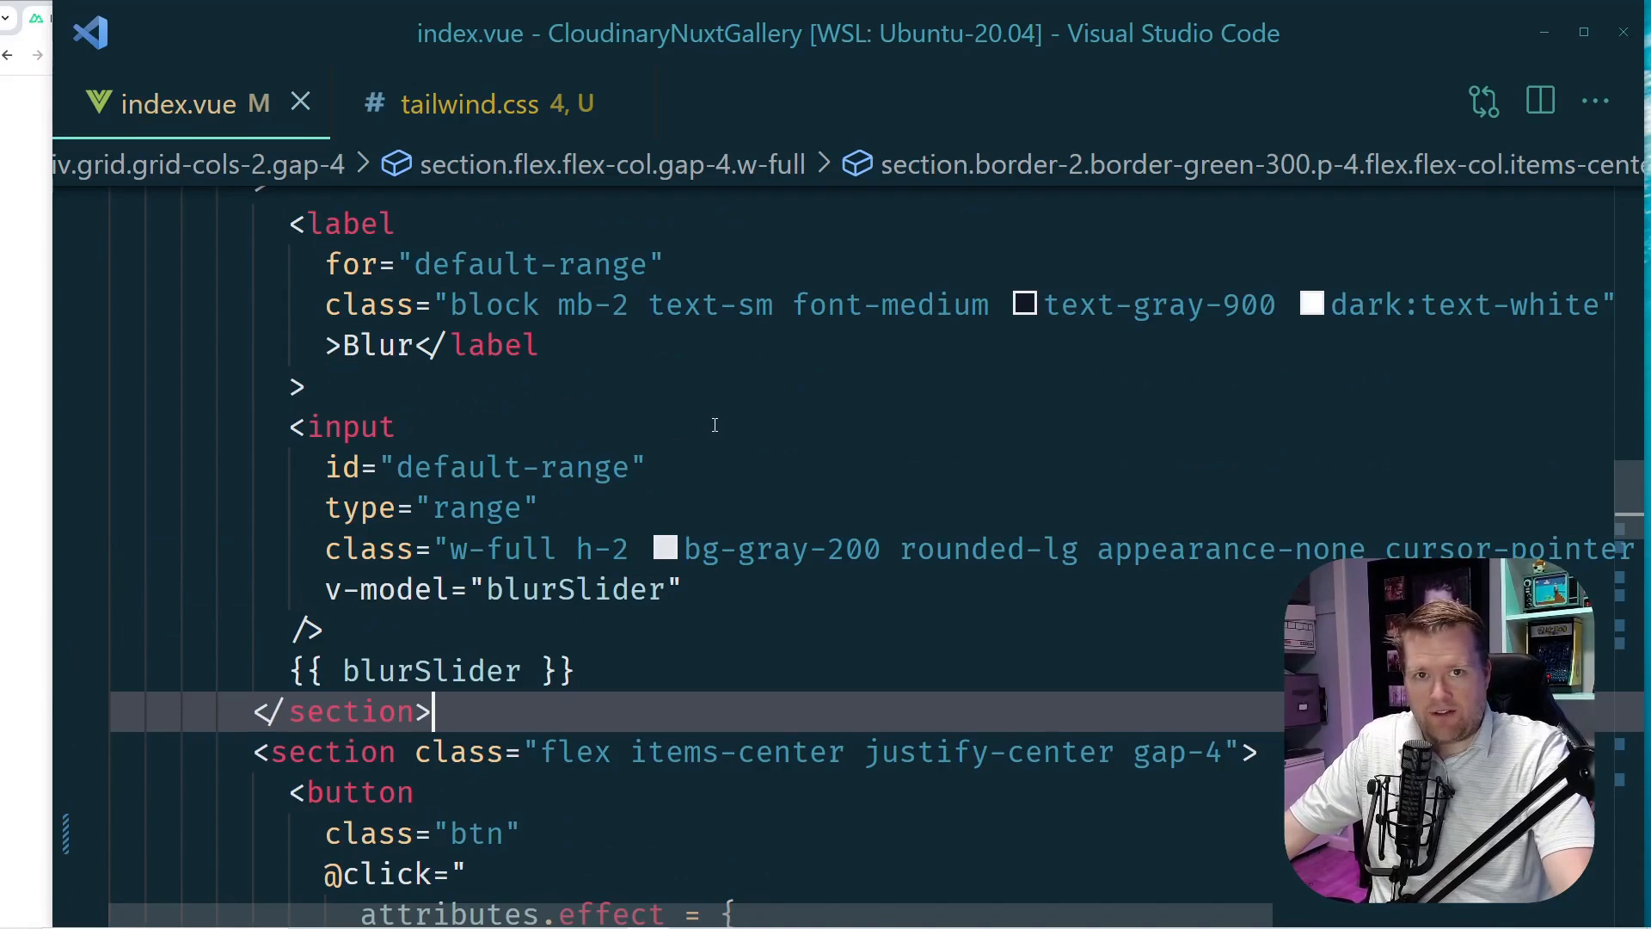
{"action": "scroll", "scroll_direction": "down", "scroll_amount": 3}
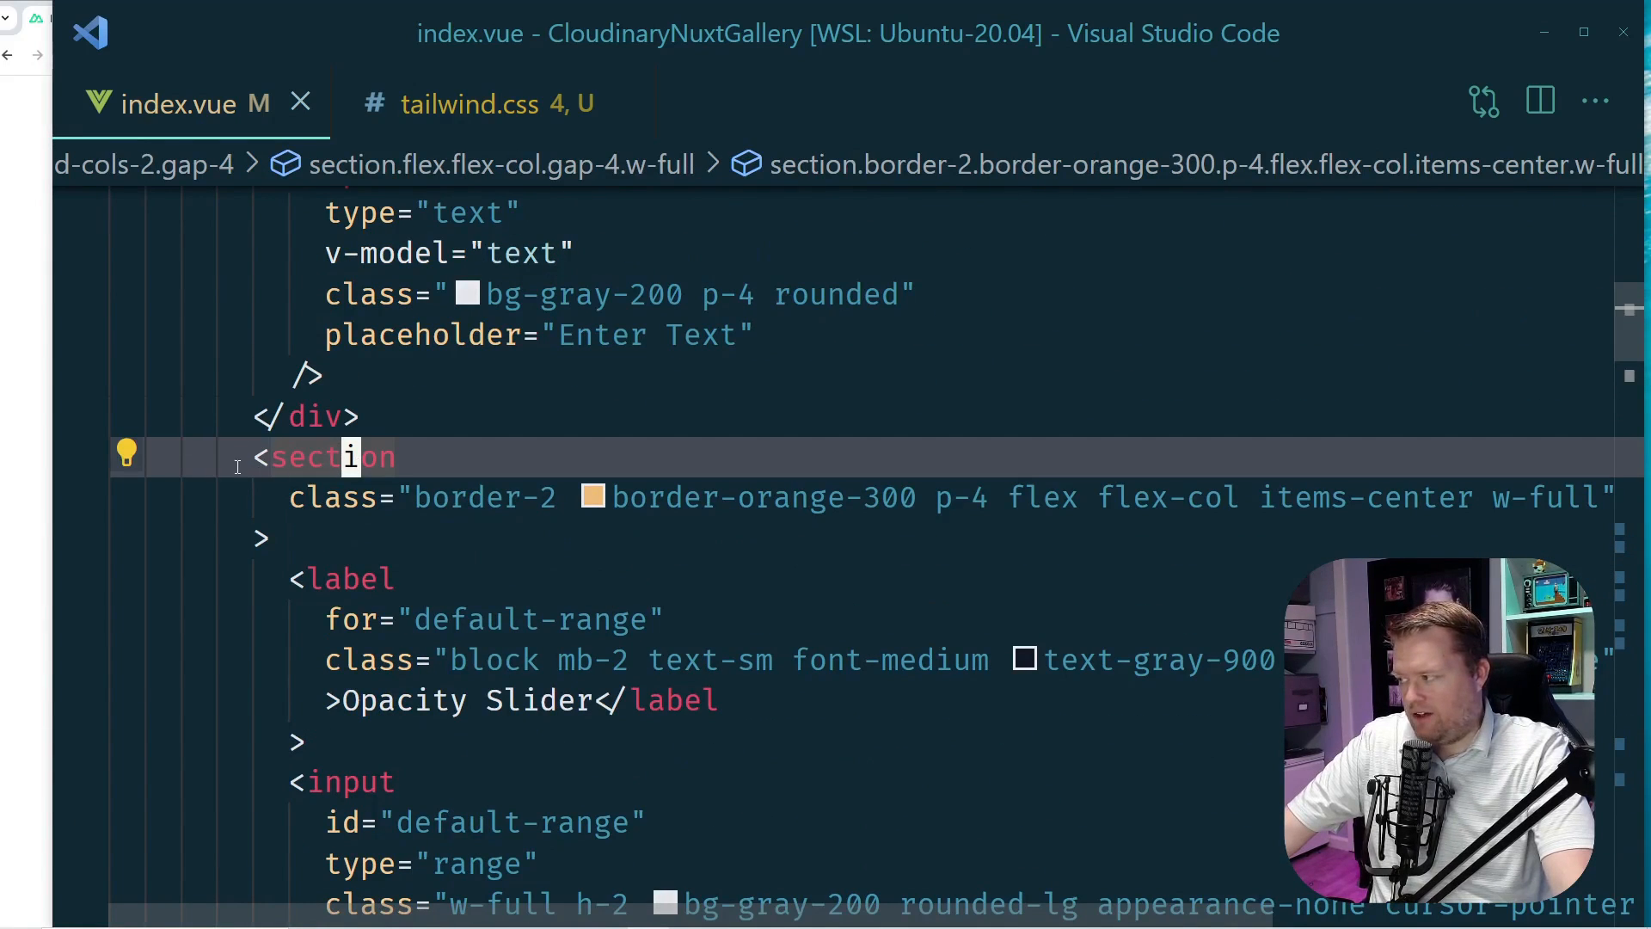
{"action": "mouse_move", "coordinate": [347, 457]}
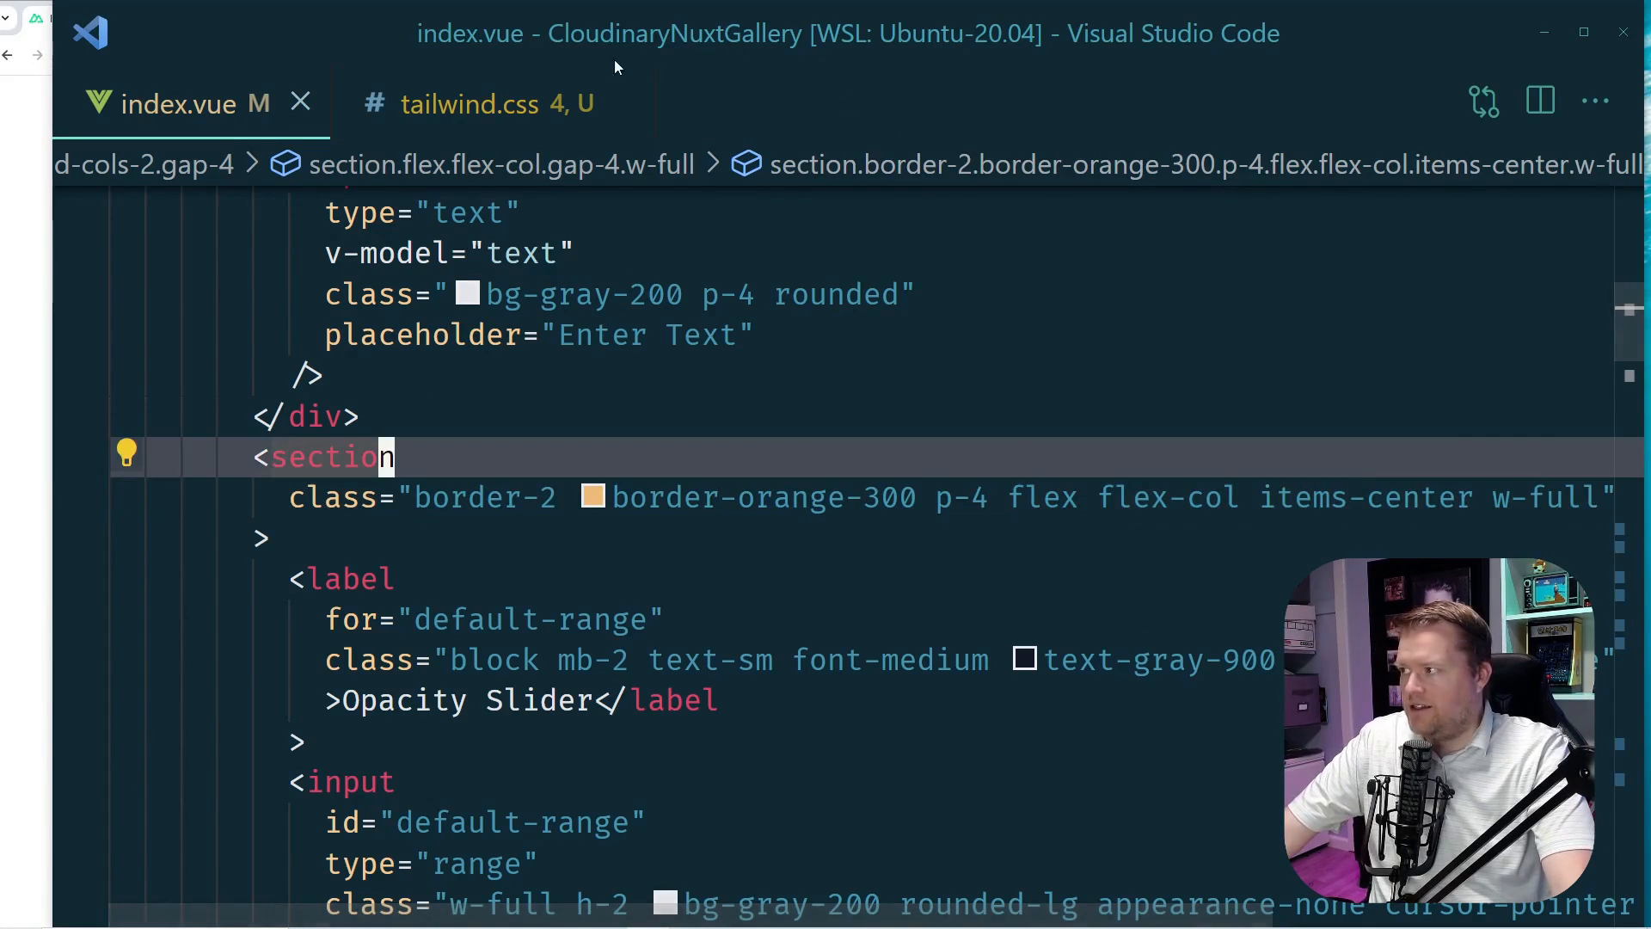
{"action": "left_click", "coordinate": [470, 103]}
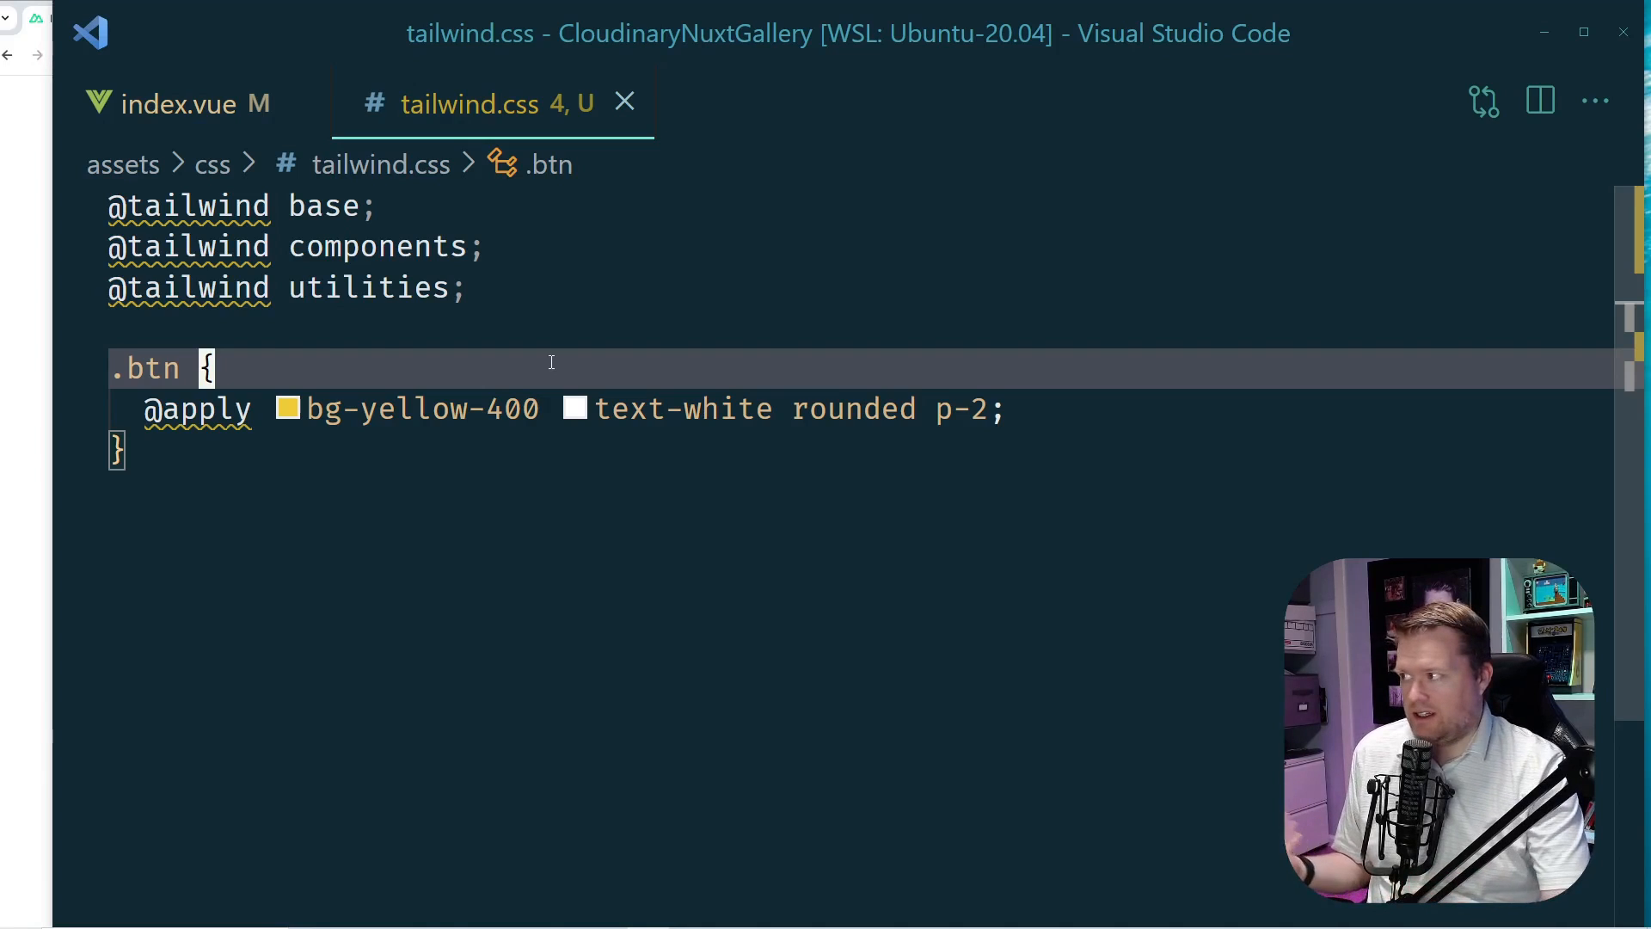
{"action": "left_click", "coordinate": [177, 103]}
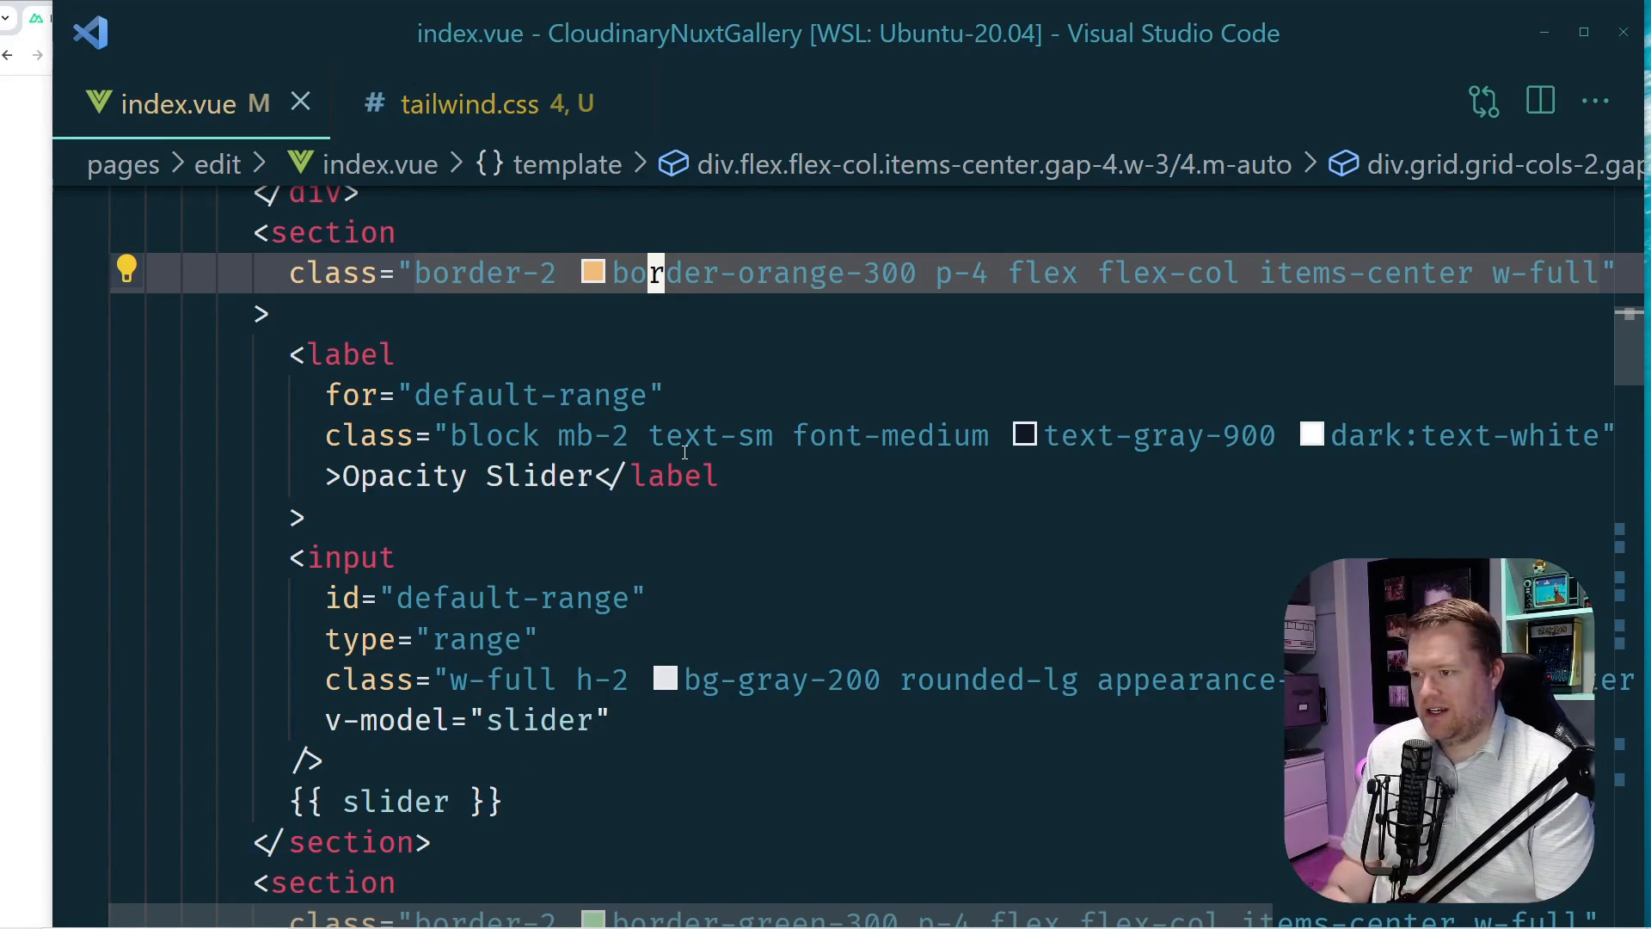
{"action": "scroll", "scroll_direction": "down", "scroll_amount": 3}
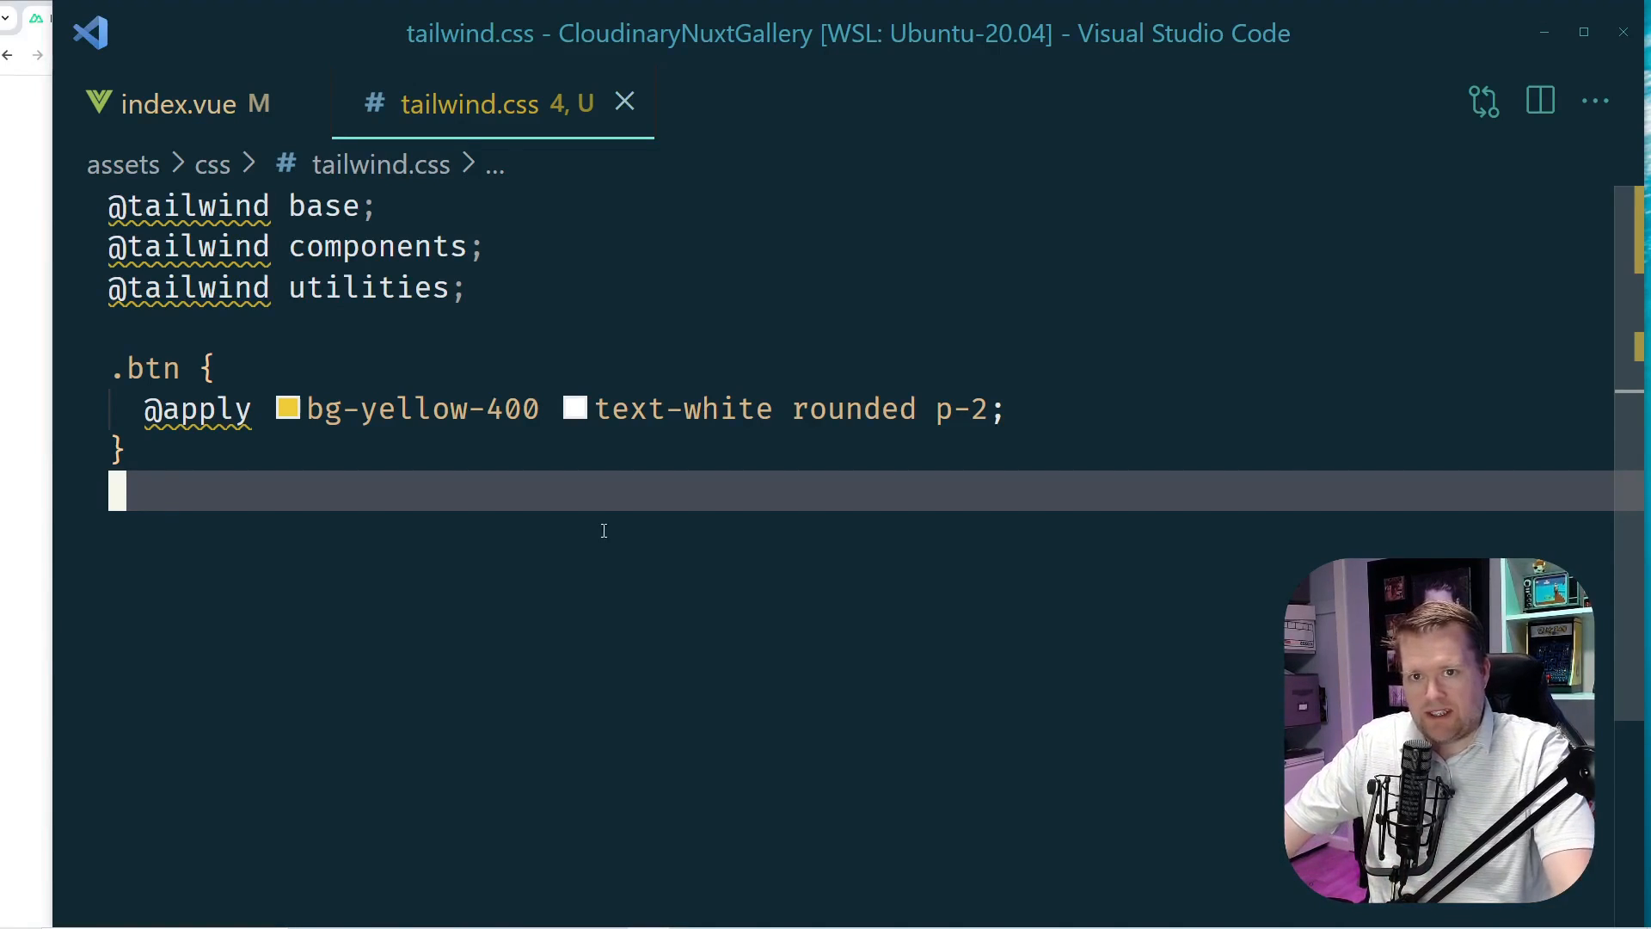
{"action": "left_click", "coordinate": [178, 103]}
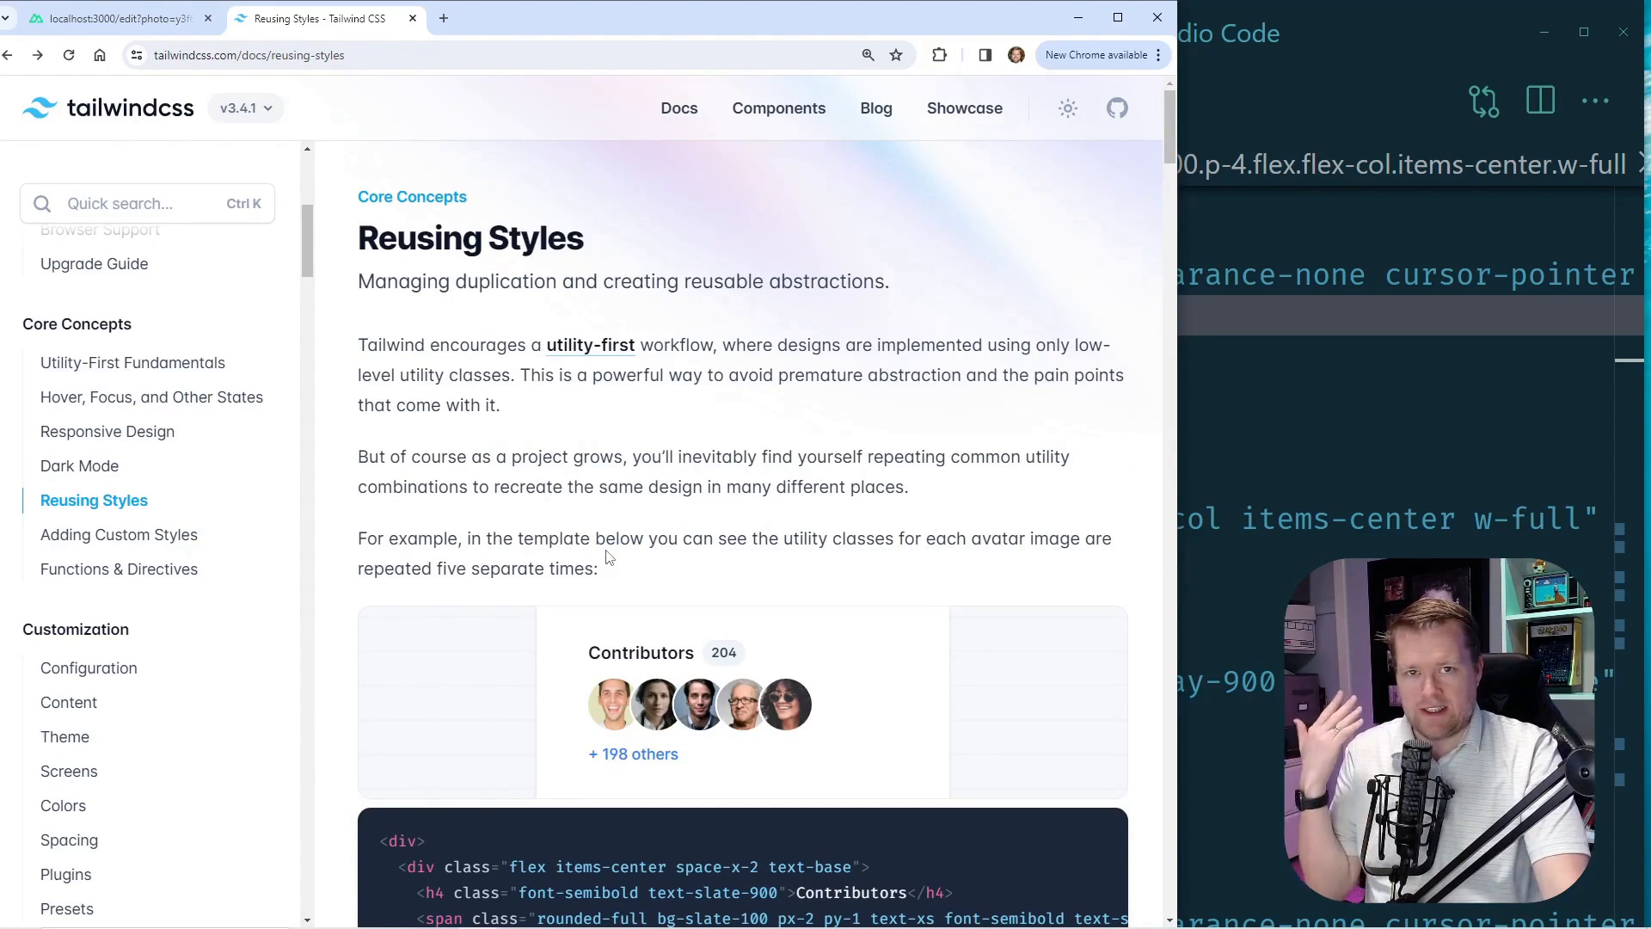
{"action": "scroll", "scroll_direction": "down", "scroll_amount": 3}
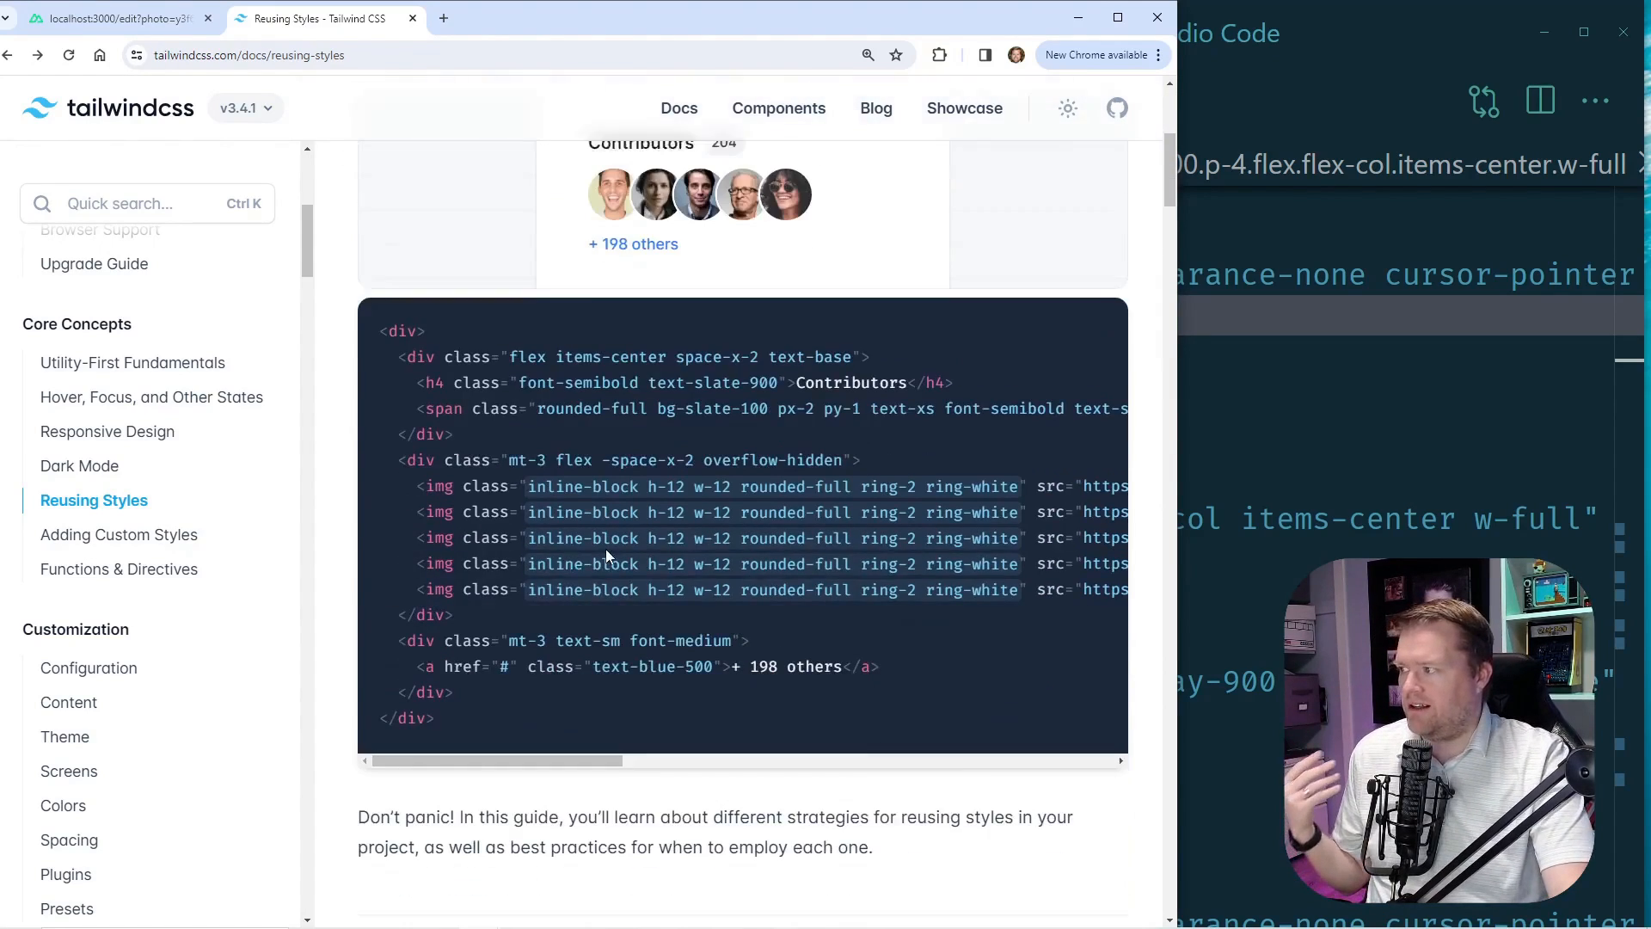
{"action": "scroll", "scroll_direction": "down", "scroll_amount": 3}
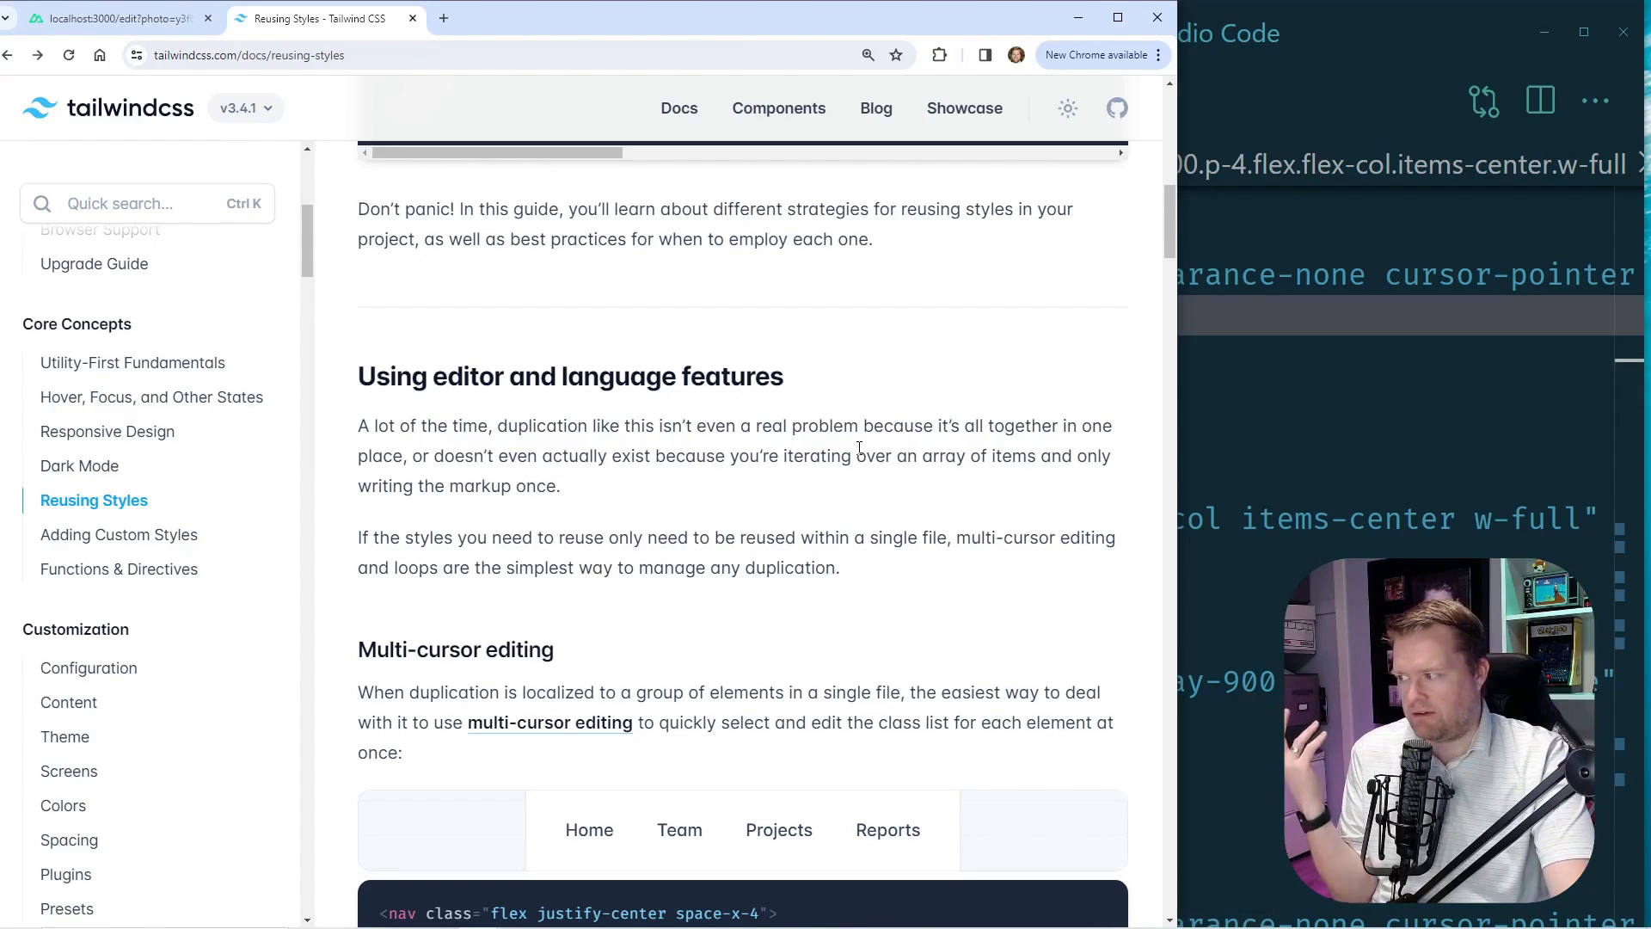
{"action": "scroll", "scroll_direction": "down", "scroll_amount": 3}
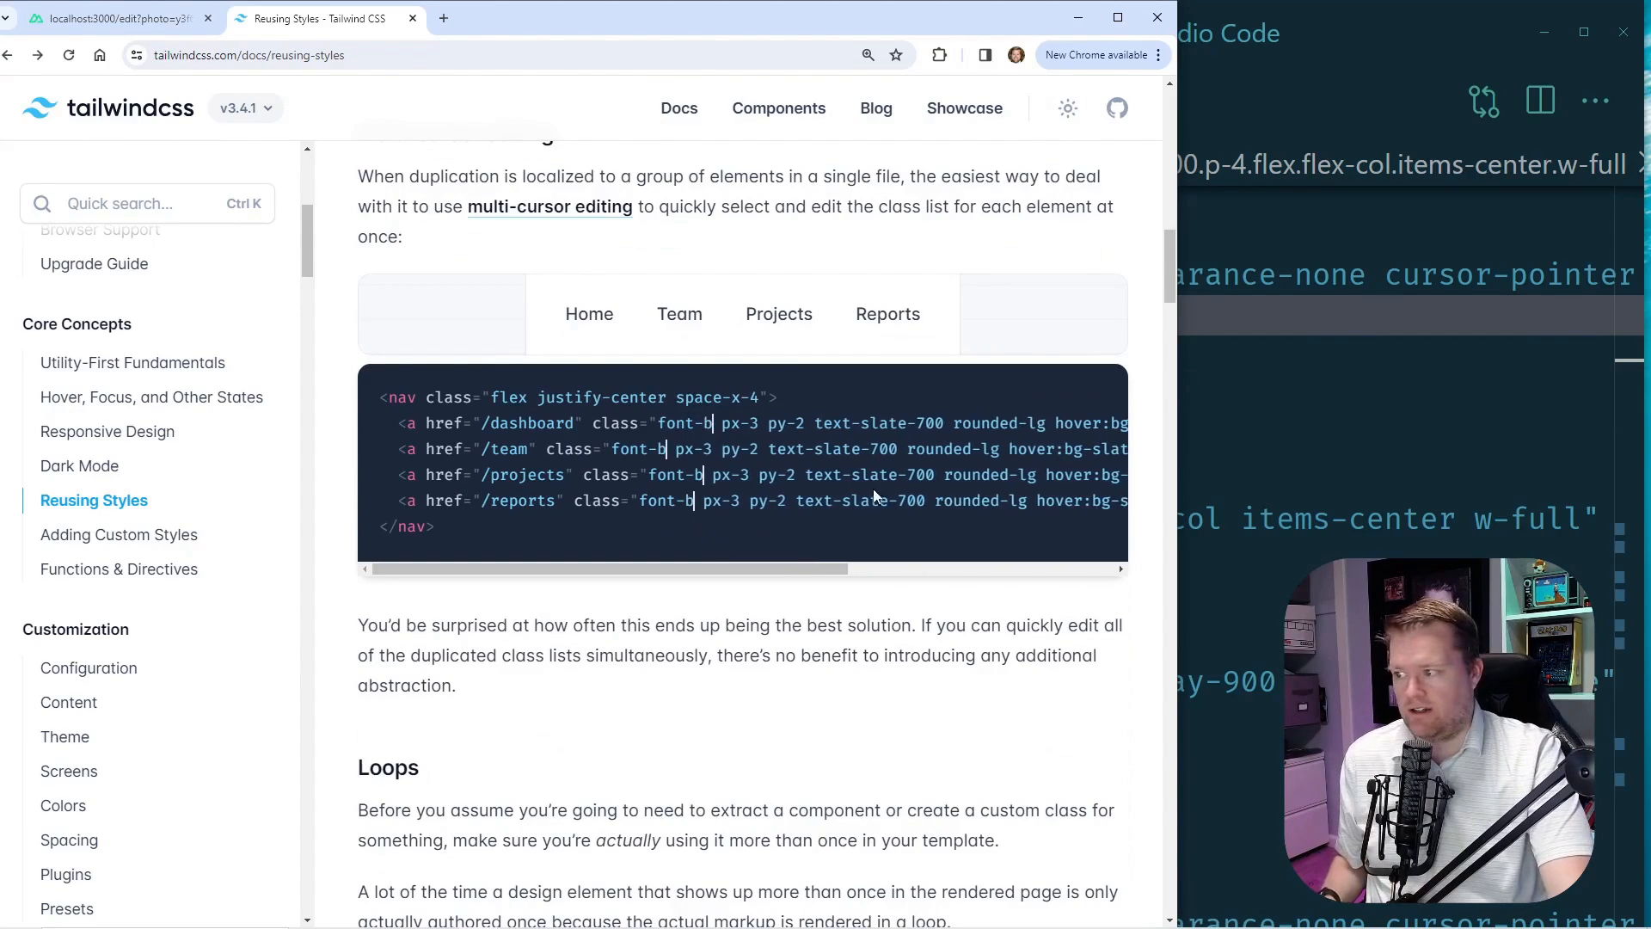
{"action": "type", "text": "old"}
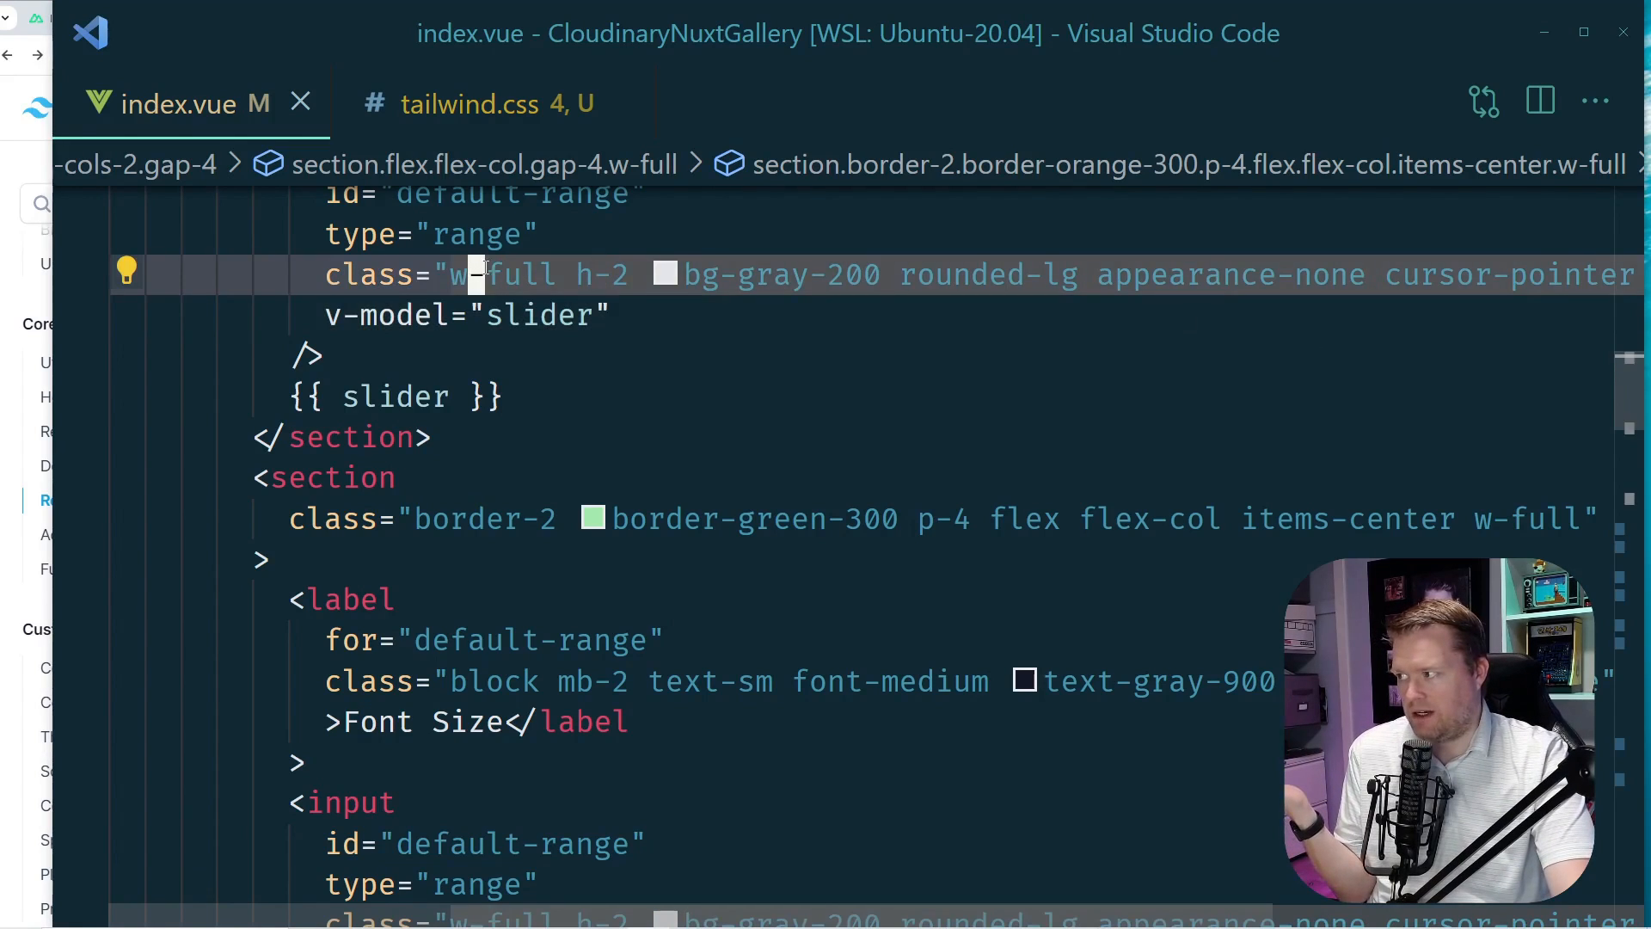
{"action": "left_click", "coordinate": [591, 437]}
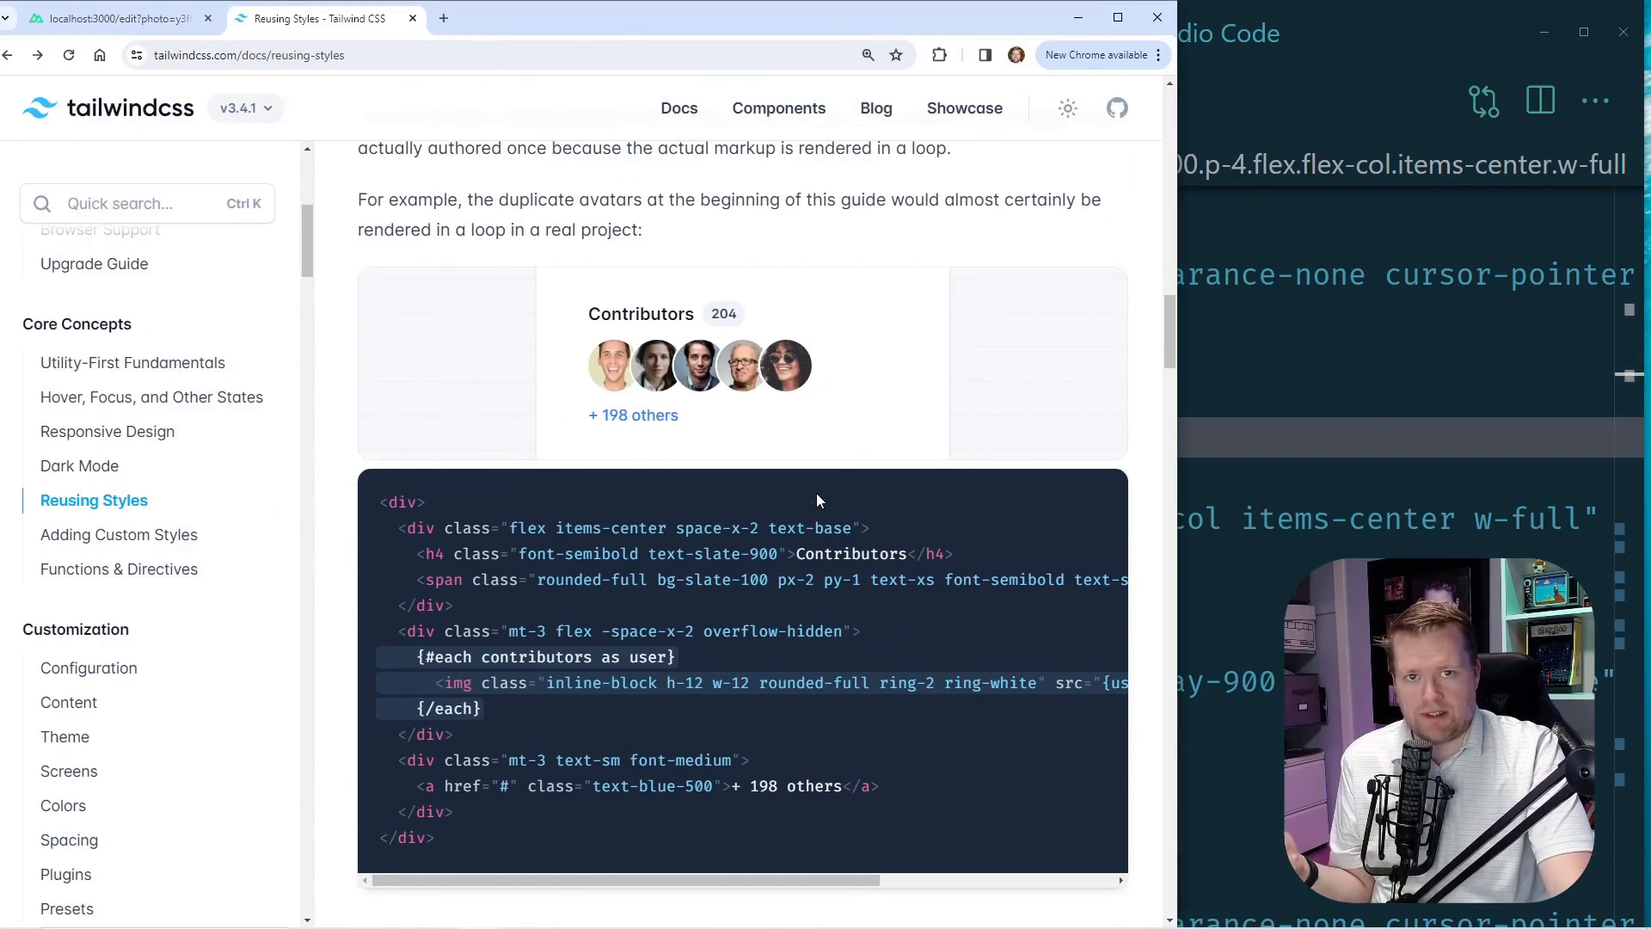
{"action": "scroll", "scroll_direction": "down", "scroll_amount": 3}
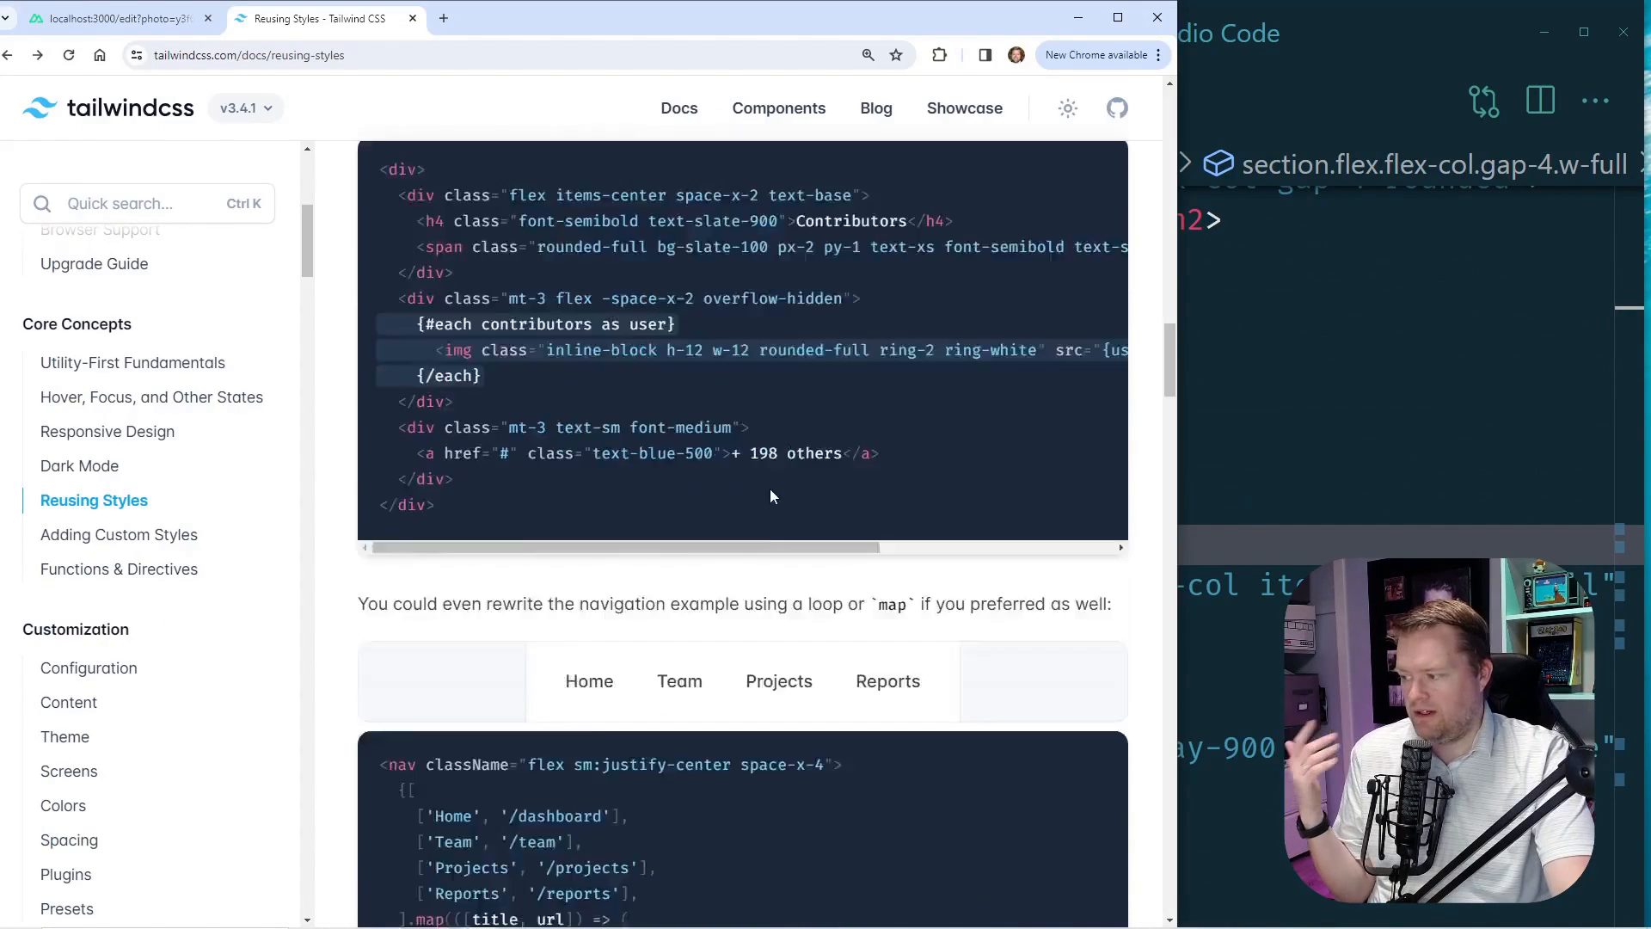
{"action": "scroll", "scroll_direction": "down", "scroll_amount": 3}
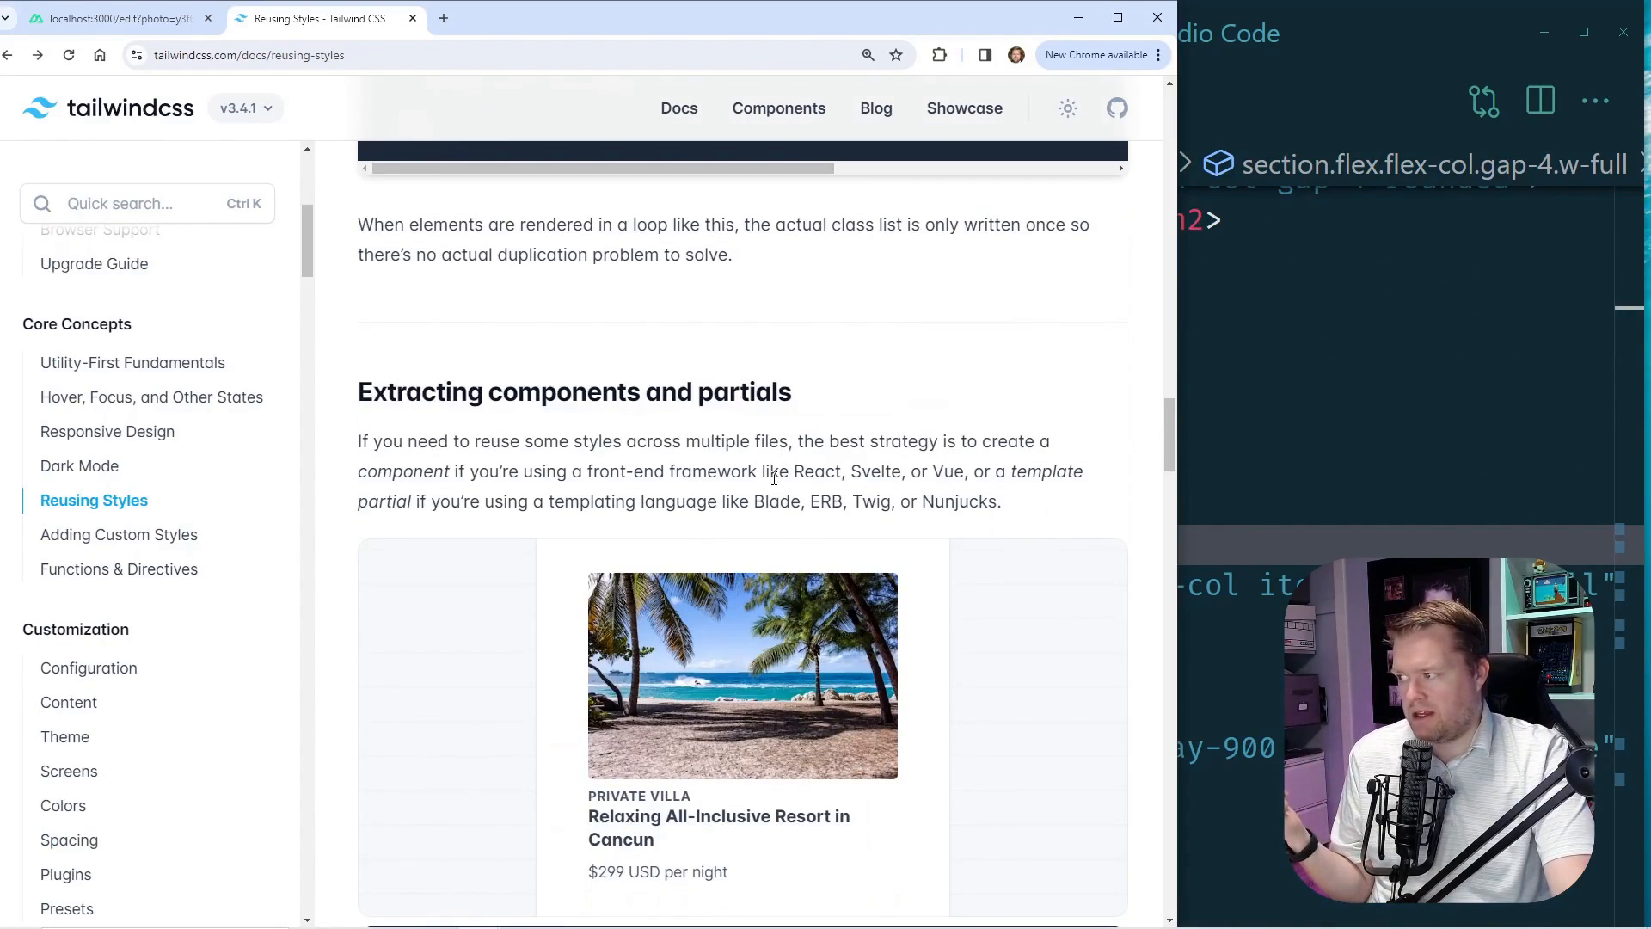
{"action": "scroll", "scroll_direction": "down", "scroll_amount": 3}
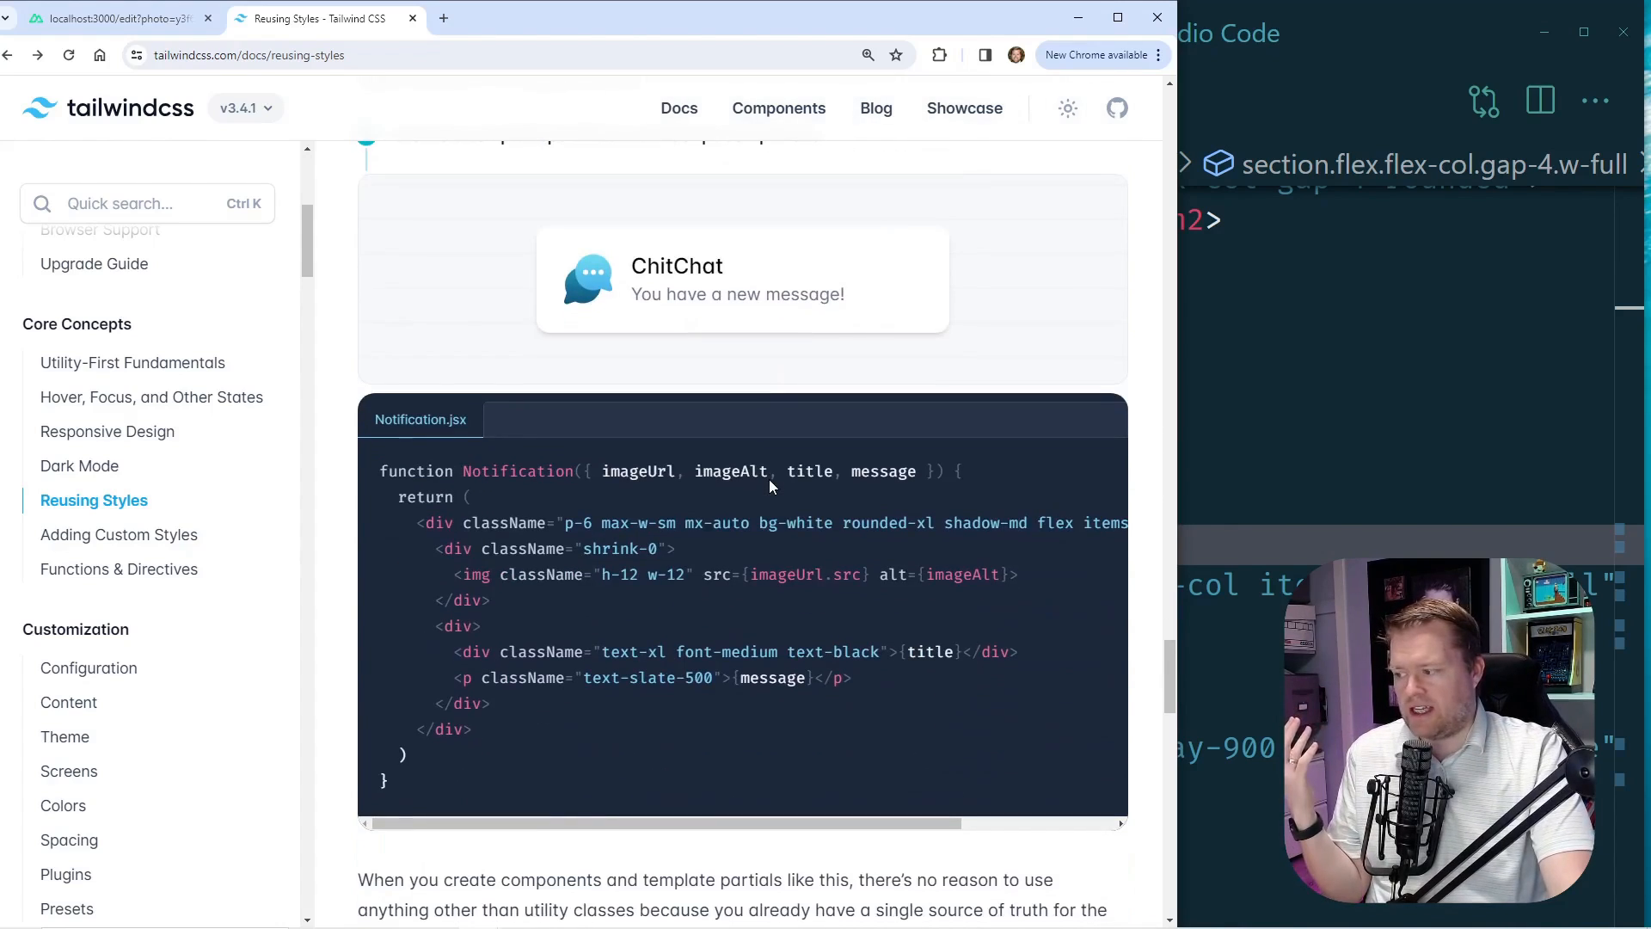
{"action": "scroll", "scroll_direction": "down", "scroll_amount": 3}
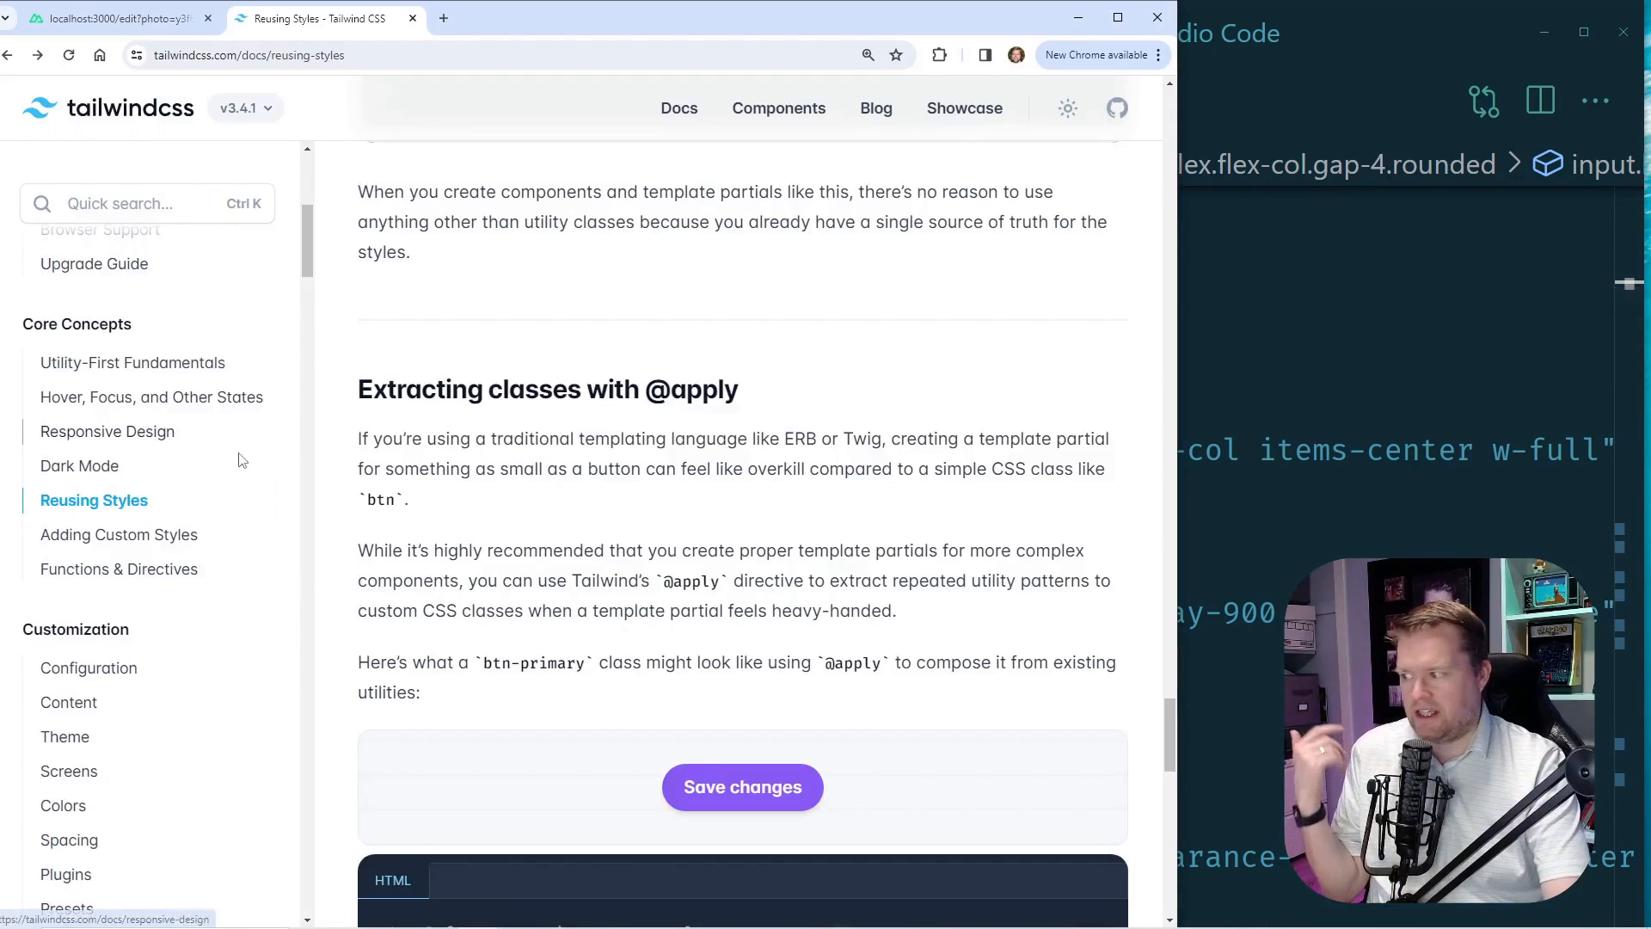
{"action": "scroll", "scroll_direction": "down", "scroll_amount": 3}
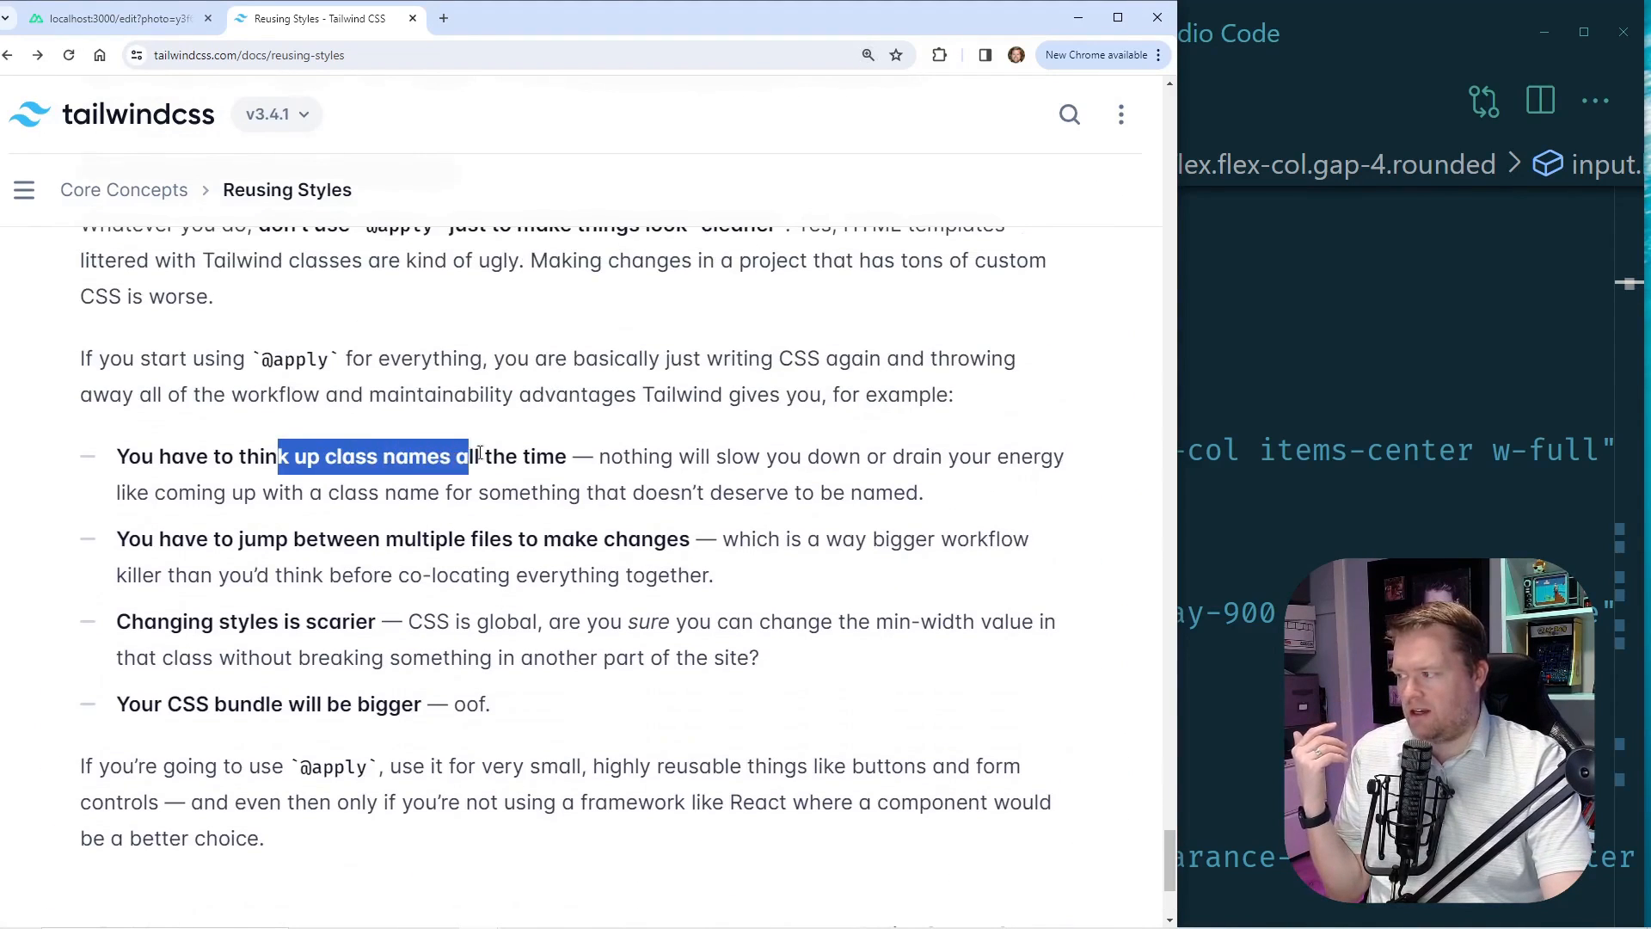
{"action": "scroll", "scroll_direction": "down", "scroll_amount": 3}
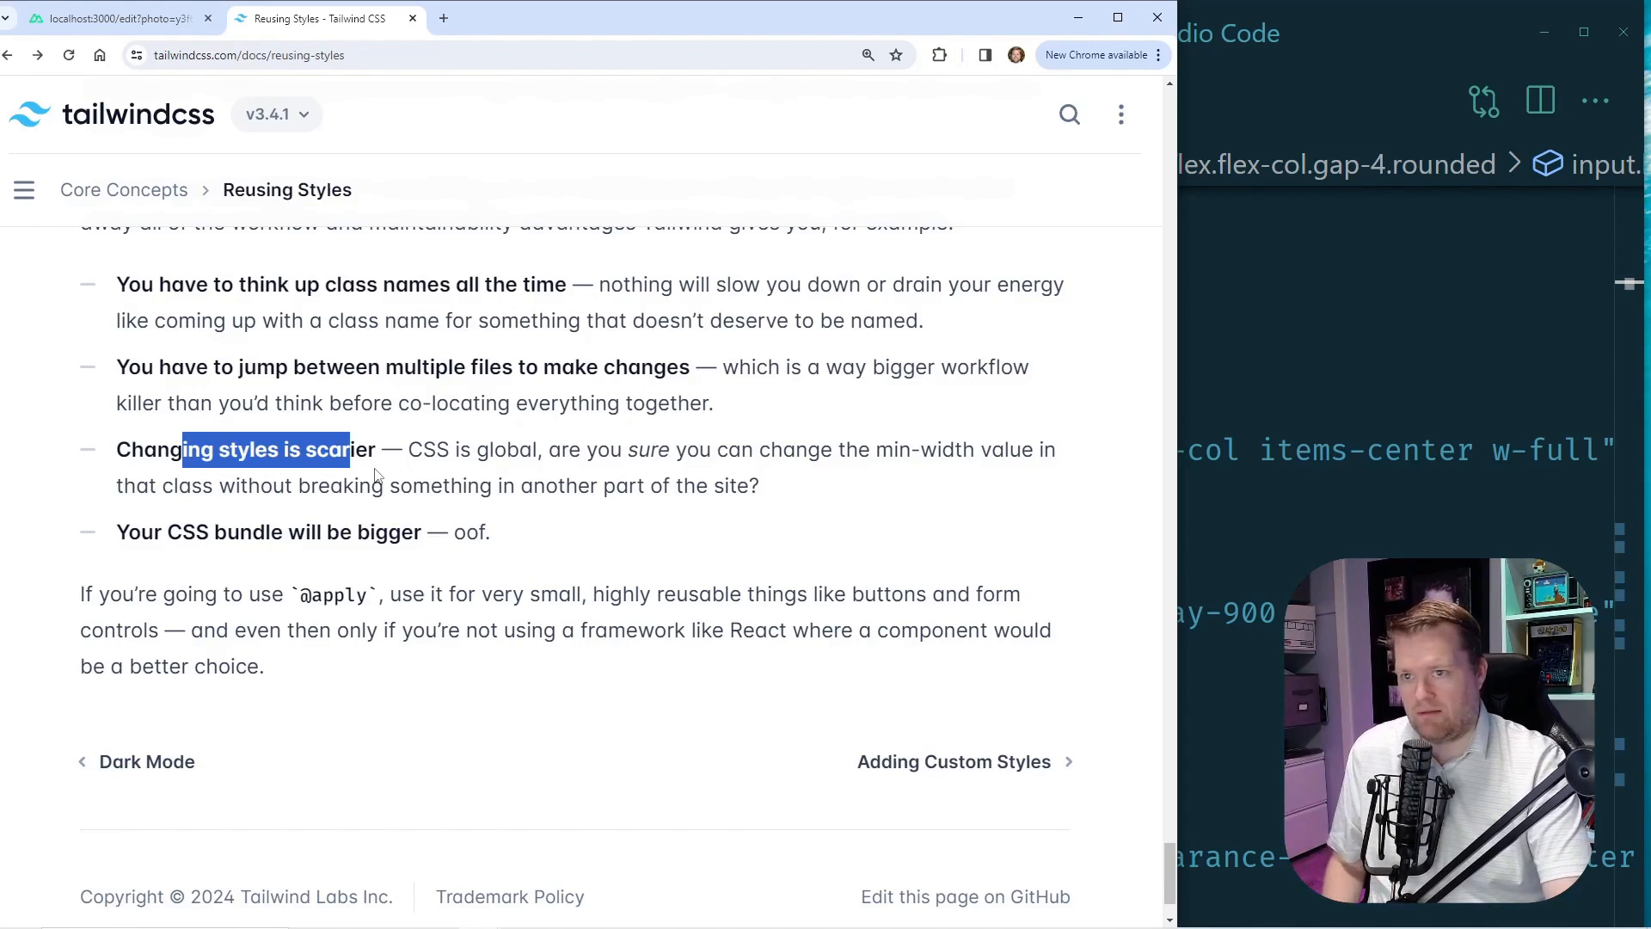
{"action": "left_click", "coordinate": [598, 542]}
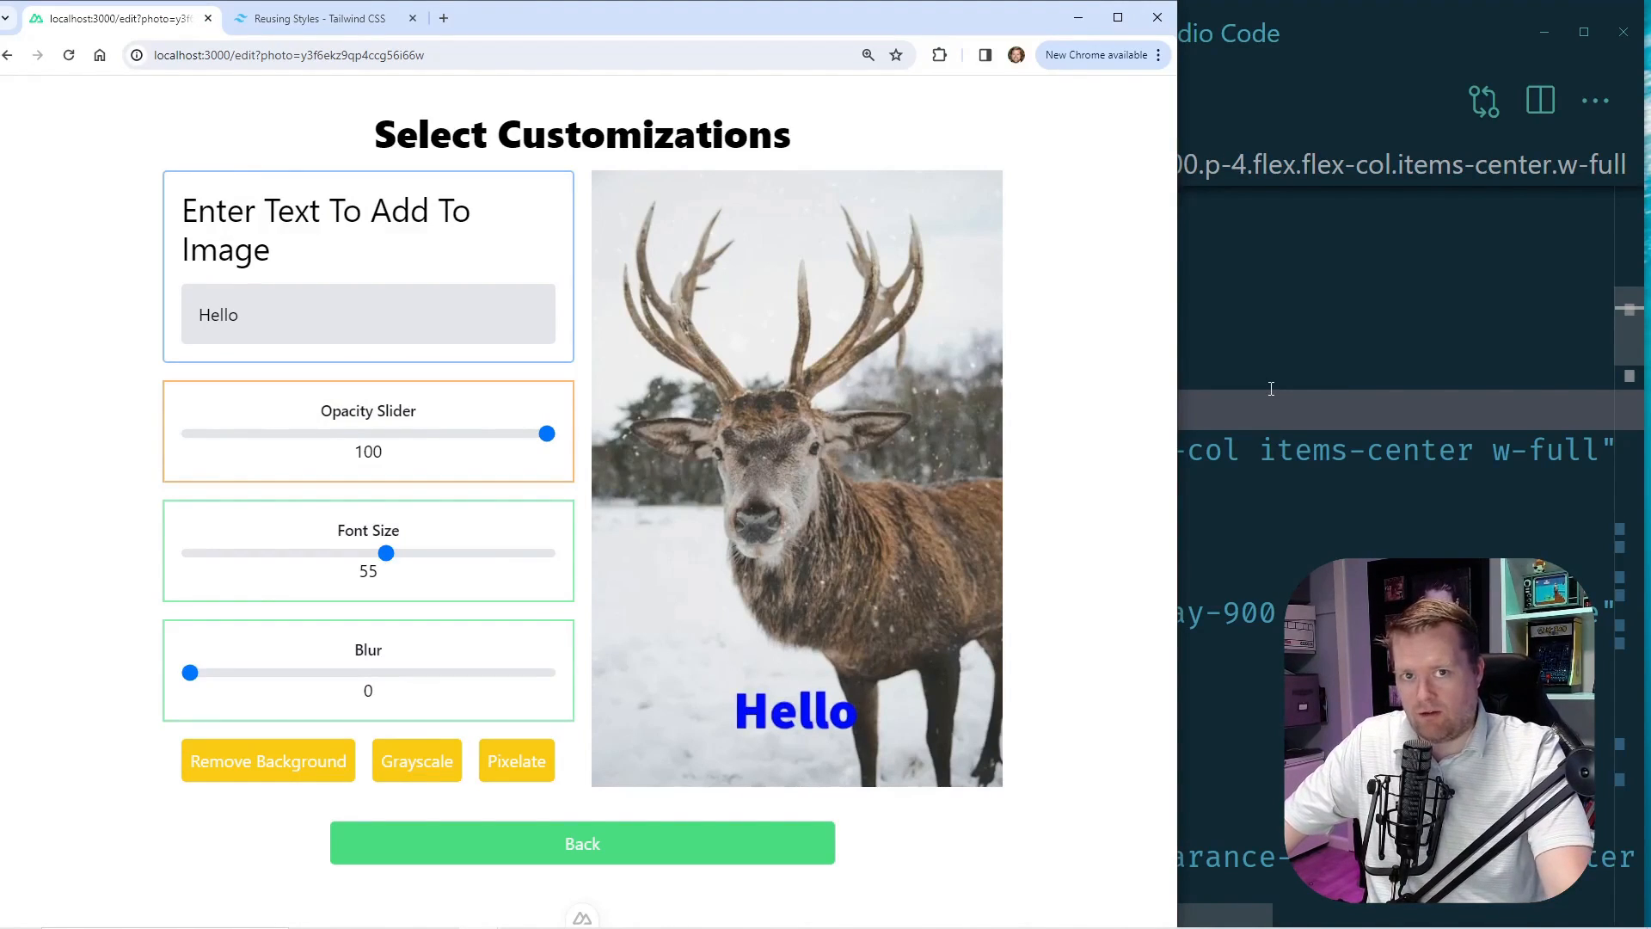
{"action": "mouse_move", "coordinate": [1118, 377]}
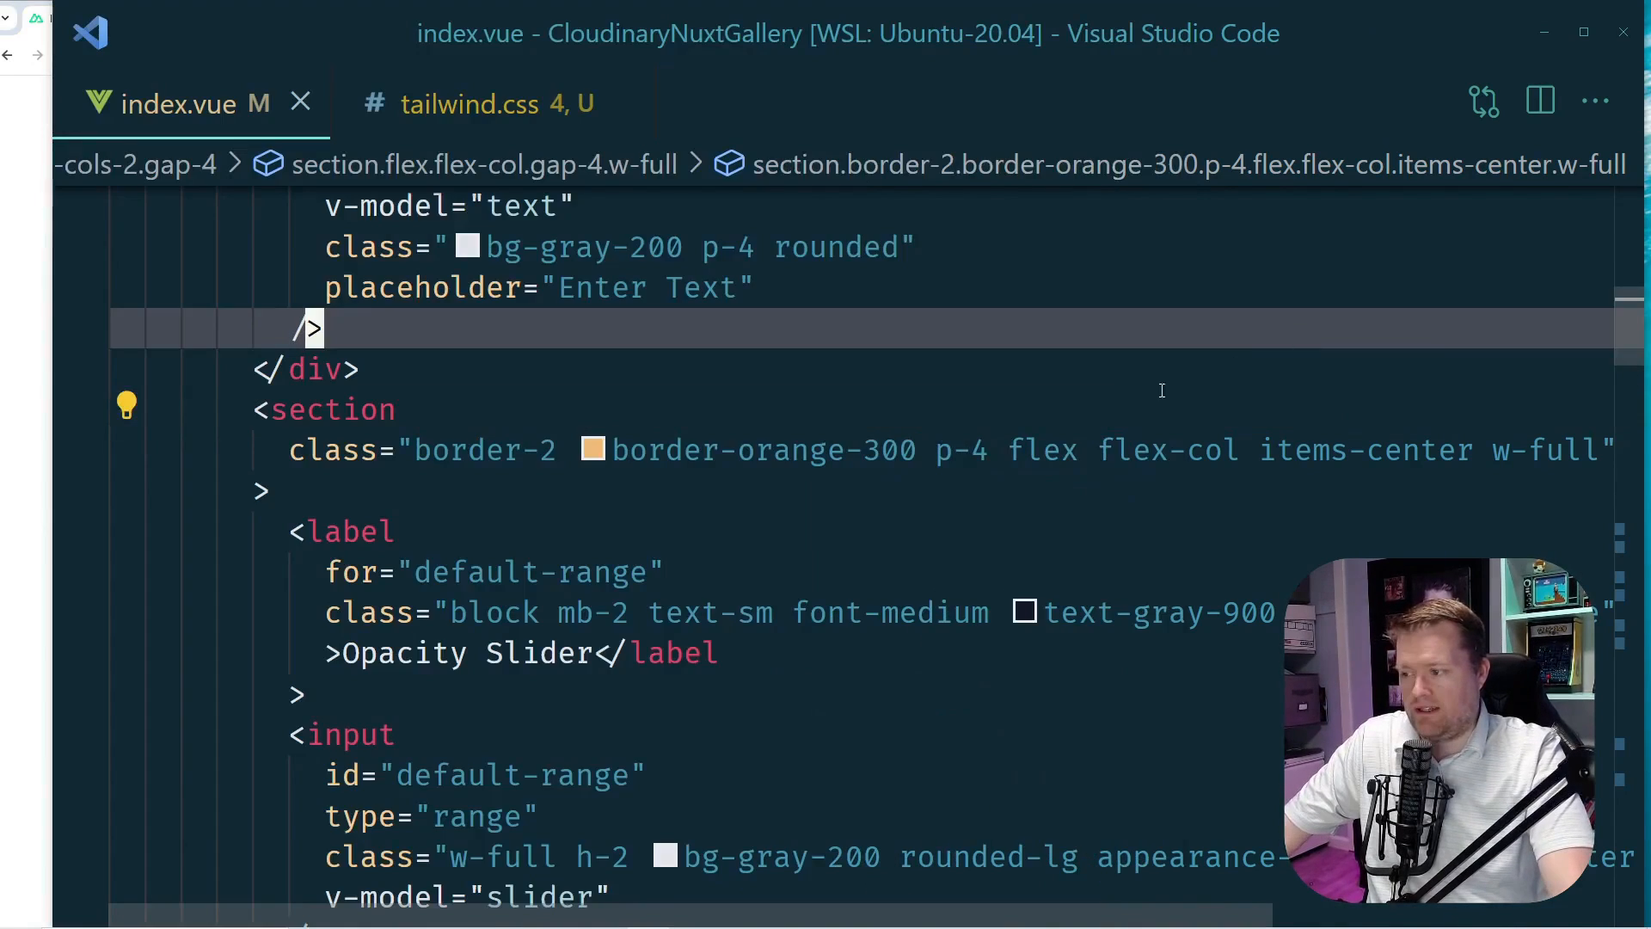
{"action": "scroll", "scroll_direction": "down", "scroll_amount": 3}
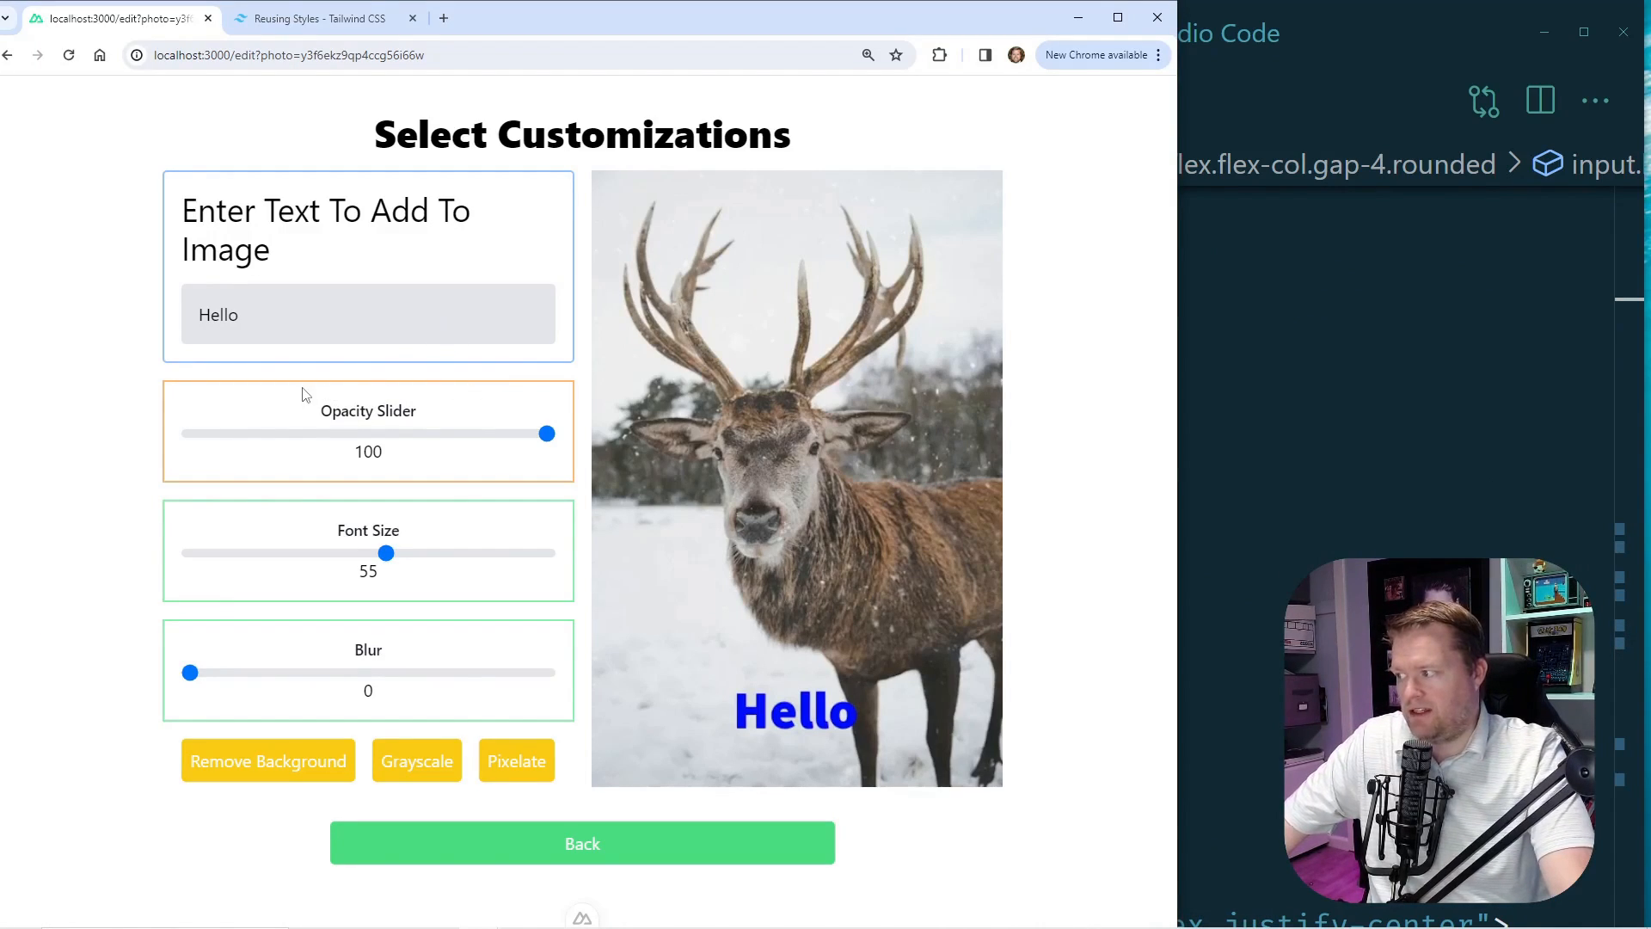
{"action": "mouse_move", "coordinate": [340, 533]}
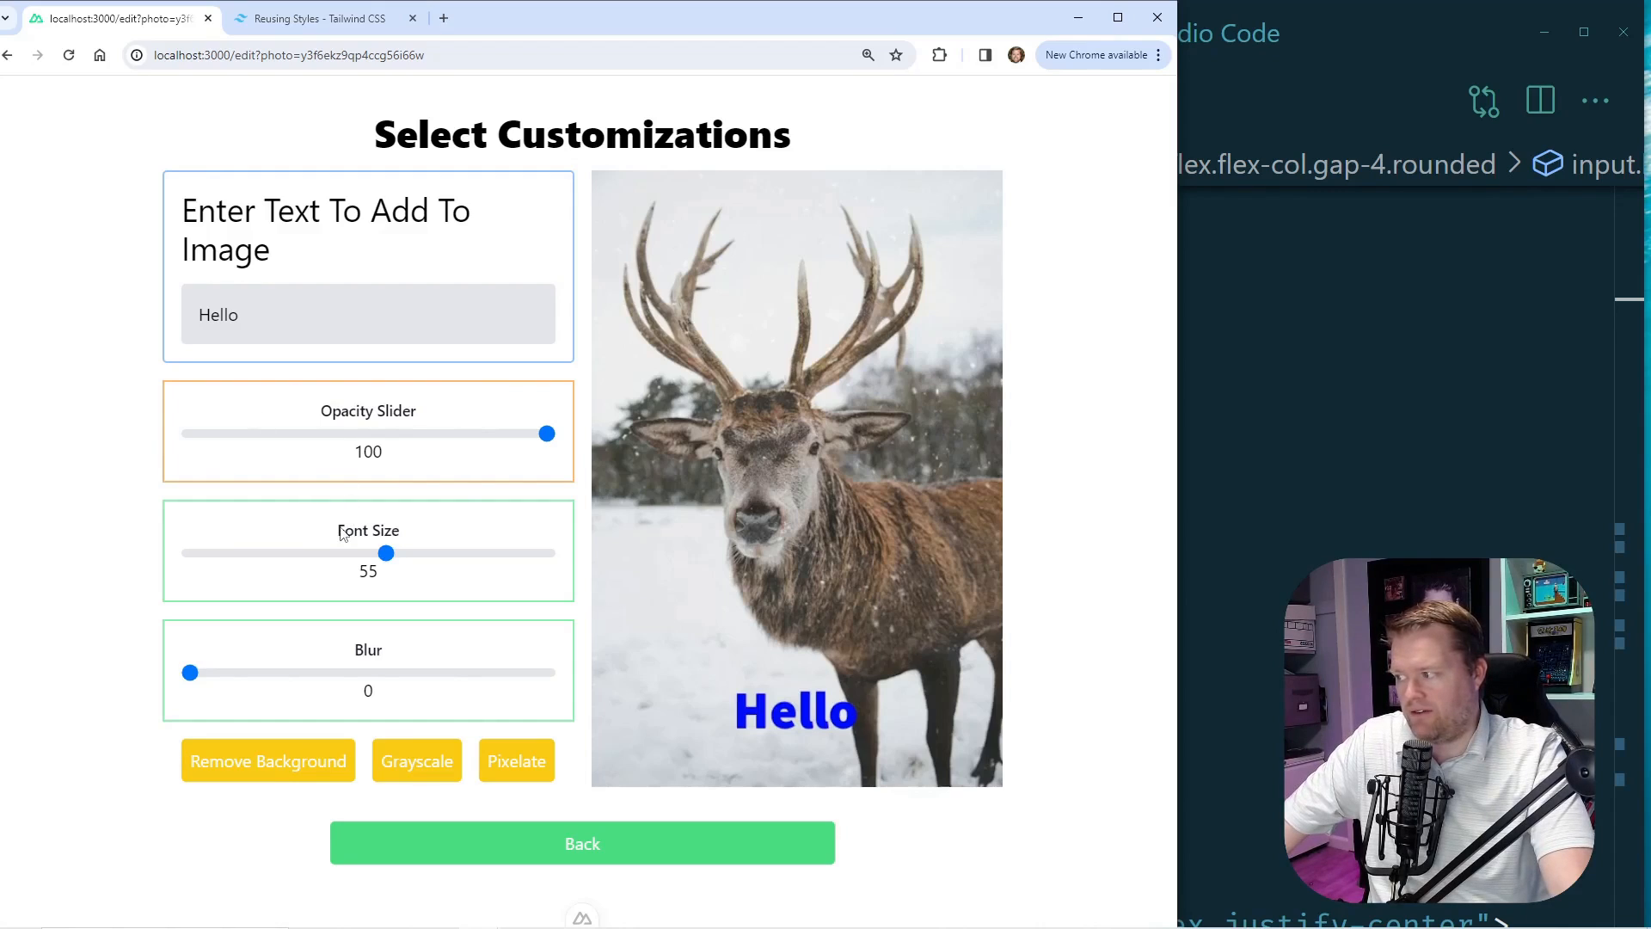
{"action": "mouse_move", "coordinate": [454, 495]}
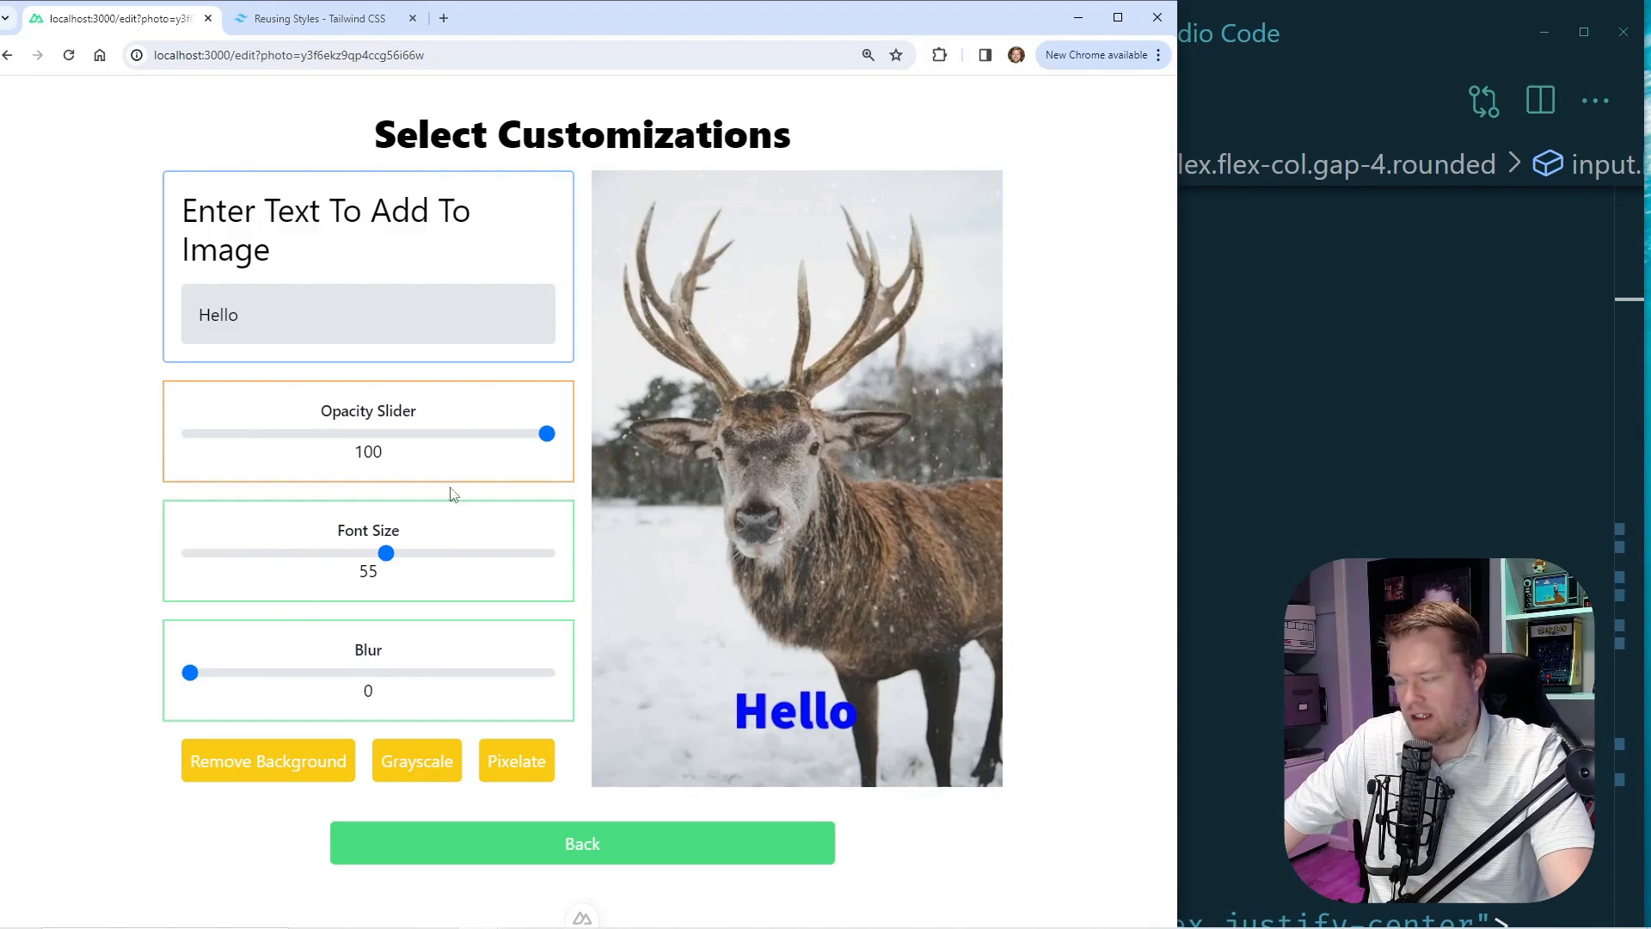
{"action": "mouse_move", "coordinate": [559, 499]}
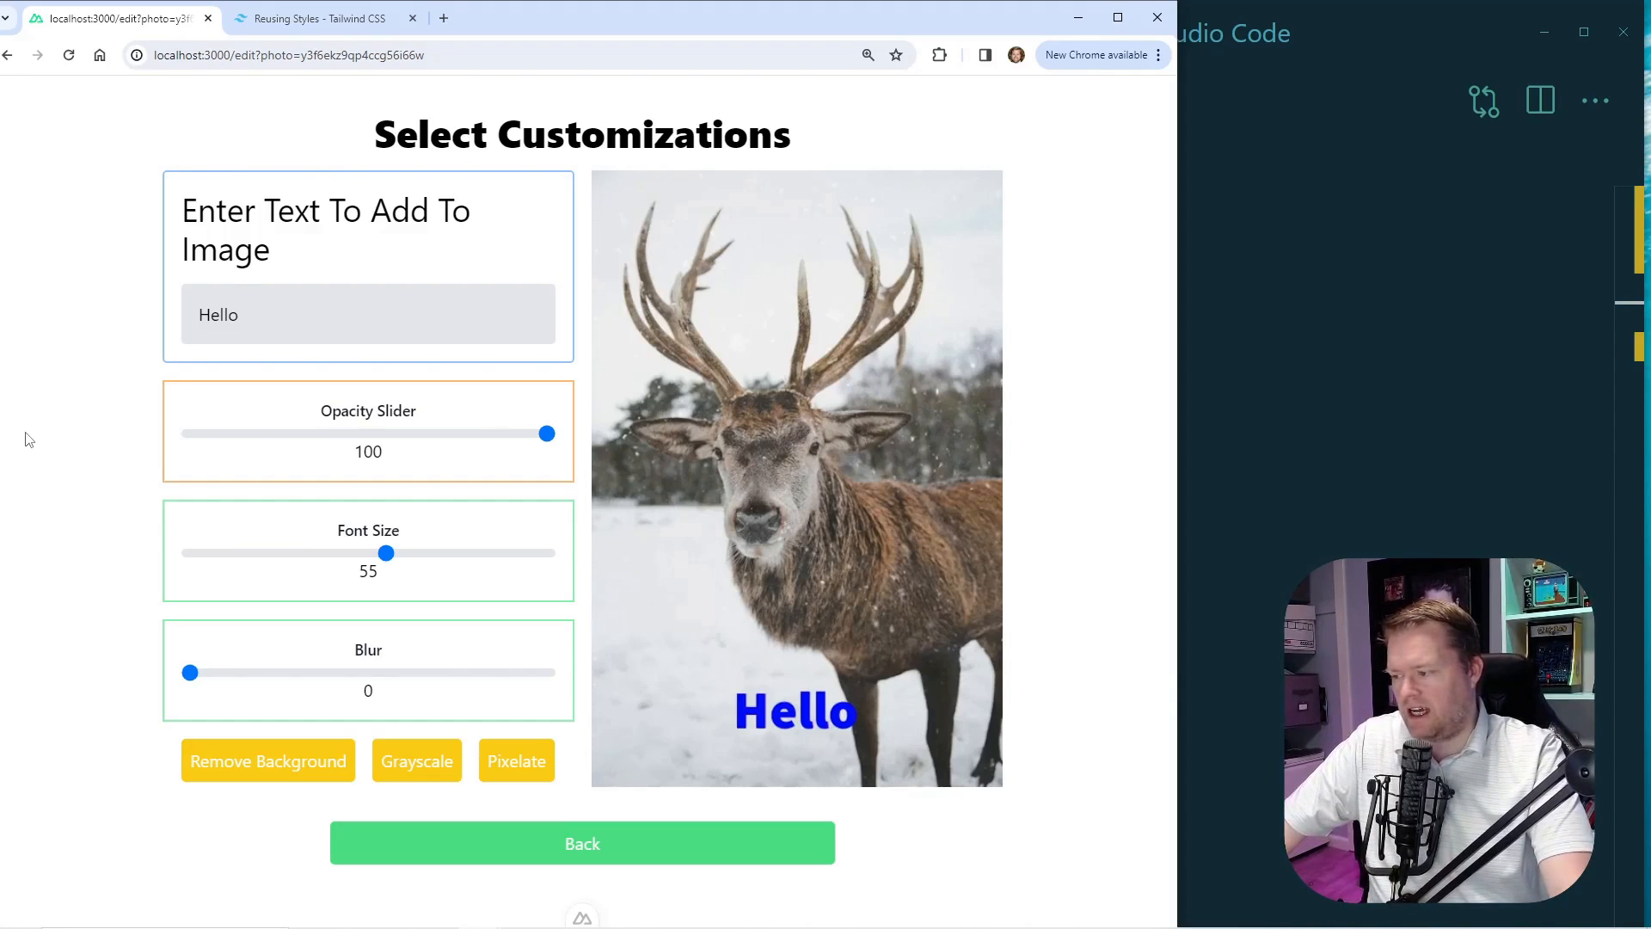
{"action": "mouse_move", "coordinate": [872, 341]}
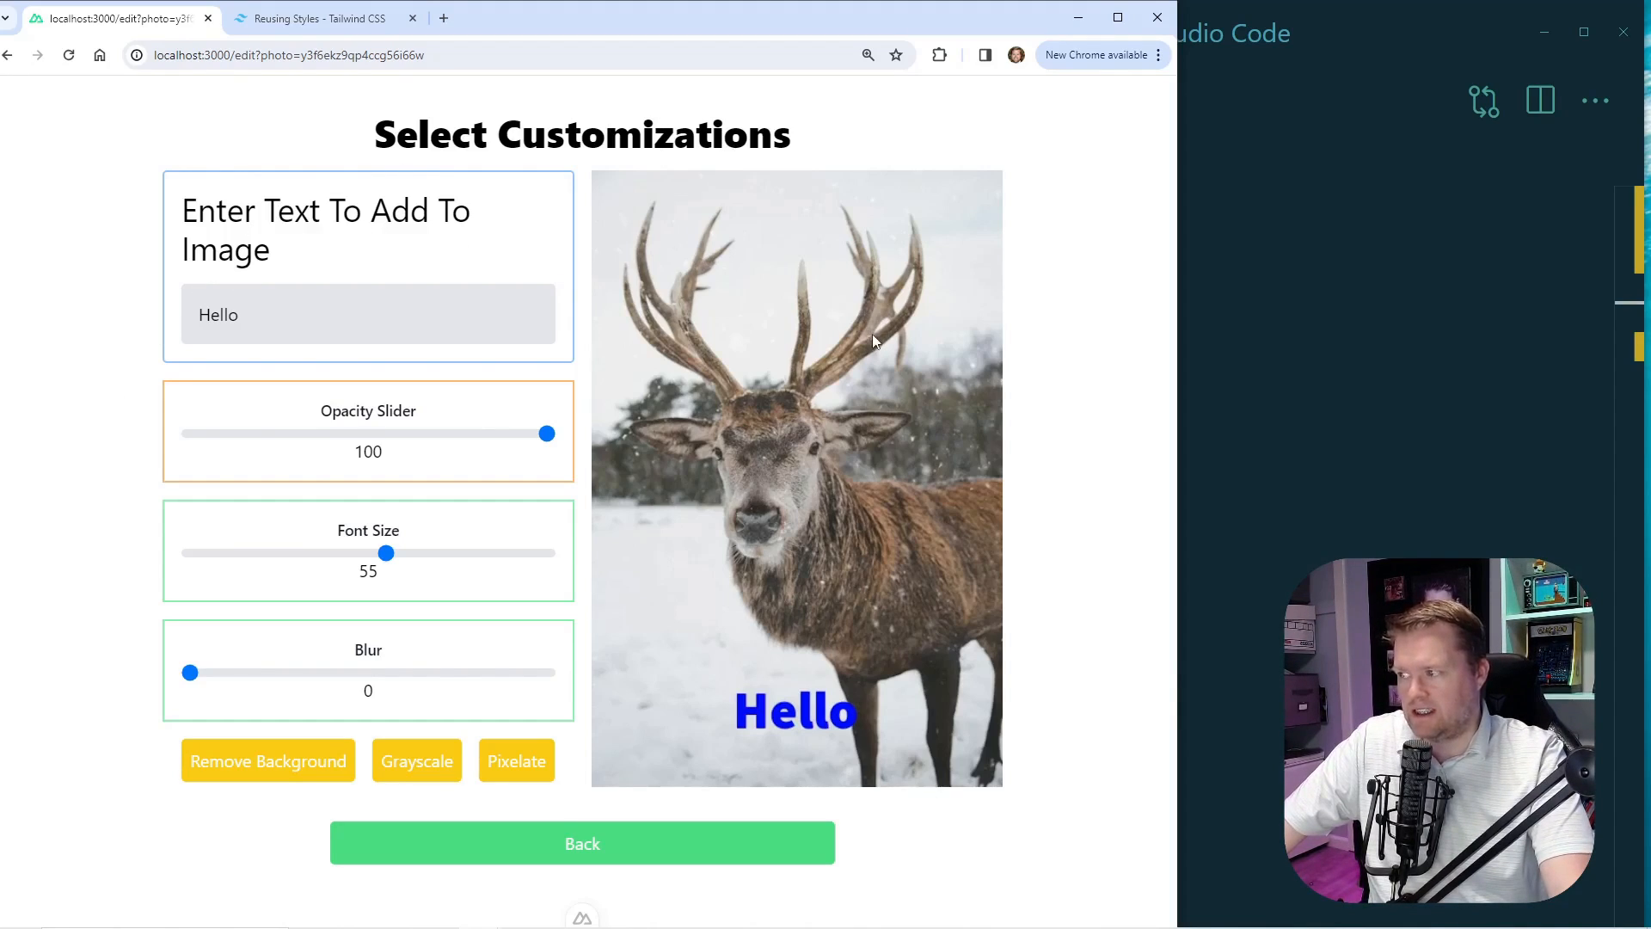
{"action": "mouse_move", "coordinate": [482, 791]}
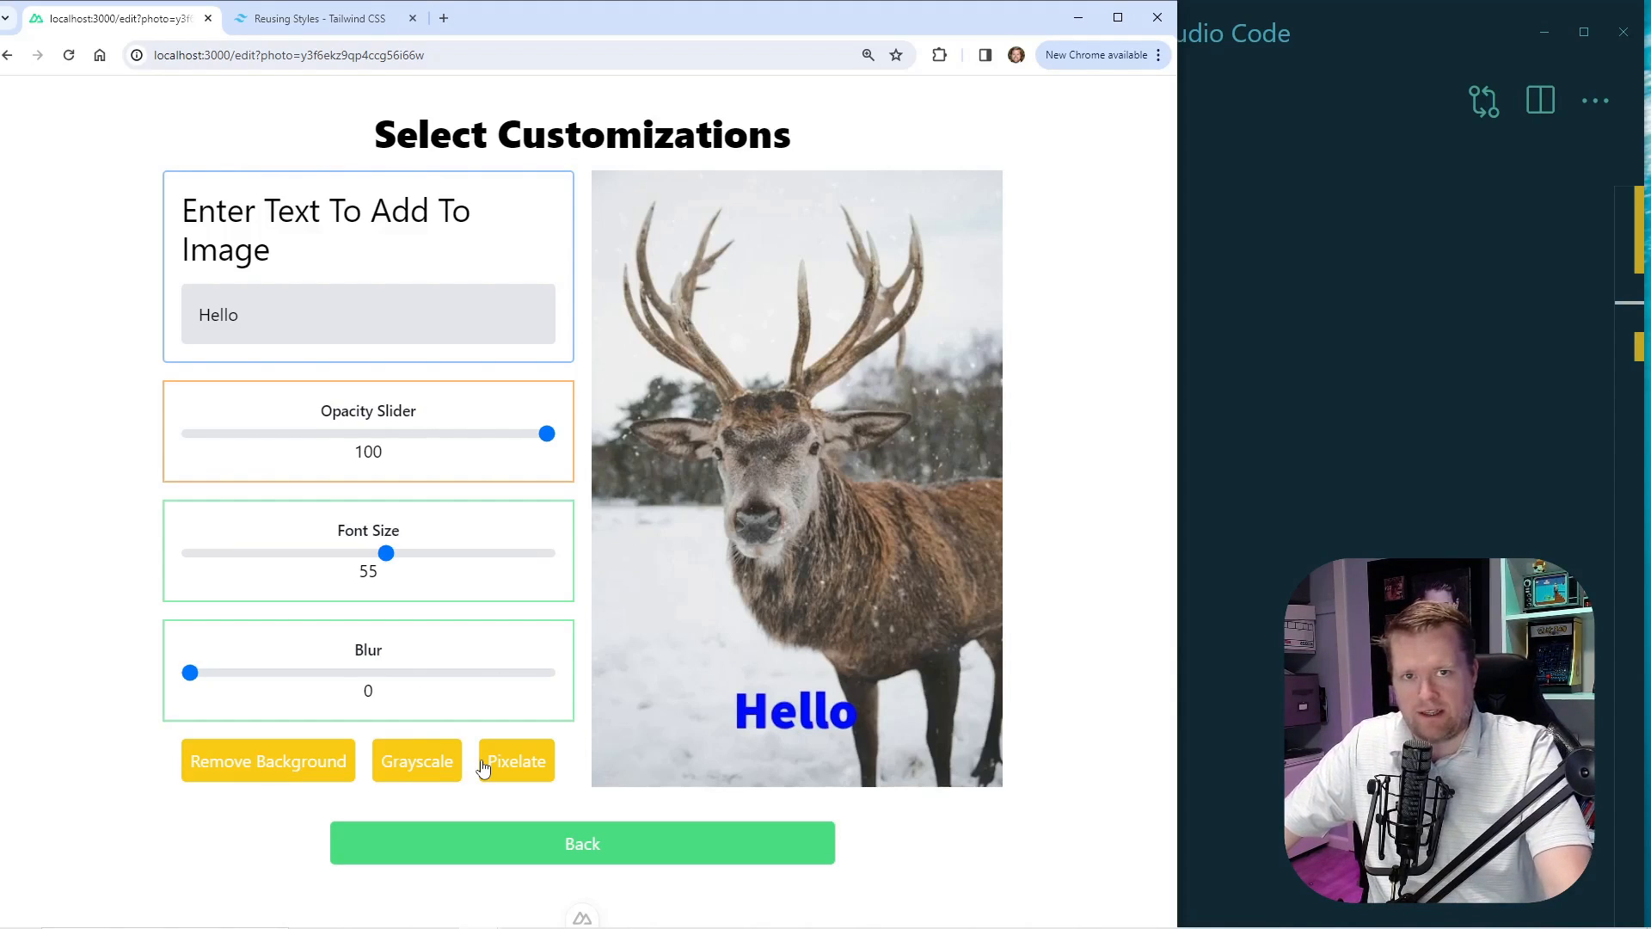
{"action": "mouse_move", "coordinate": [526, 399]}
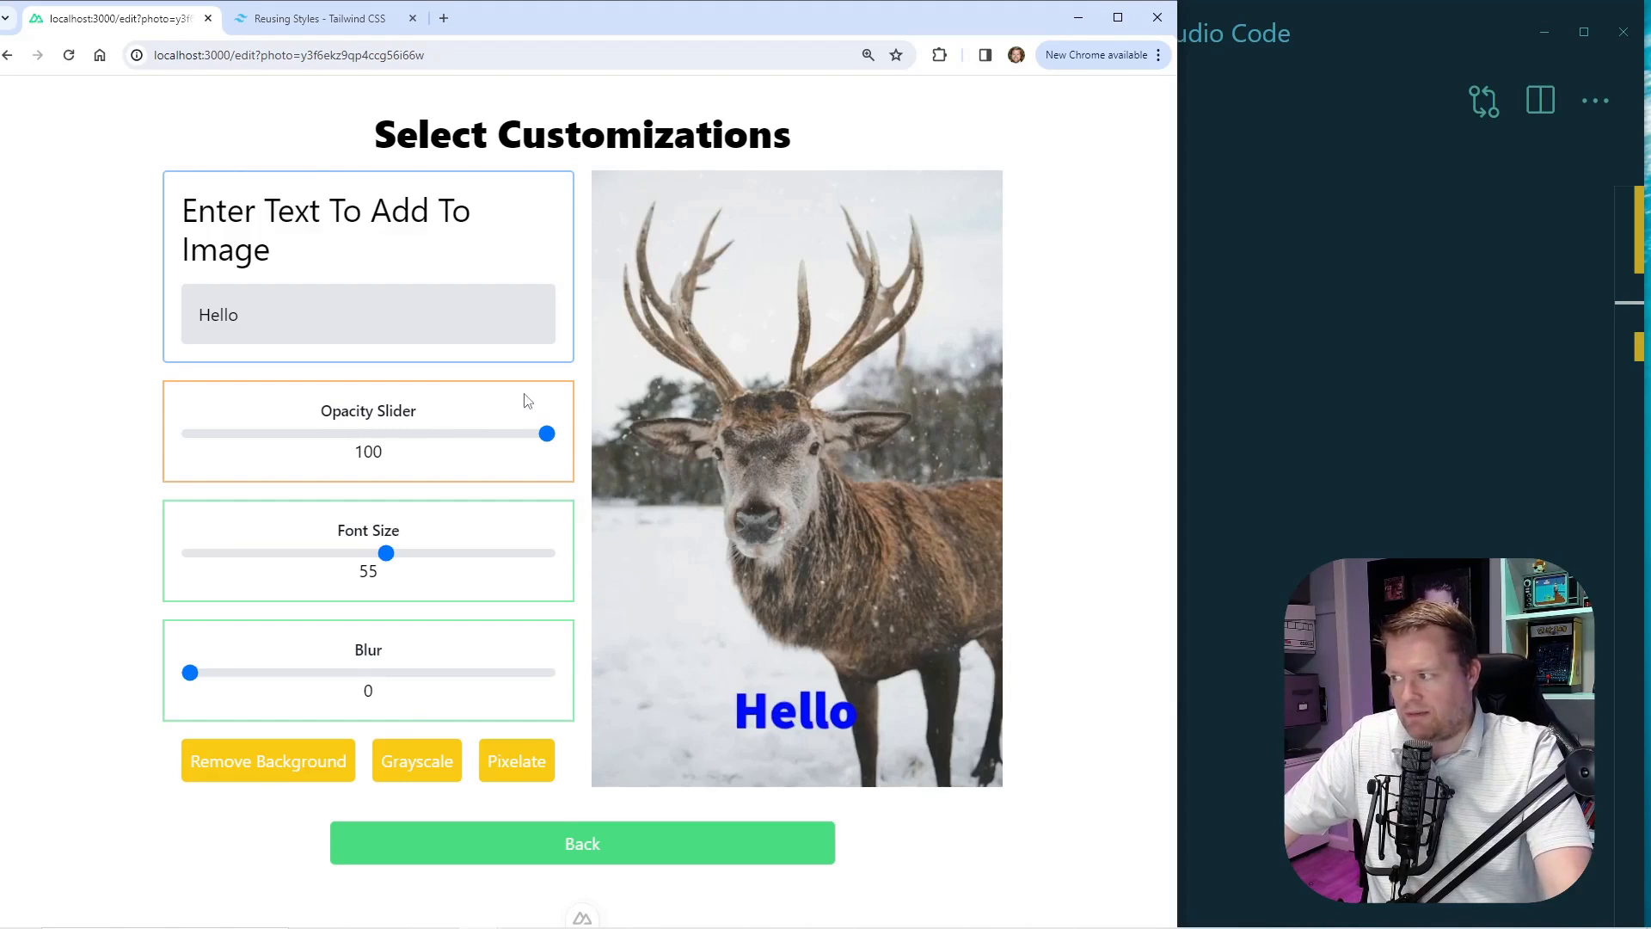
{"action": "mouse_move", "coordinate": [581, 550]}
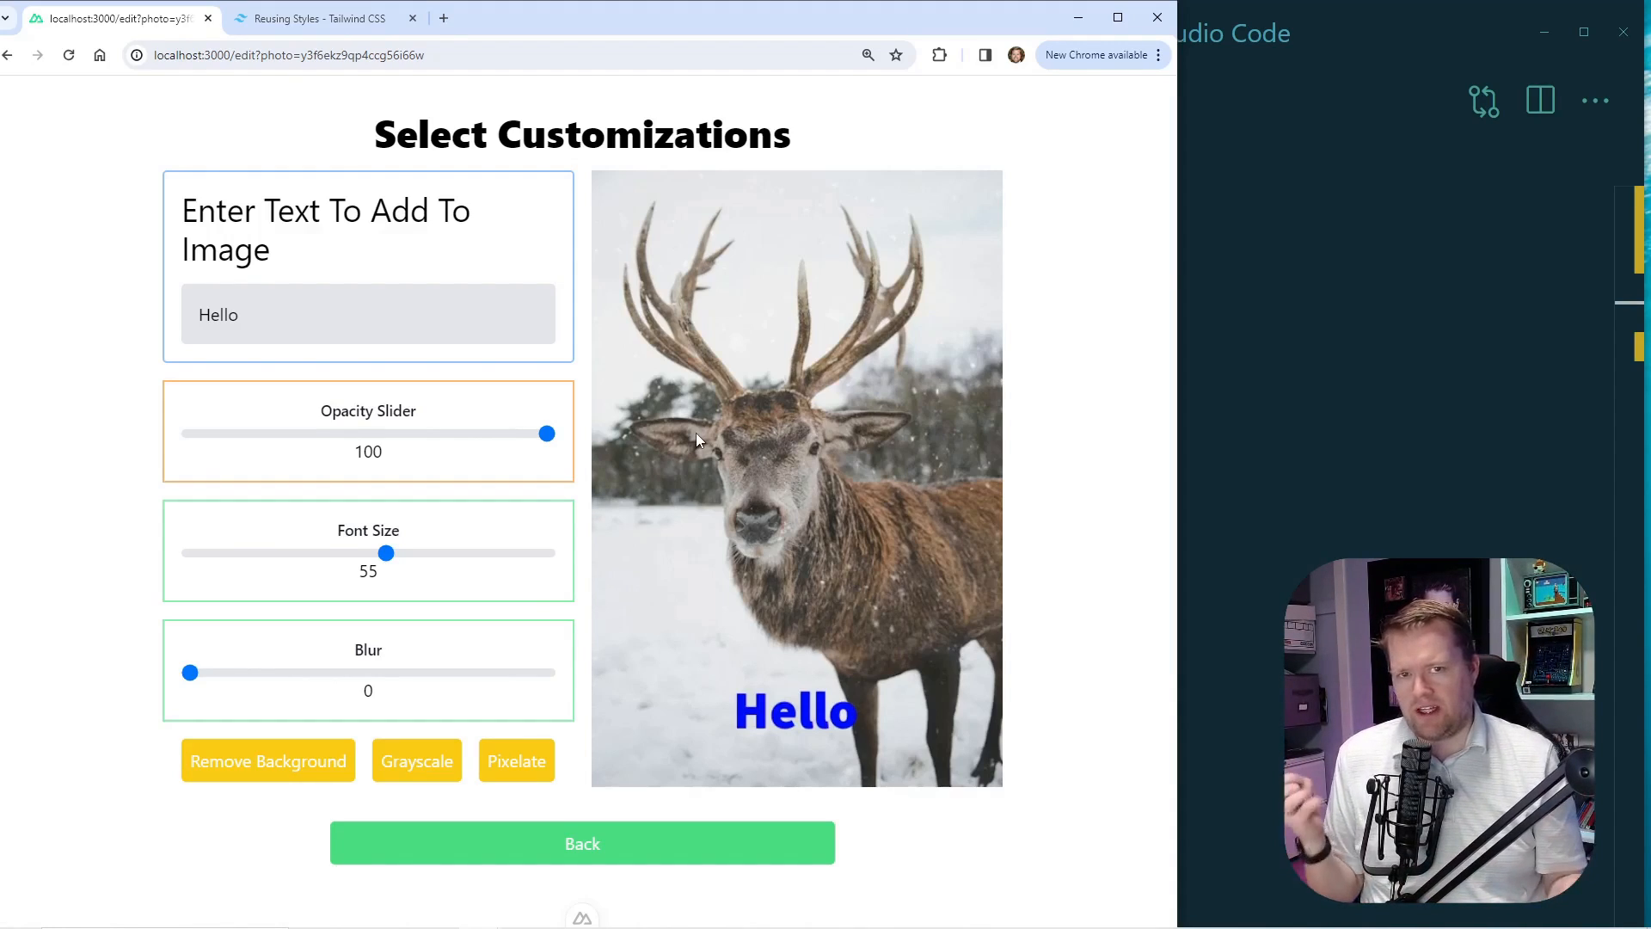
{"action": "mouse_move", "coordinate": [1144, 443]}
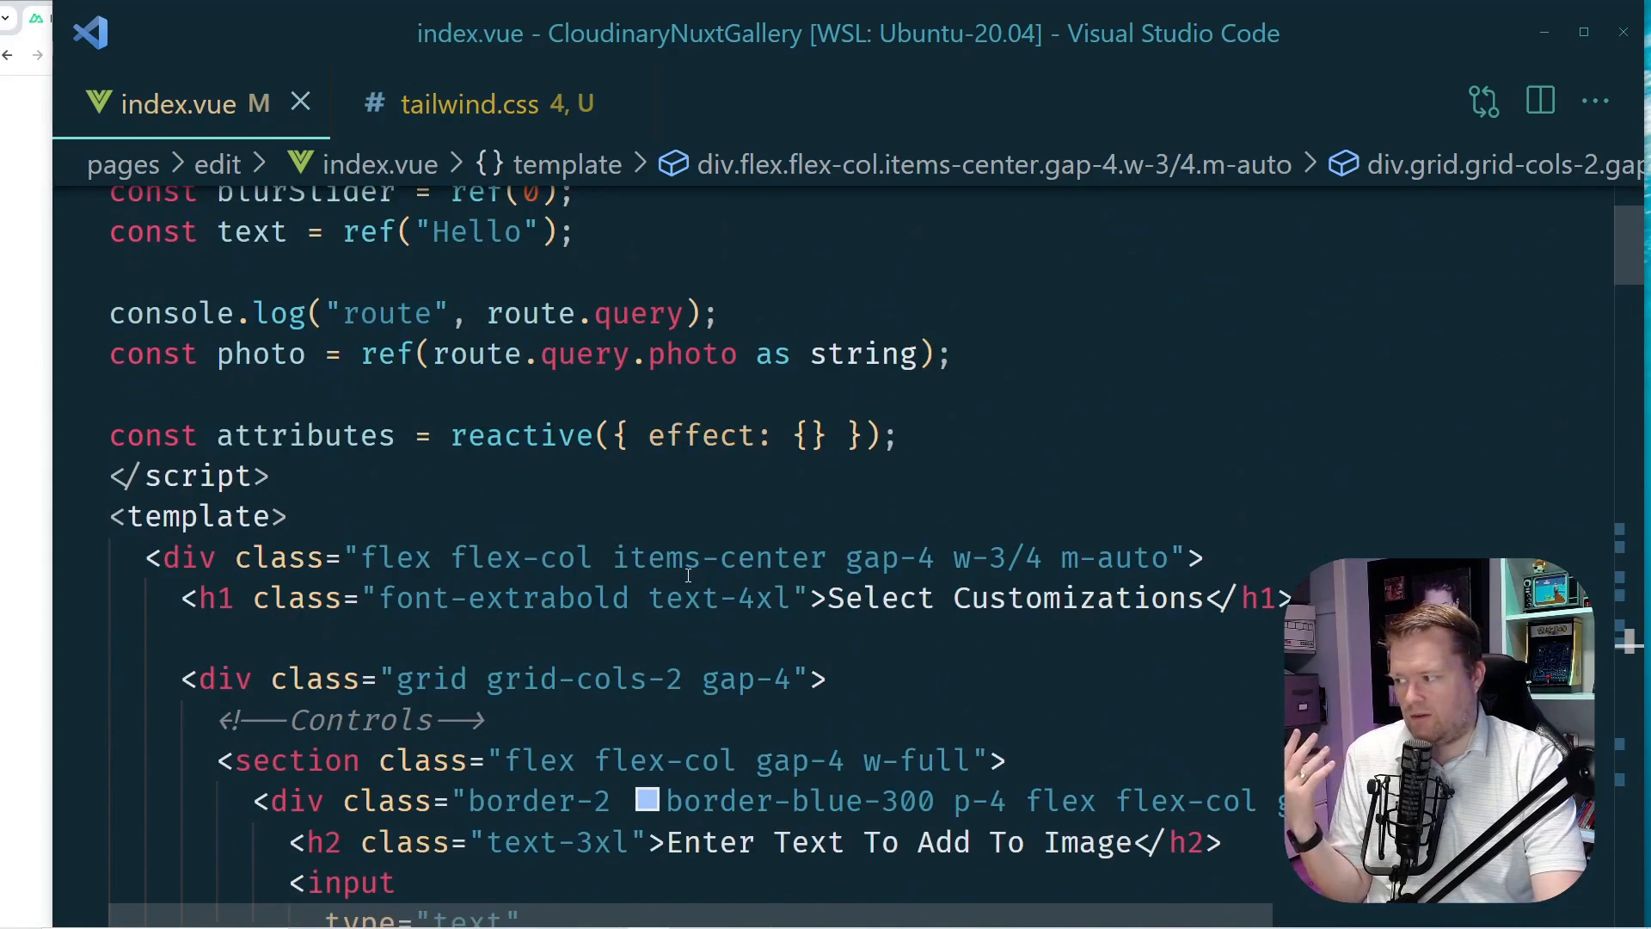
{"action": "scroll", "scroll_direction": "down", "scroll_amount": 3}
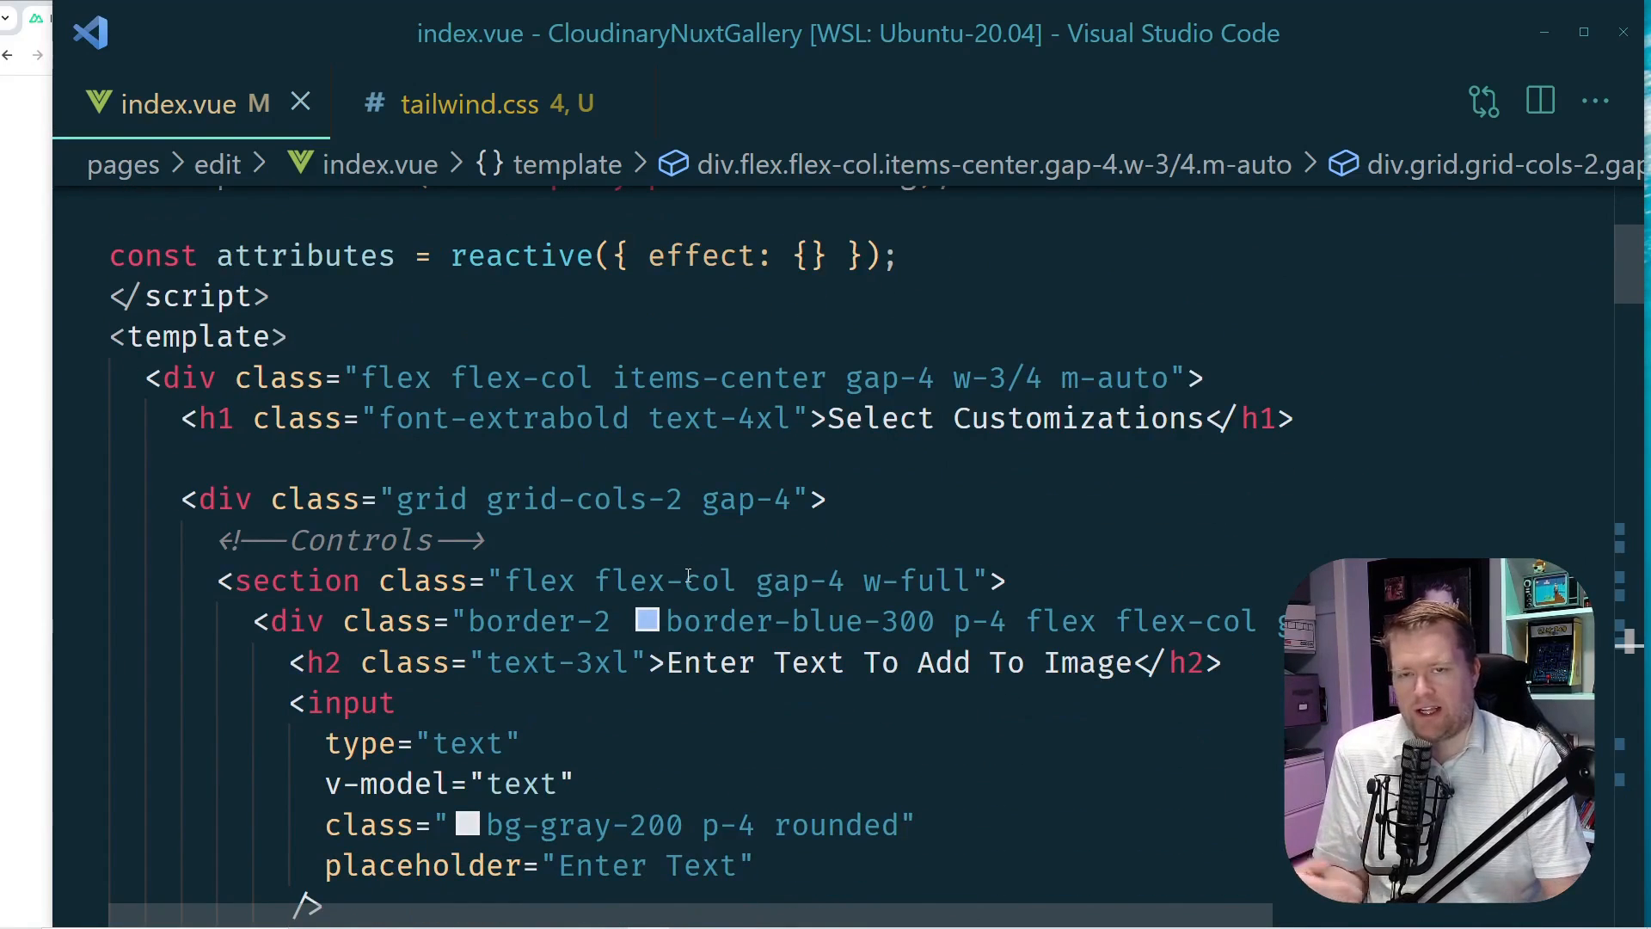